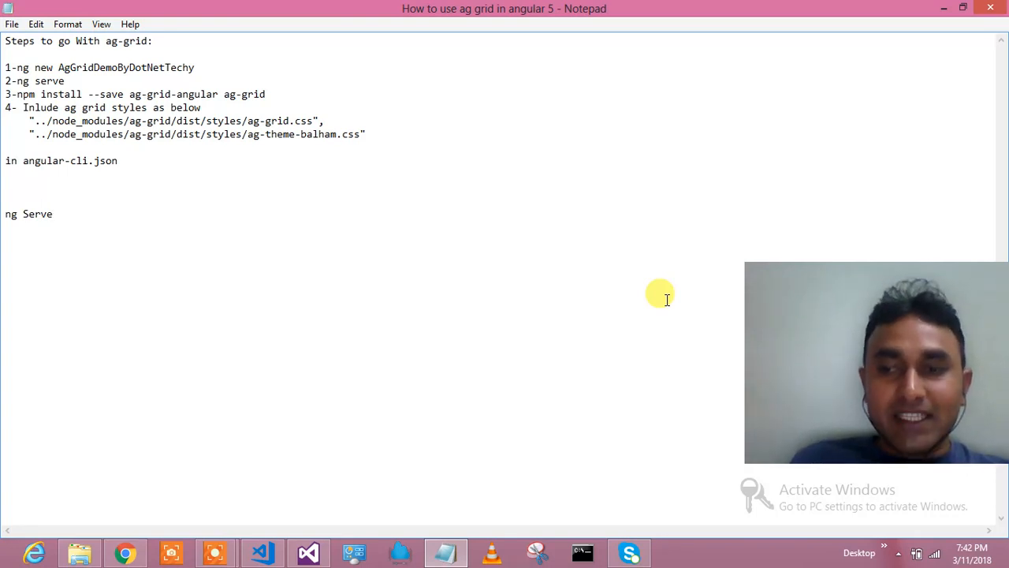
Review the ng new AgGridDemoByDotNetTechy project creation command
{"action": "left_click", "coordinate": [53, 214]}
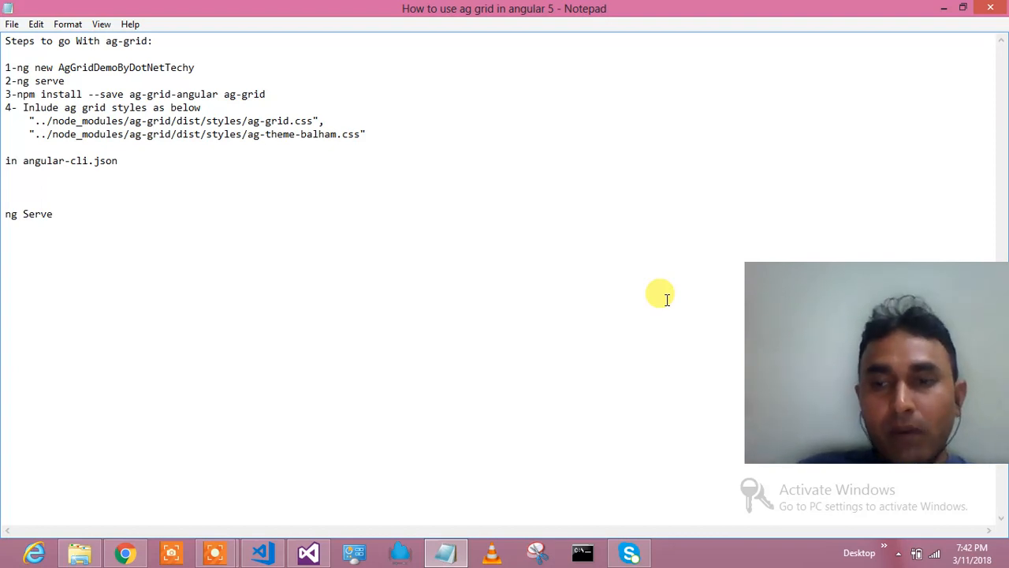
{"action": "mouse_move", "coordinate": [785, 308]}
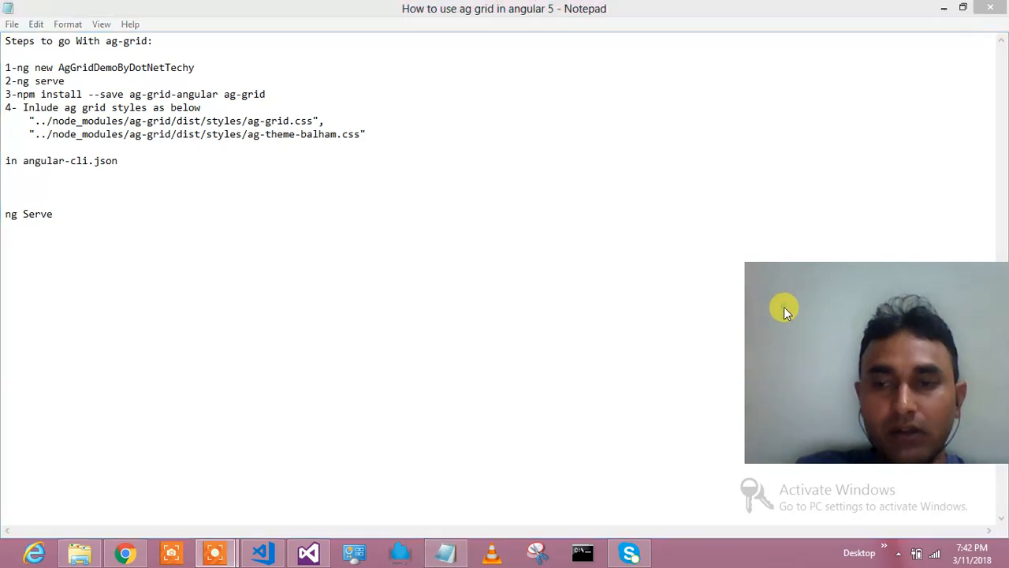
{"action": "mouse_move", "coordinate": [783, 318]}
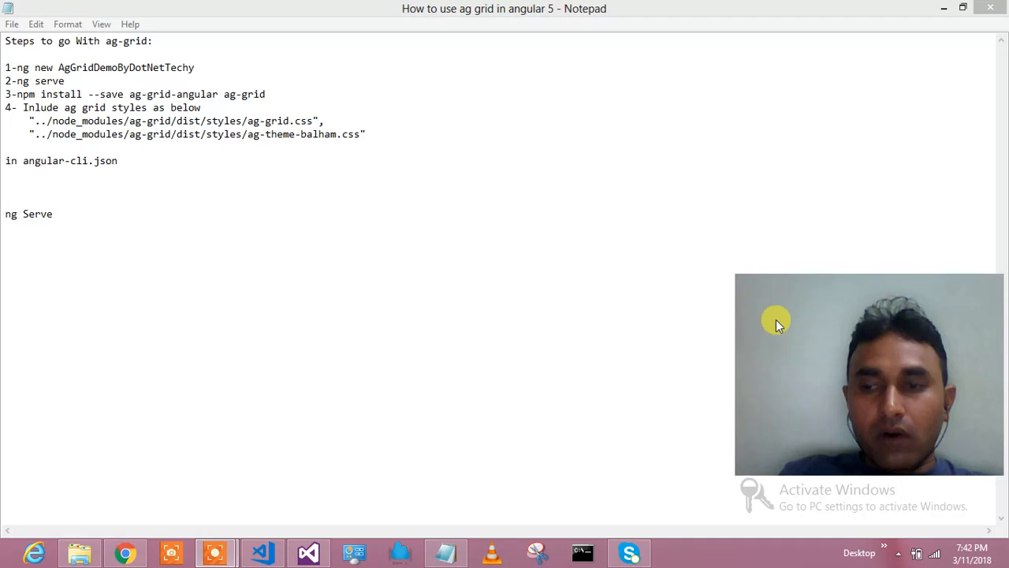
{"action": "mouse_move", "coordinate": [599, 268]}
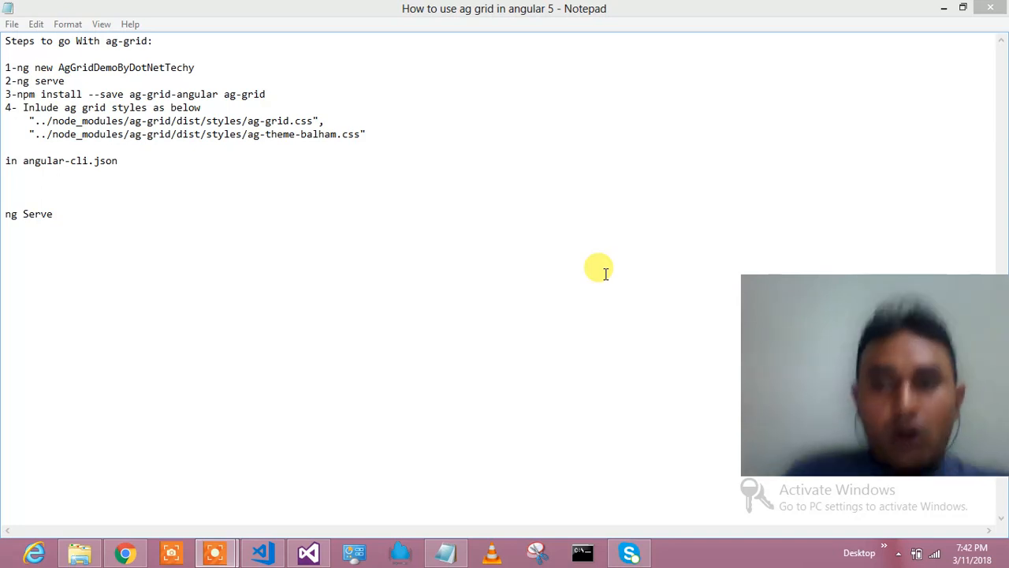
{"action": "mouse_move", "coordinate": [378, 125]}
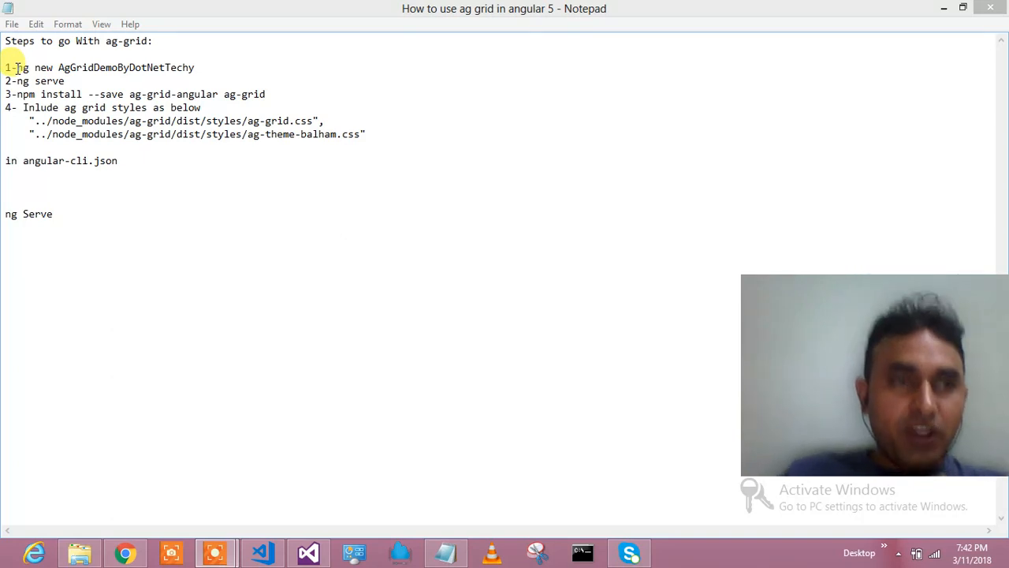
{"action": "left_click_drag", "start_coordinate": [16, 66], "coordinate": [196, 66]}
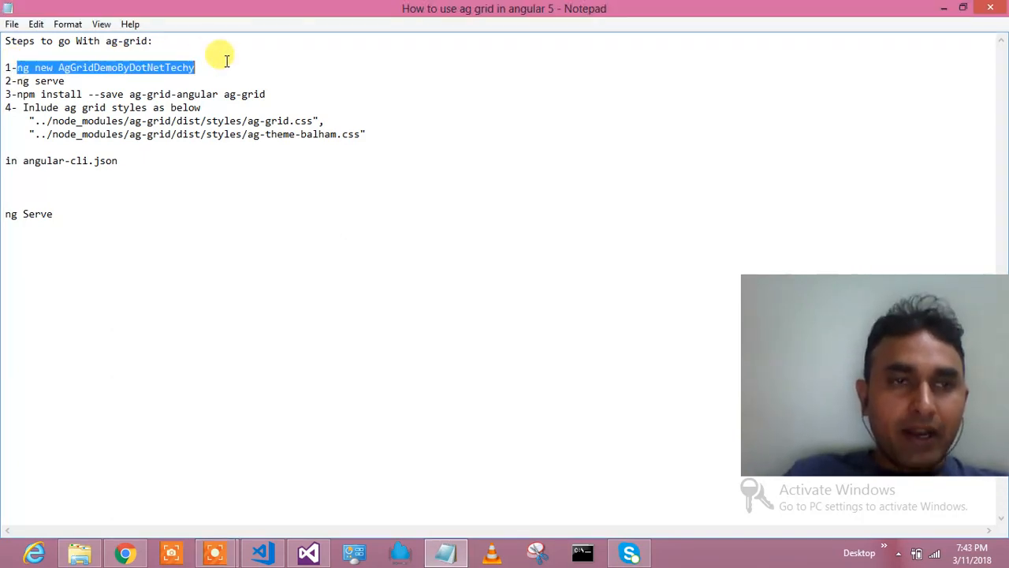
{"action": "mouse_move", "coordinate": [141, 94]}
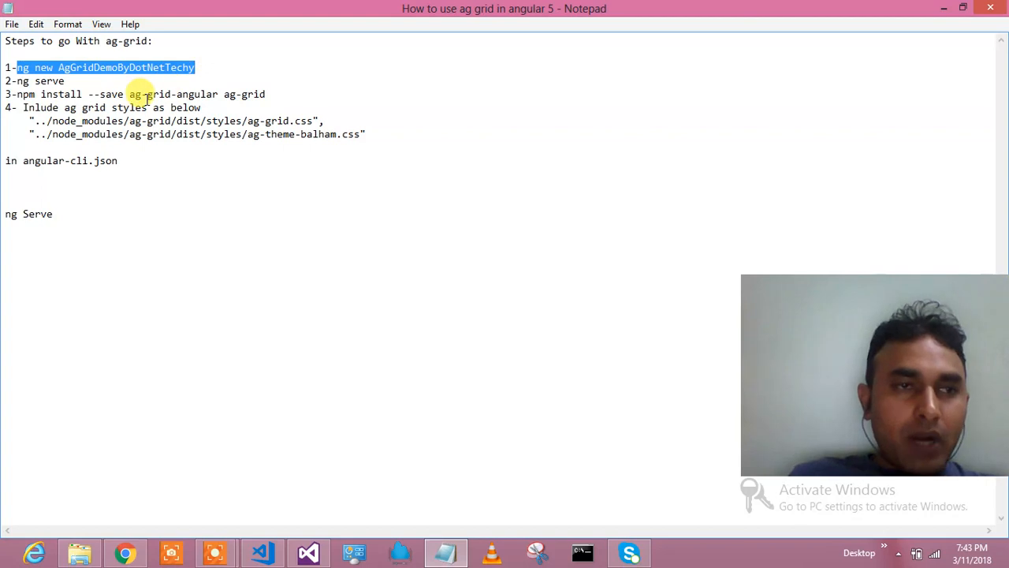
{"action": "left_click", "coordinate": [75, 81]}
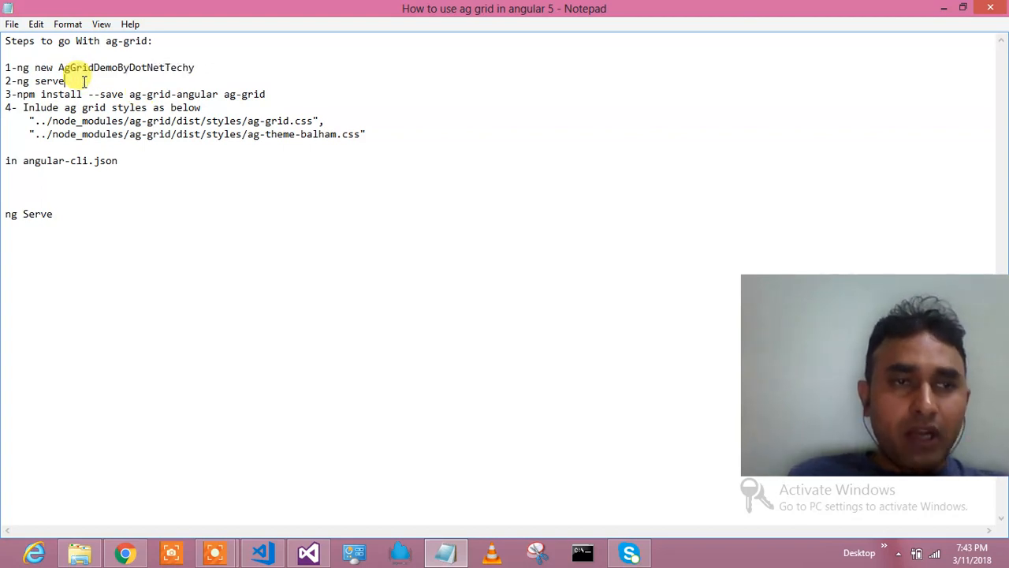
{"action": "mouse_move", "coordinate": [132, 95]}
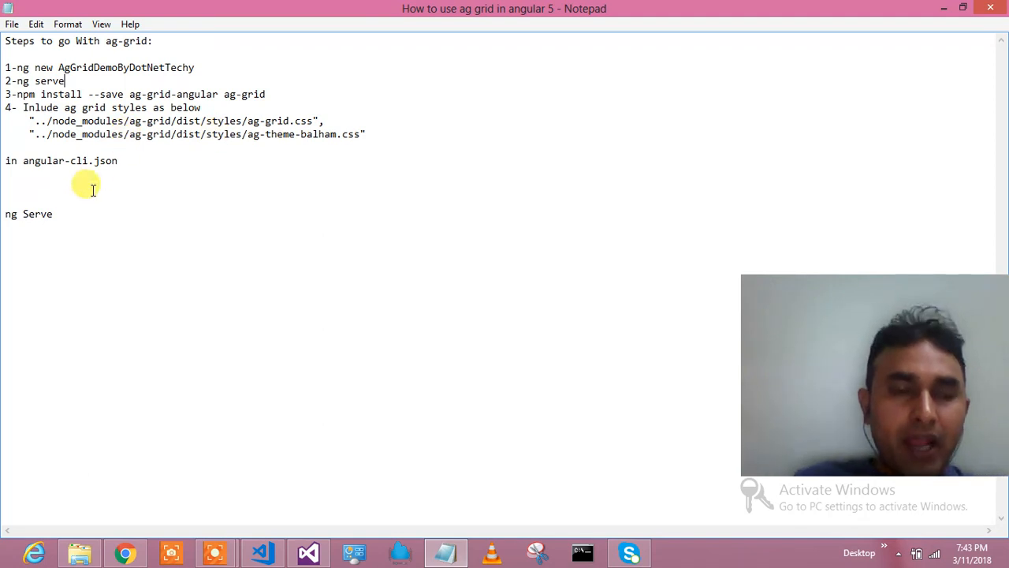
{"action": "mouse_move", "coordinate": [298, 225]}
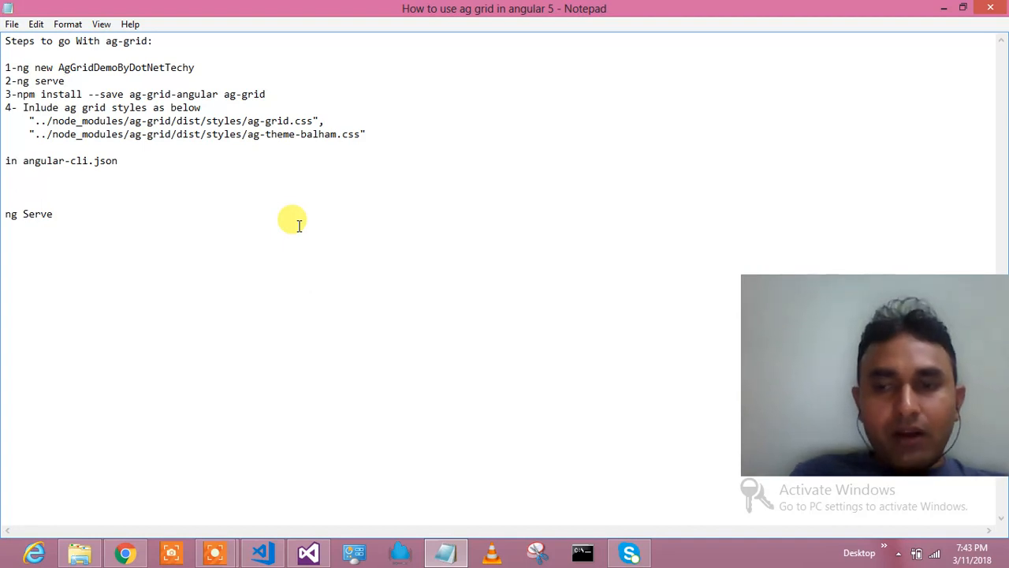
{"action": "mouse_move", "coordinate": [487, 211]}
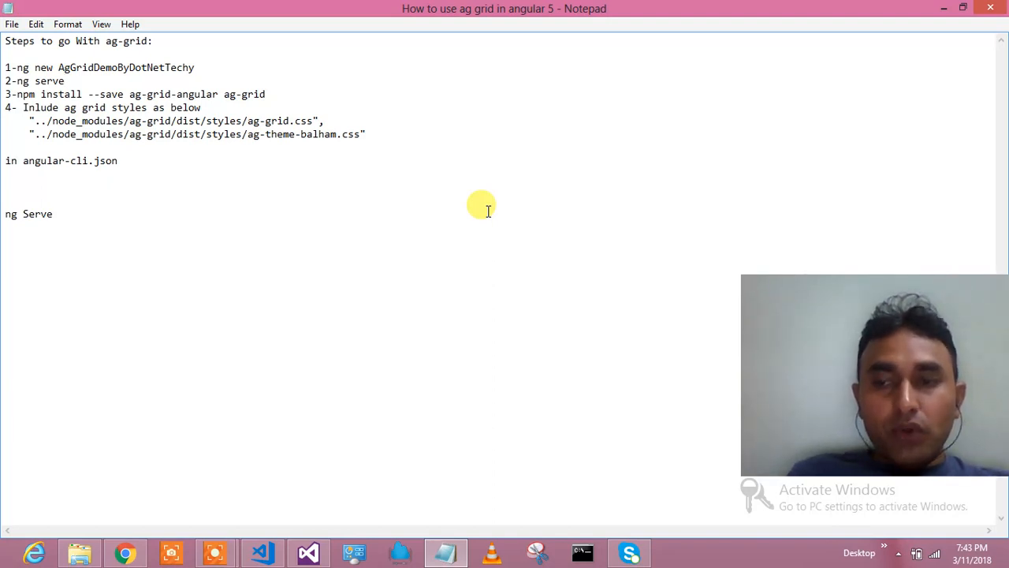
{"action": "mouse_move", "coordinate": [612, 230]}
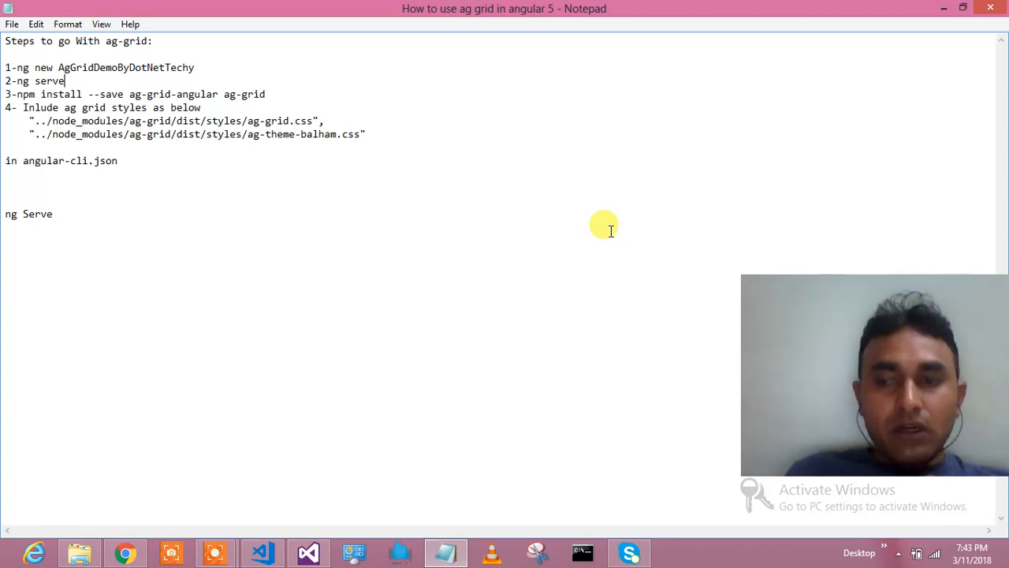
{"action": "mouse_move", "coordinate": [637, 265]}
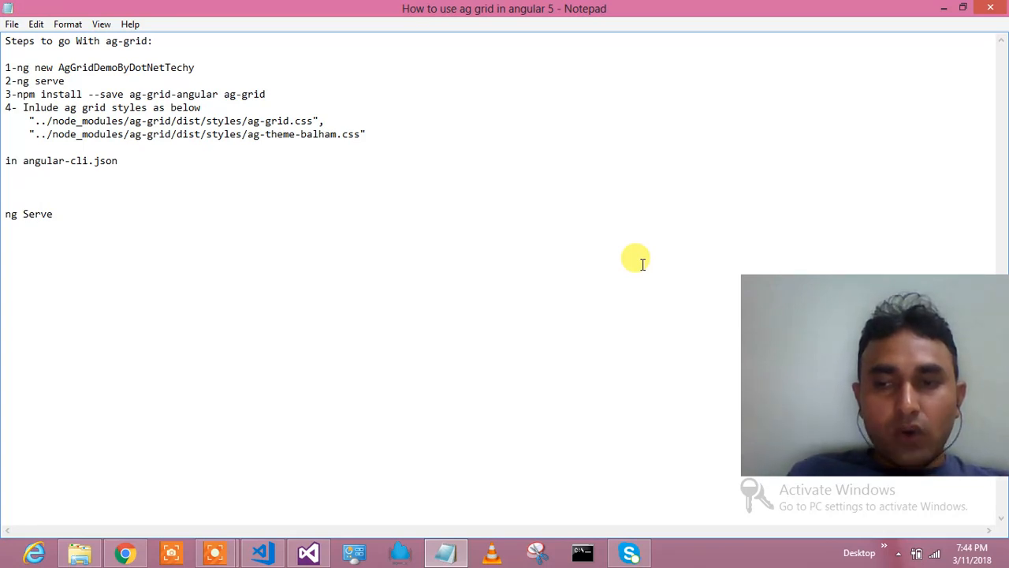
{"action": "mouse_move", "coordinate": [397, 453]}
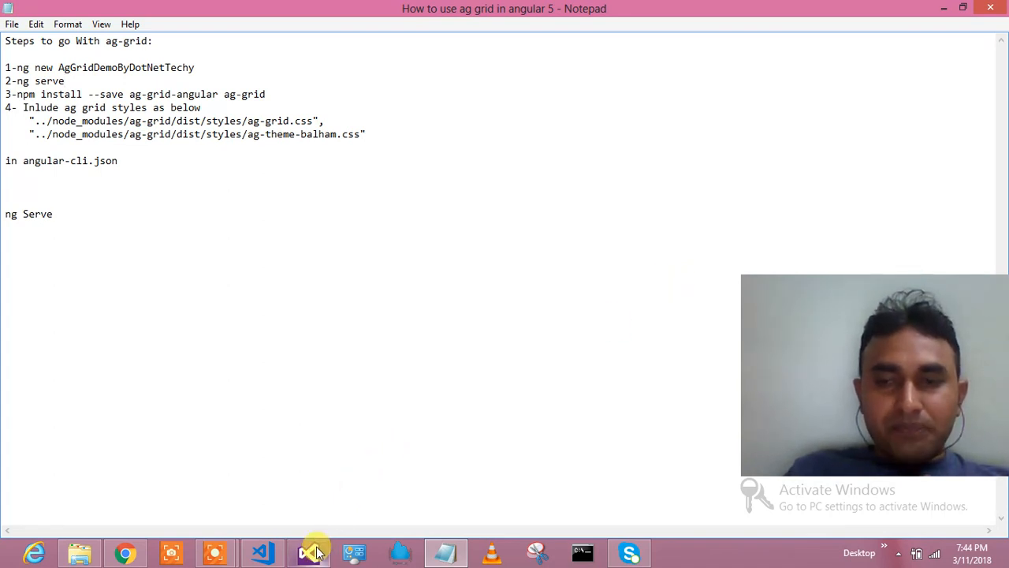
{"action": "mouse_move", "coordinate": [308, 552]}
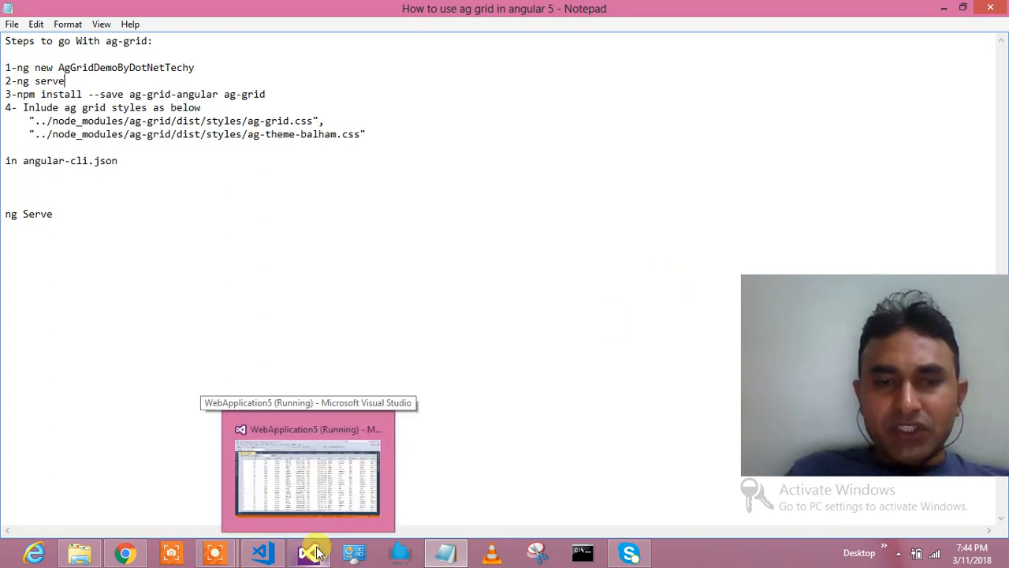
Switch to Visual Studio, view dbo.Customers data, then show CustomersController.cs
{"action": "left_click", "coordinate": [308, 470]}
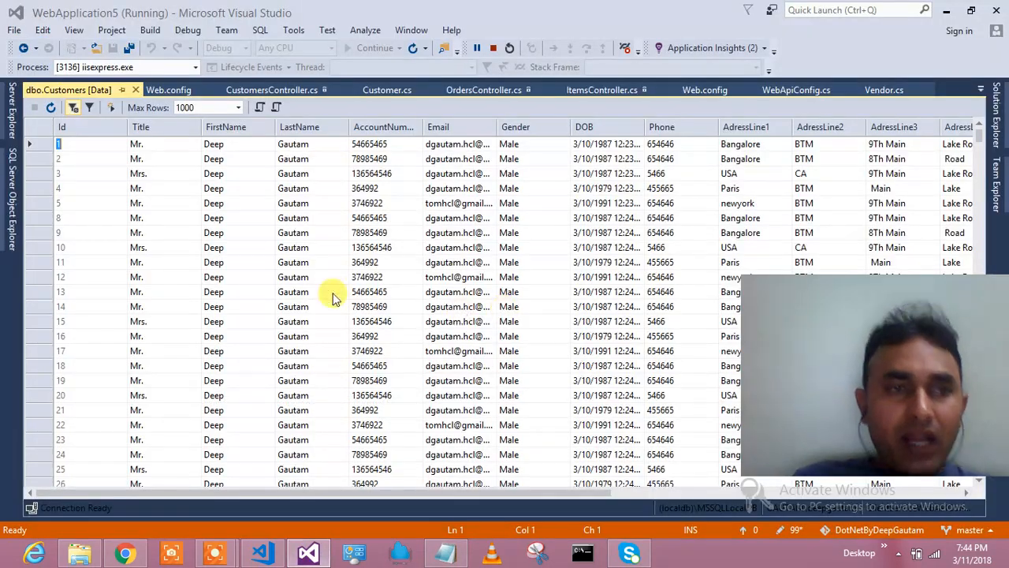
{"action": "left_click", "coordinate": [136, 217]}
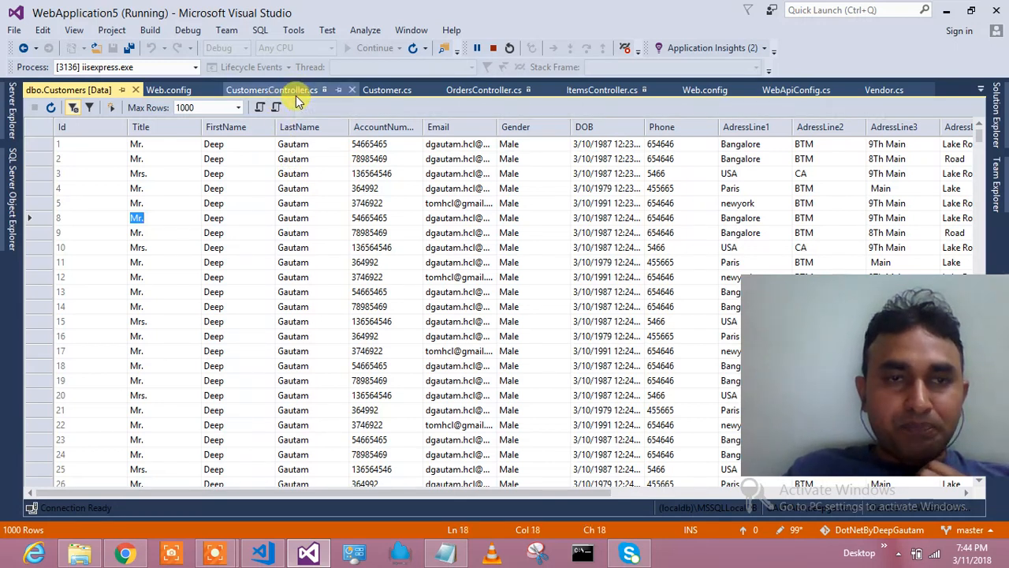
{"action": "left_click", "coordinate": [271, 88]}
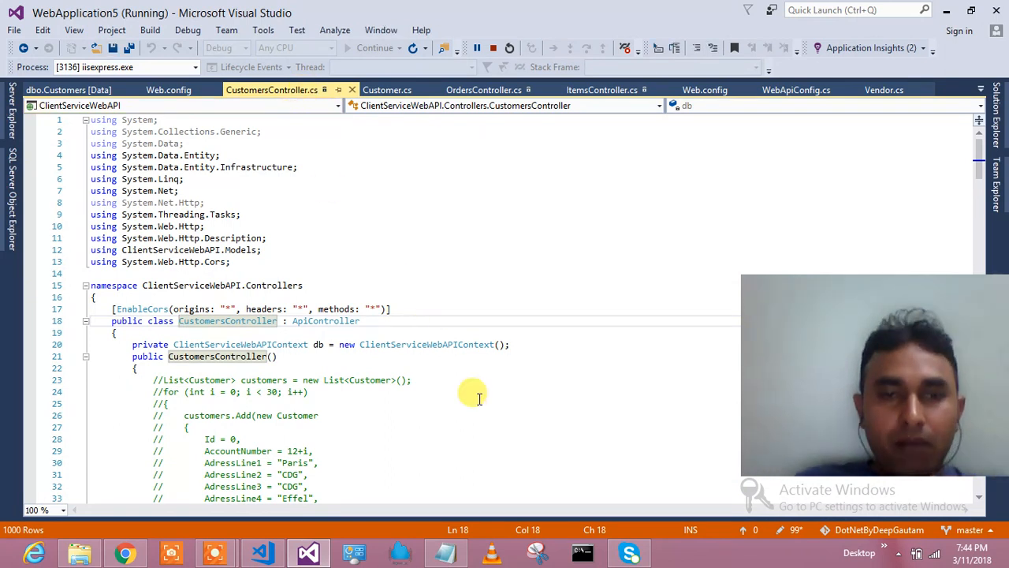
{"action": "left_click", "coordinate": [461, 391]}
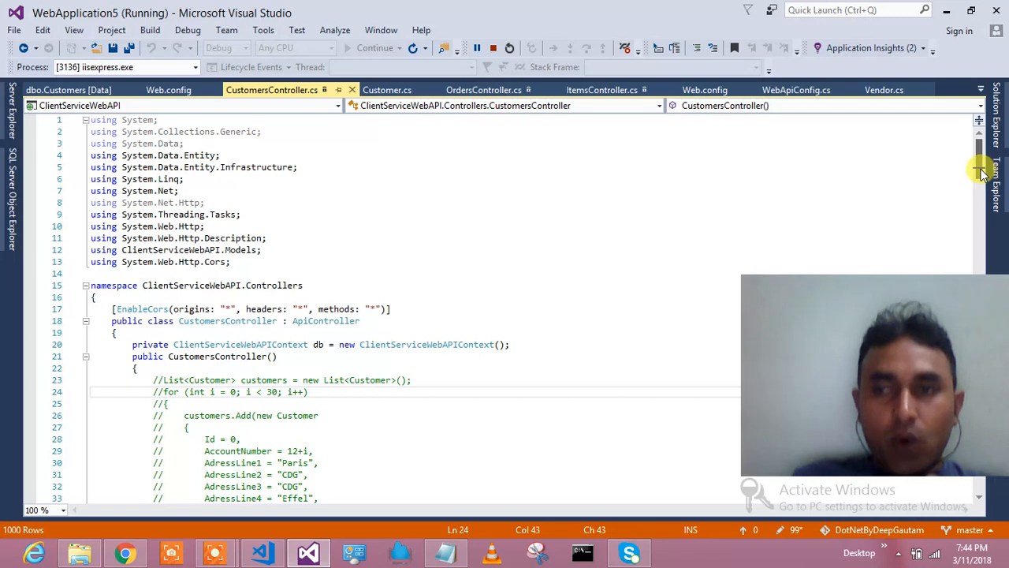
{"action": "scroll", "scroll_direction": "down", "scroll_amount": 3}
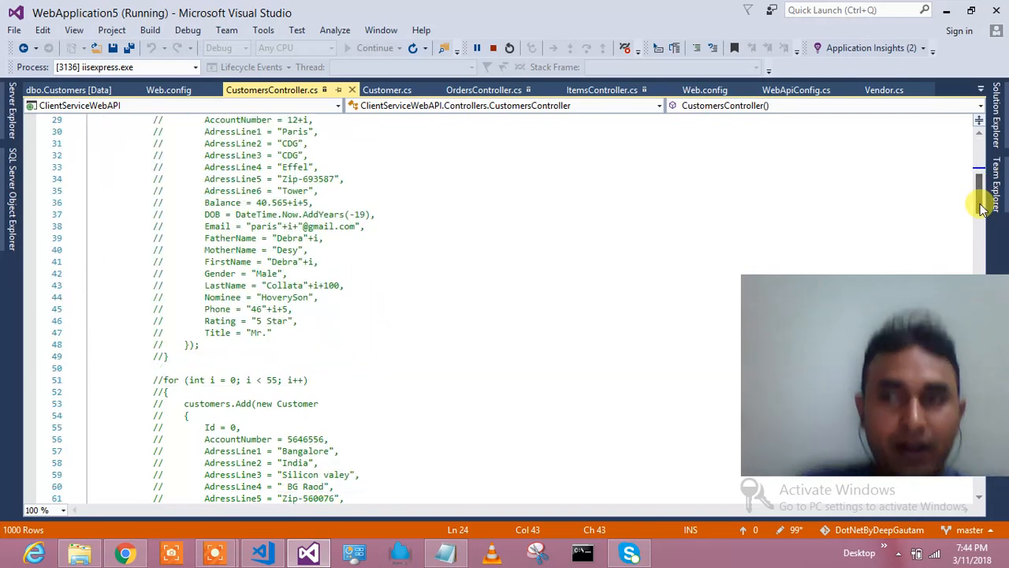
{"action": "scroll", "scroll_direction": "up", "scroll_amount": 3}
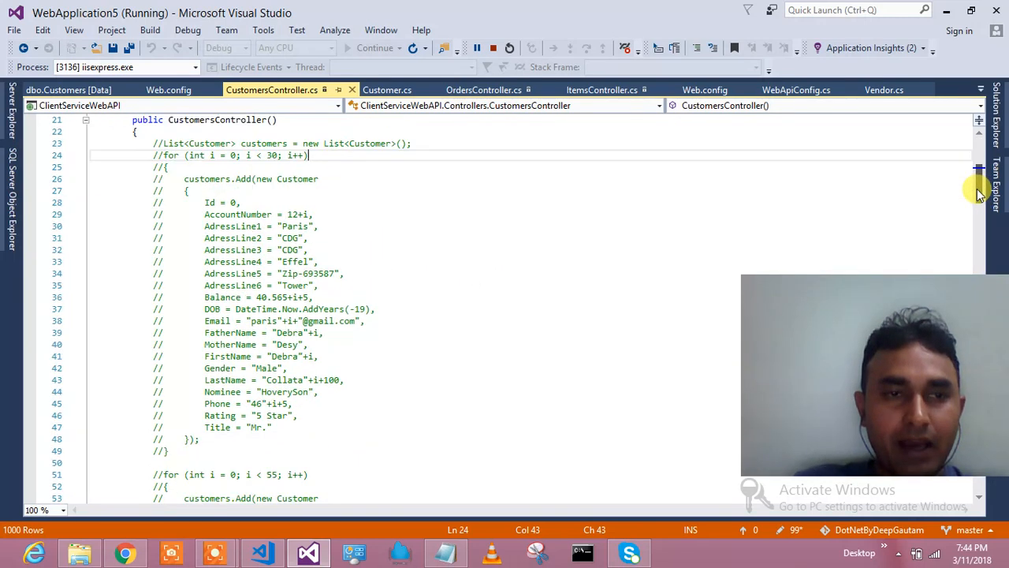
{"action": "scroll", "scroll_direction": "down", "scroll_amount": 3}
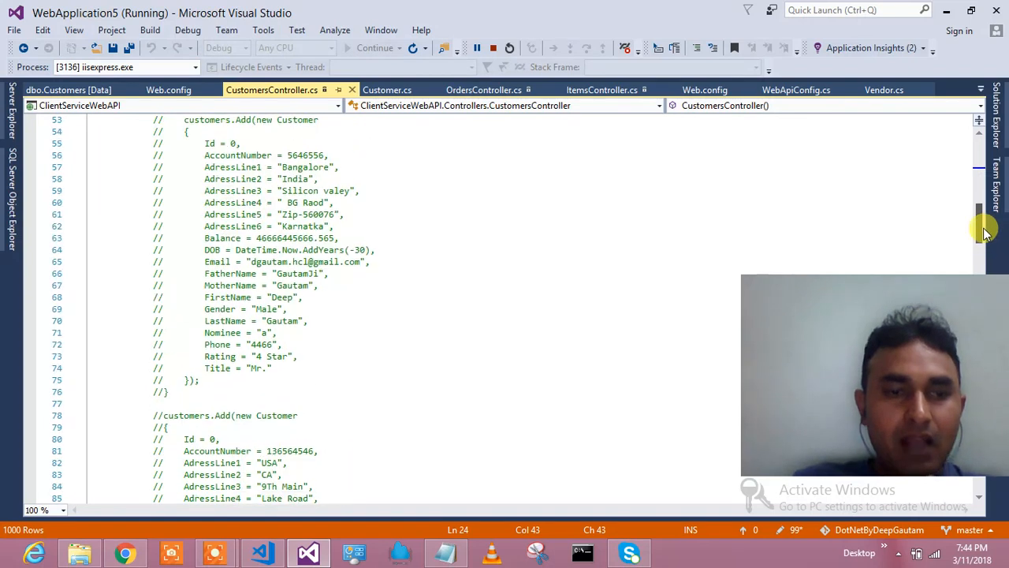
{"action": "scroll", "scroll_direction": "up", "scroll_amount": 3}
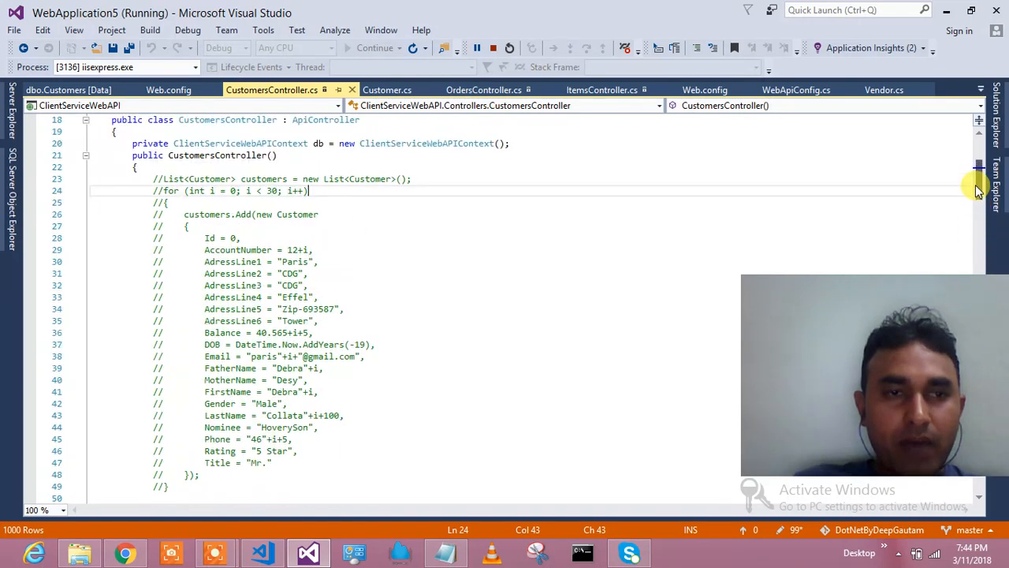
{"action": "scroll", "scroll_direction": "down", "scroll_amount": 3}
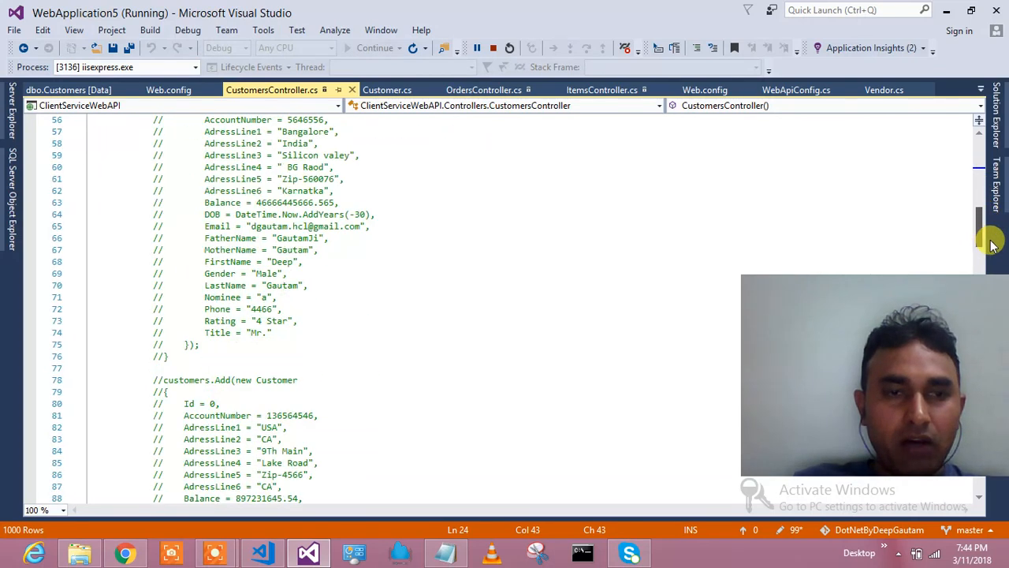
{"action": "scroll", "scroll_direction": "down", "scroll_amount": 3}
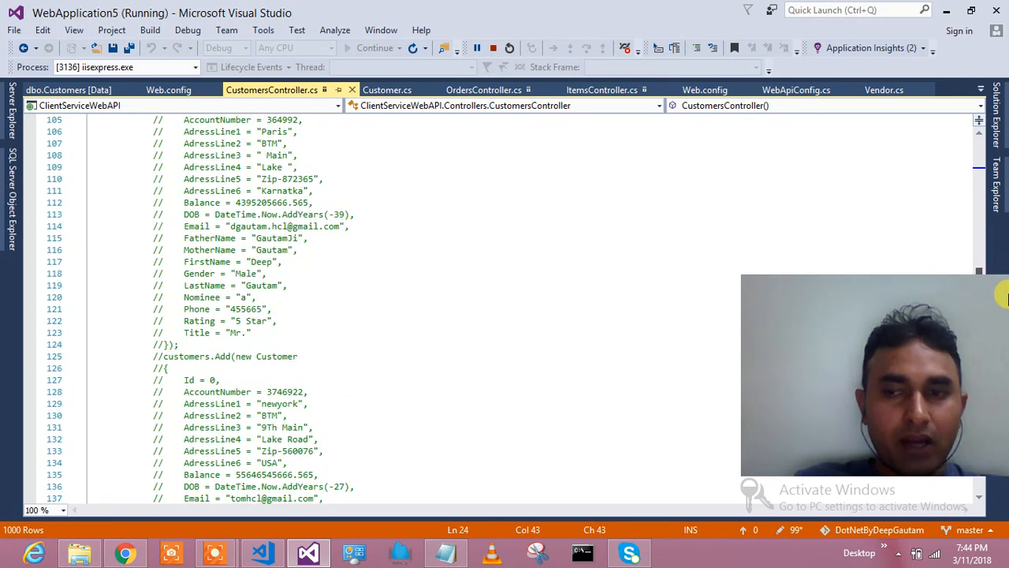
{"action": "scroll", "scroll_direction": "down", "scroll_amount": 3}
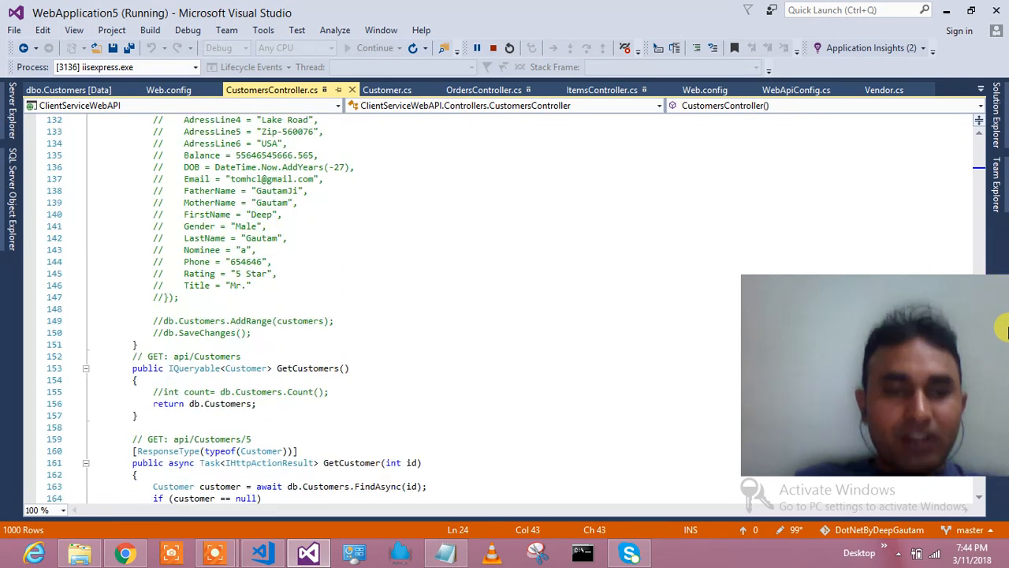
{"action": "scroll", "scroll_direction": "up", "scroll_amount": 3}
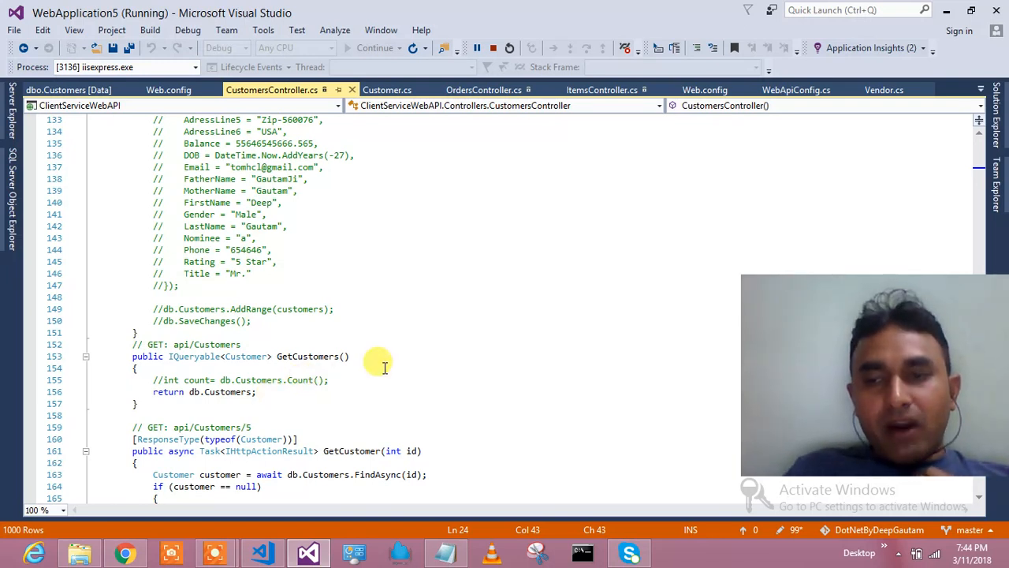
{"action": "mouse_move", "coordinate": [414, 367]}
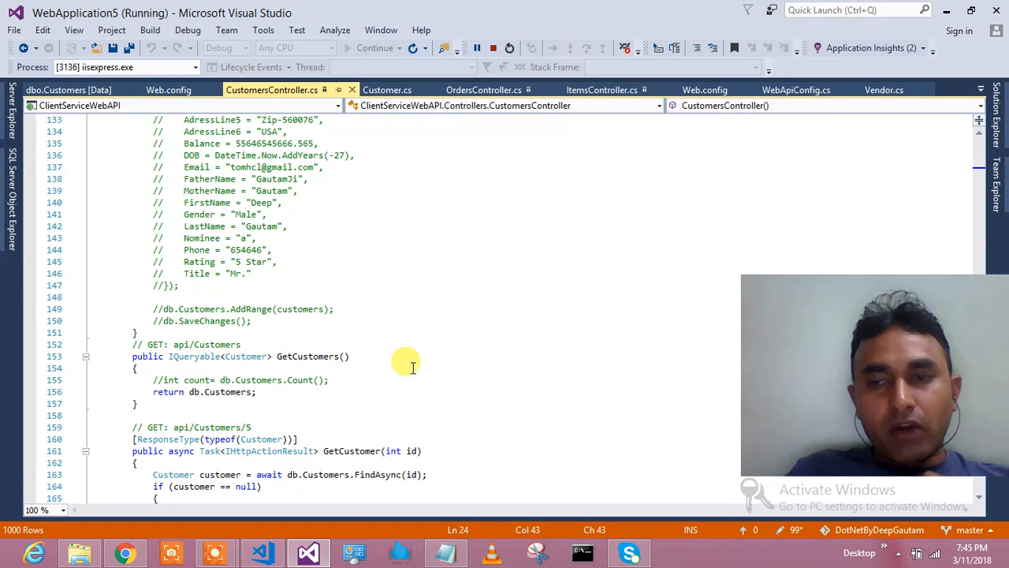
{"action": "double_click", "coordinate": [229, 391]}
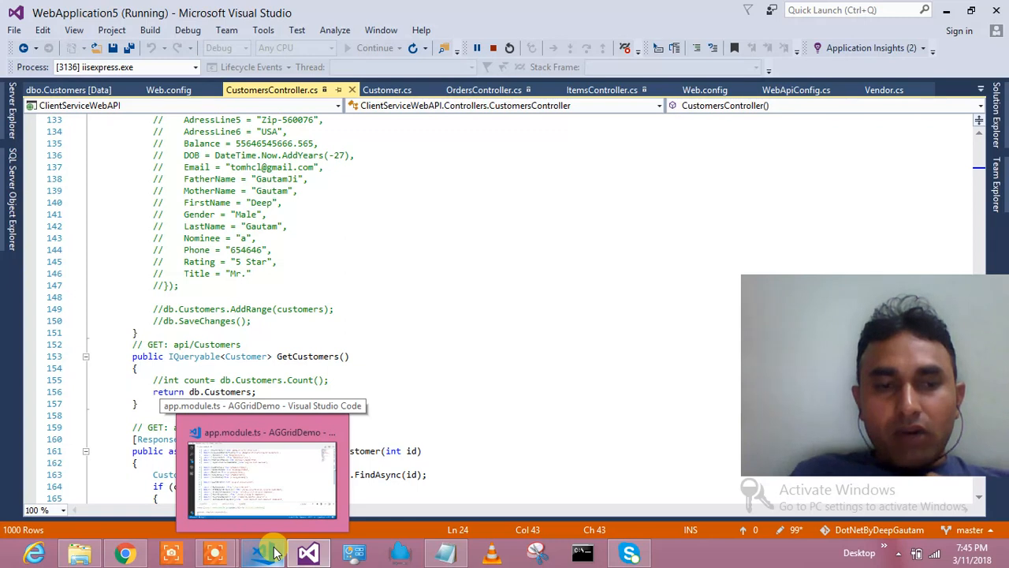
Locate the AgGridModule import and its withComponents registration in app.module.ts
{"action": "left_click", "coordinate": [262, 473]}
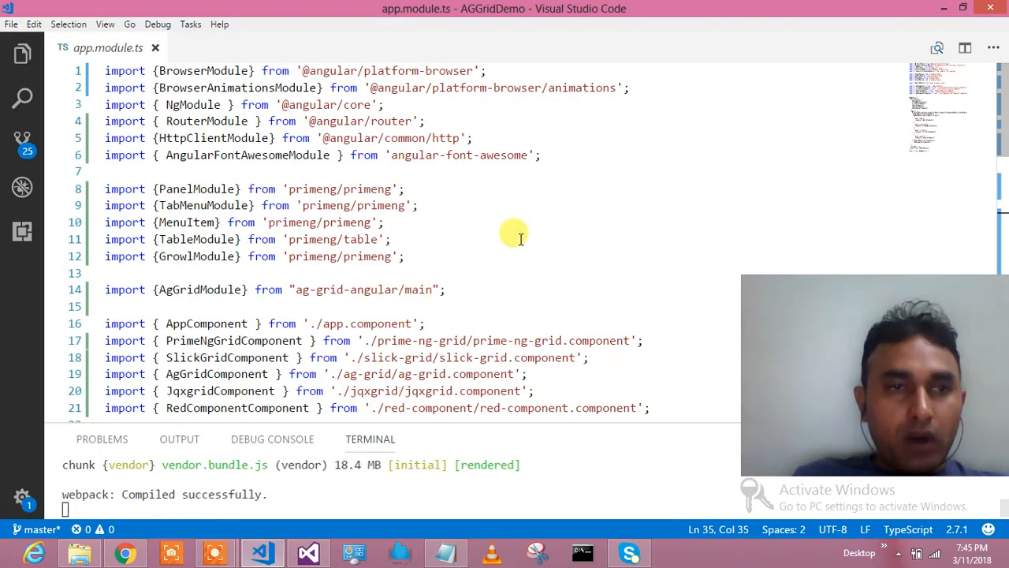
{"action": "mouse_move", "coordinate": [224, 205]}
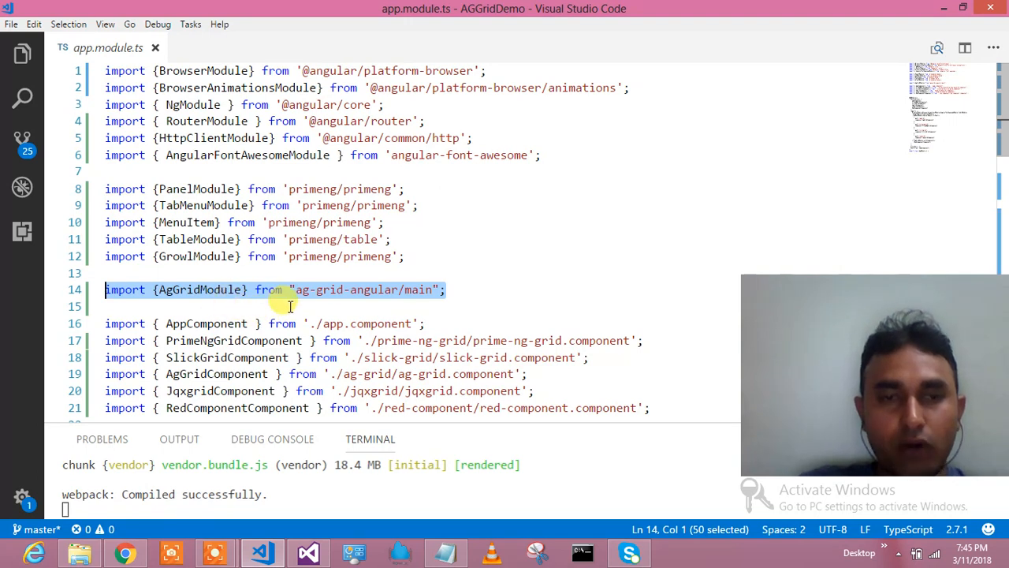
{"action": "mouse_move", "coordinate": [229, 290]}
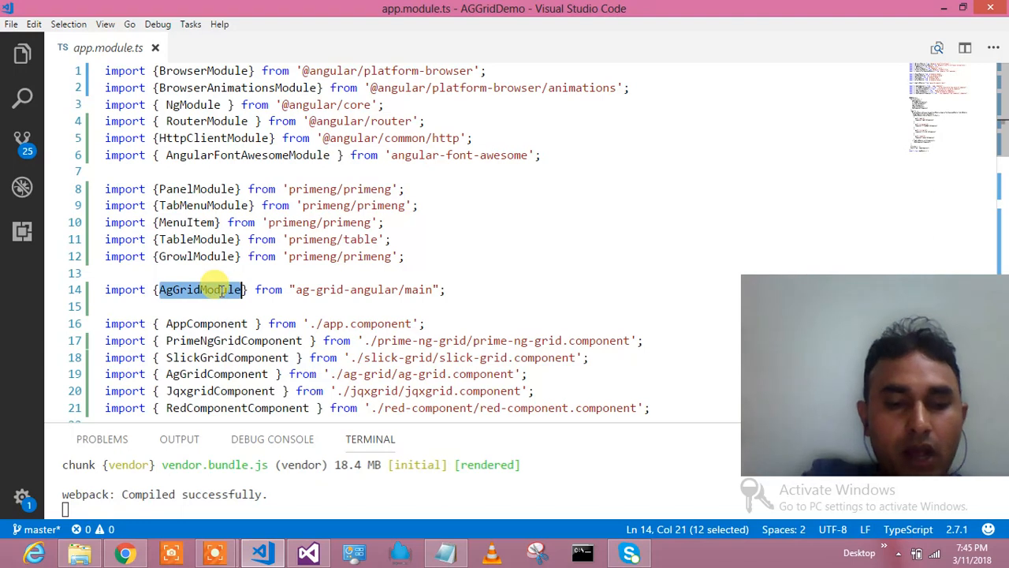
{"action": "key", "text": "Ctrl+f"}
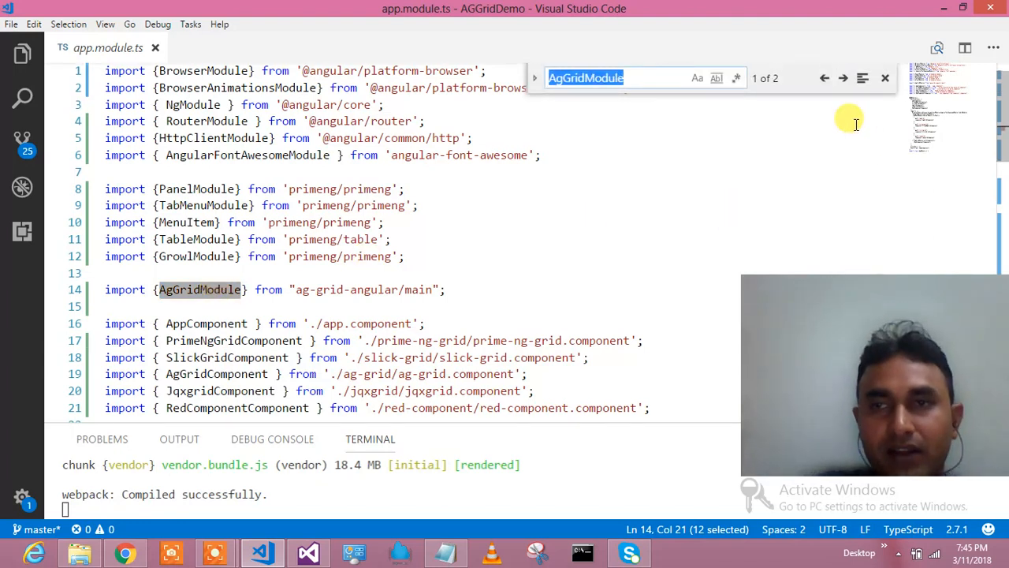
{"action": "left_click", "coordinate": [842, 79]}
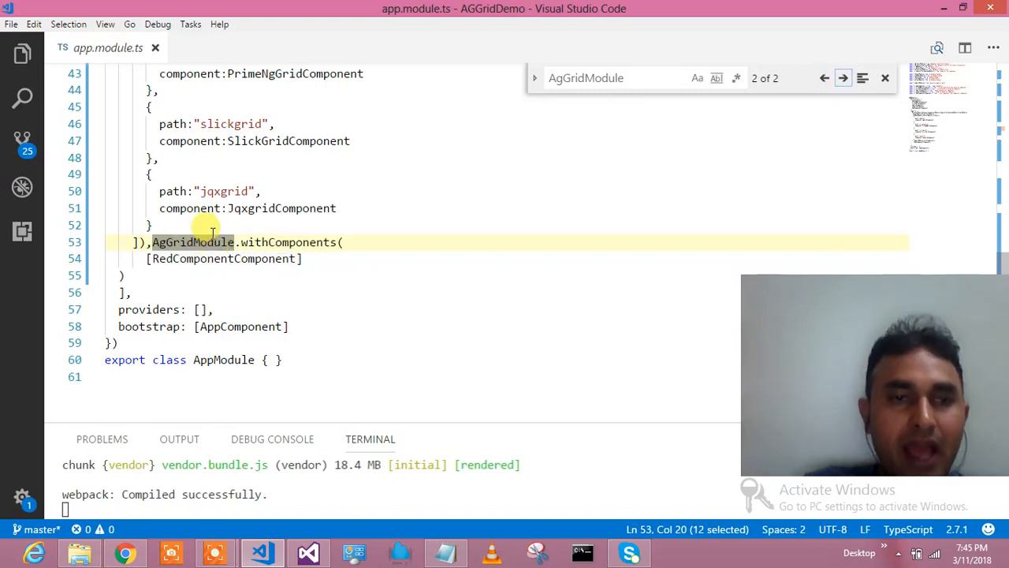
{"action": "mouse_move", "coordinate": [287, 243]}
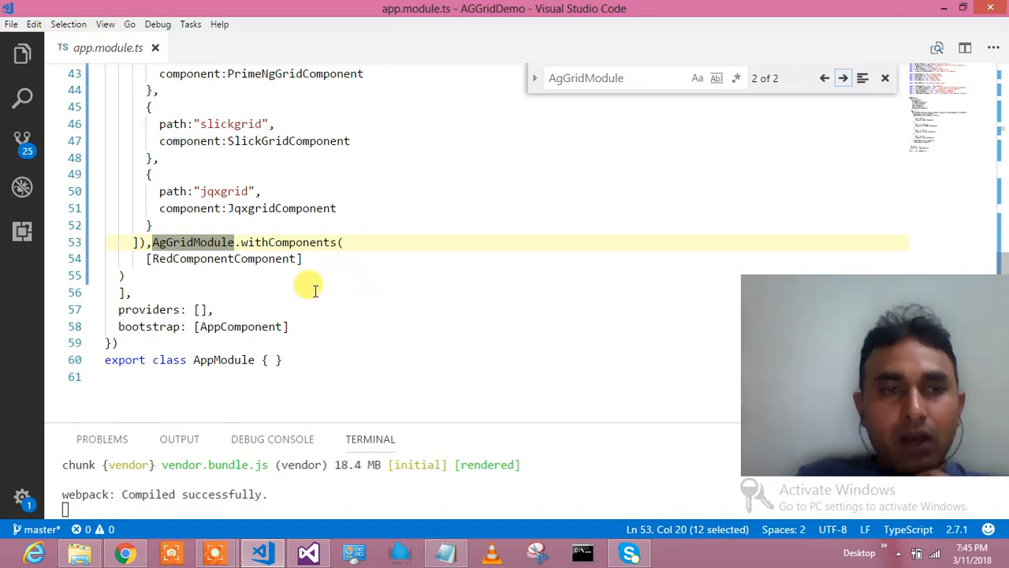
{"action": "left_click", "coordinate": [134, 292]}
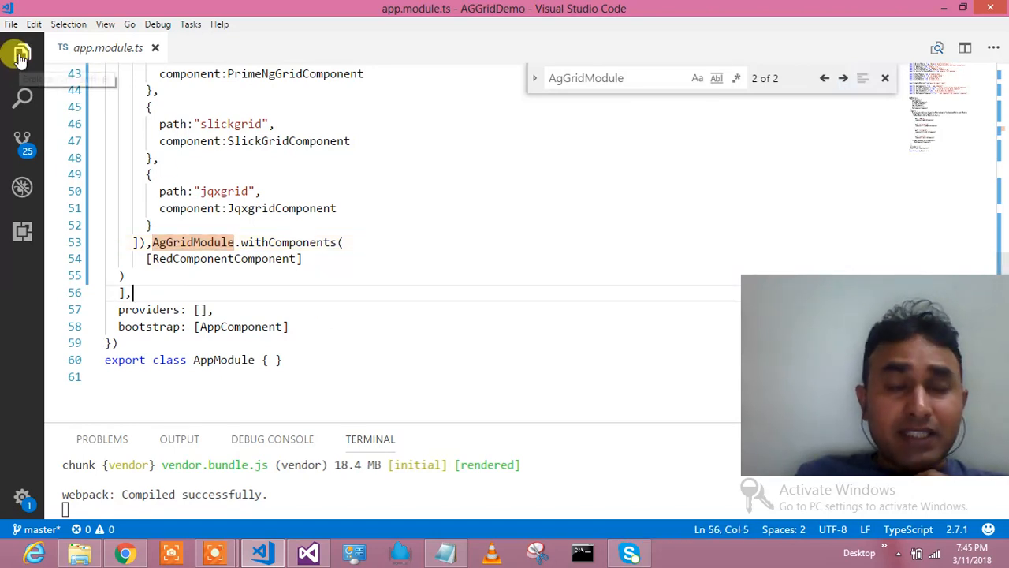
Open ag-grid.component.html from src/app/ag-grid in the Explorer
{"action": "left_click", "coordinate": [22, 54]}
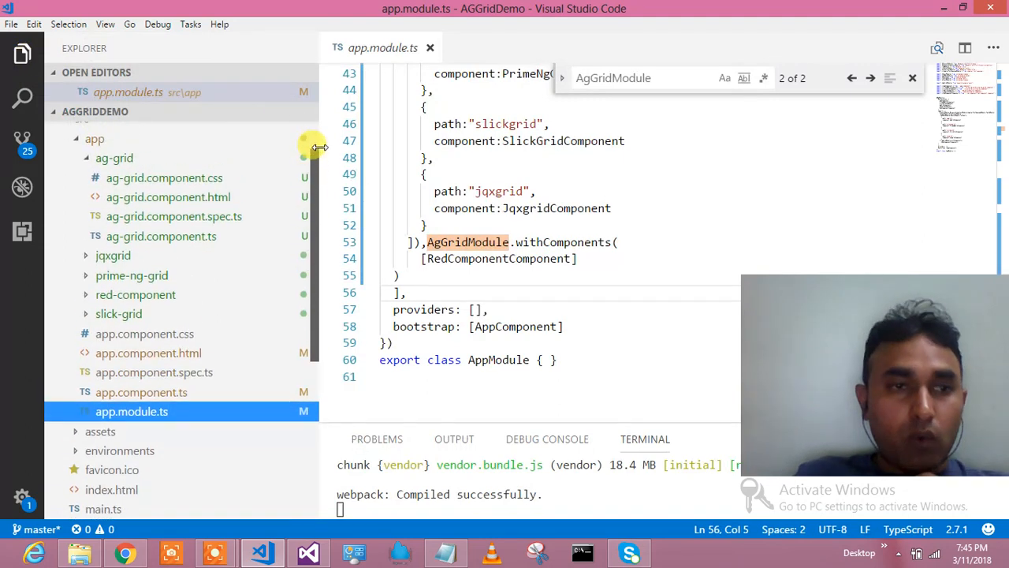
{"action": "scroll", "scroll_direction": "up", "scroll_amount": 3}
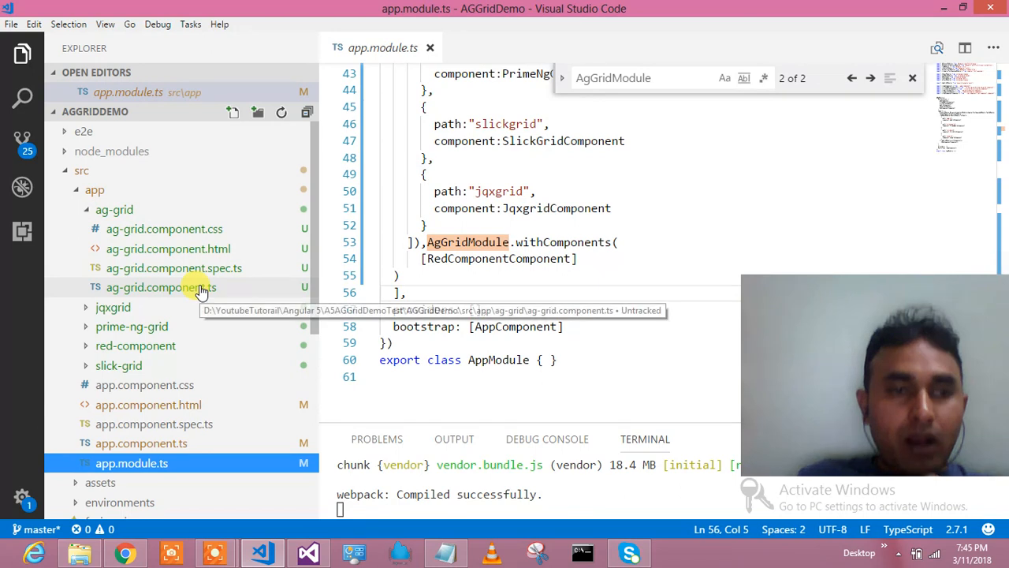
{"action": "mouse_move", "coordinate": [228, 252]}
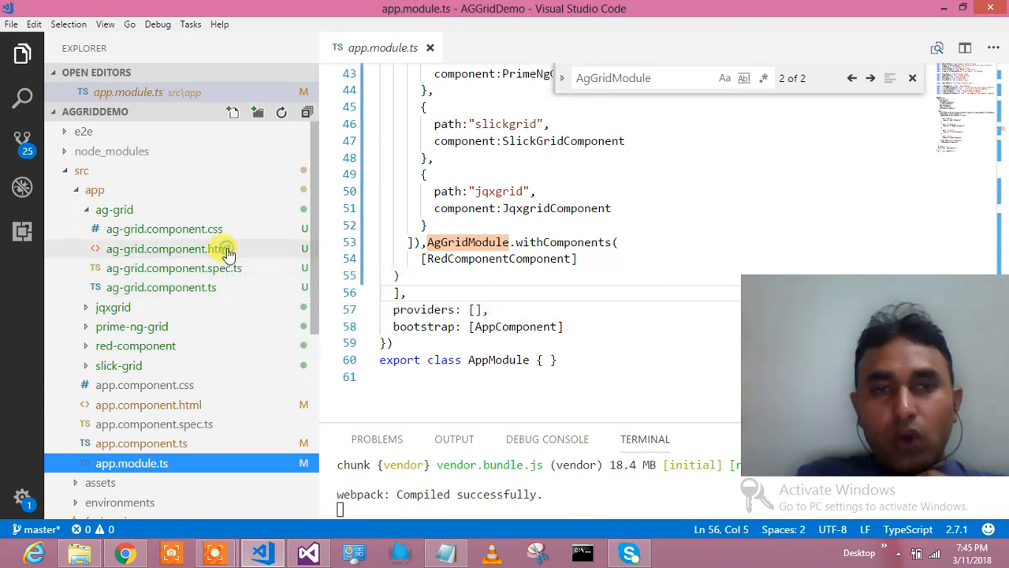
{"action": "left_click", "coordinate": [167, 249]}
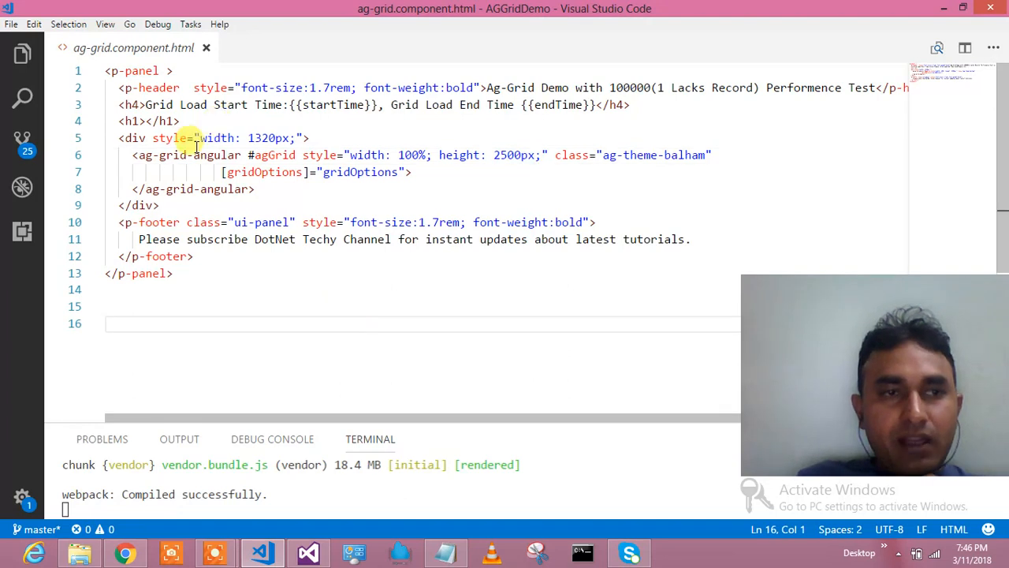
{"action": "mouse_move", "coordinate": [132, 120]}
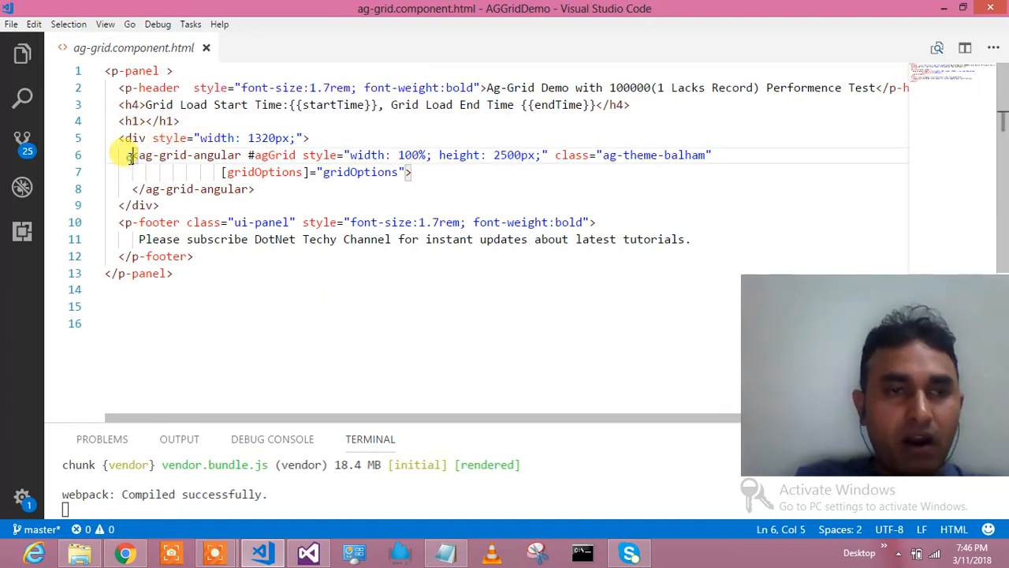
{"action": "left_click_drag", "start_coordinate": [133, 155], "coordinate": [265, 190]}
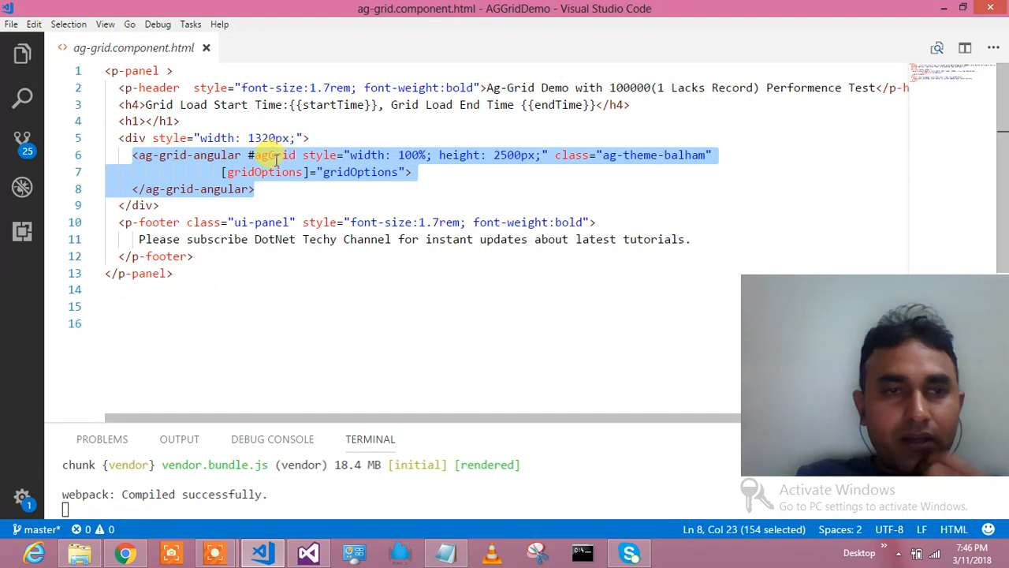
{"action": "left_click", "coordinate": [275, 155]}
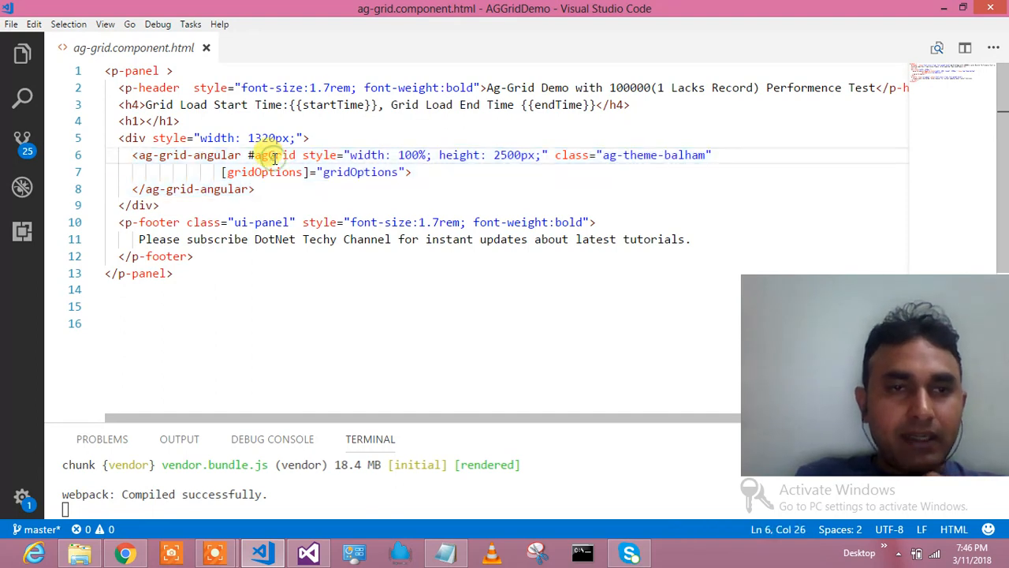
{"action": "double_click", "coordinate": [276, 154]}
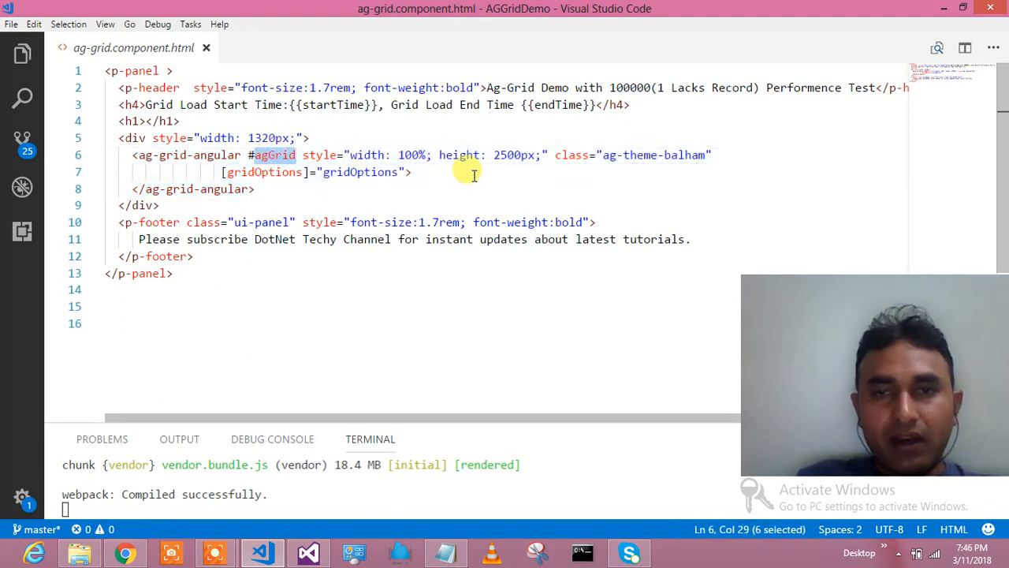
{"action": "mouse_move", "coordinate": [378, 215]}
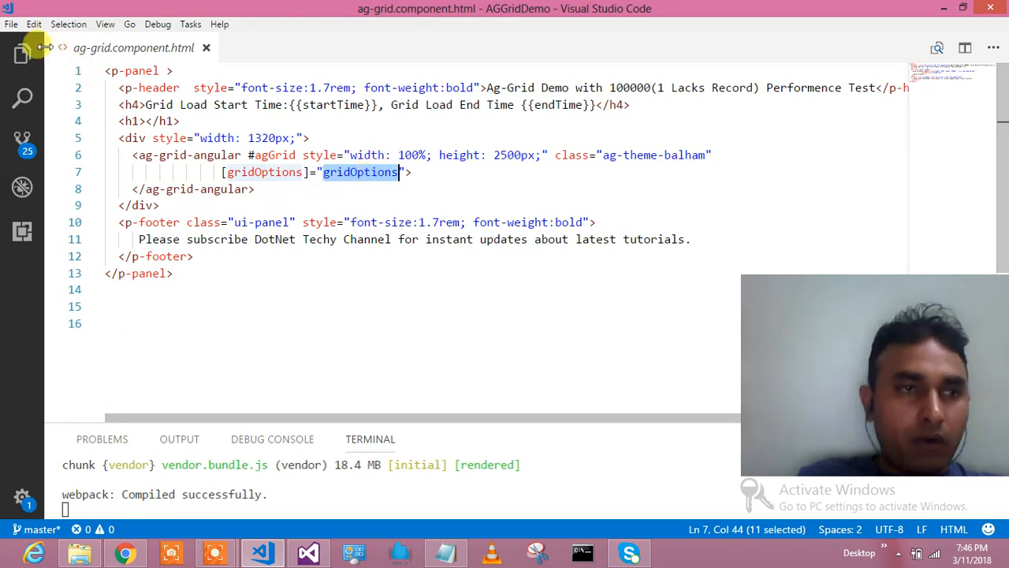
{"action": "left_click", "coordinate": [22, 53]}
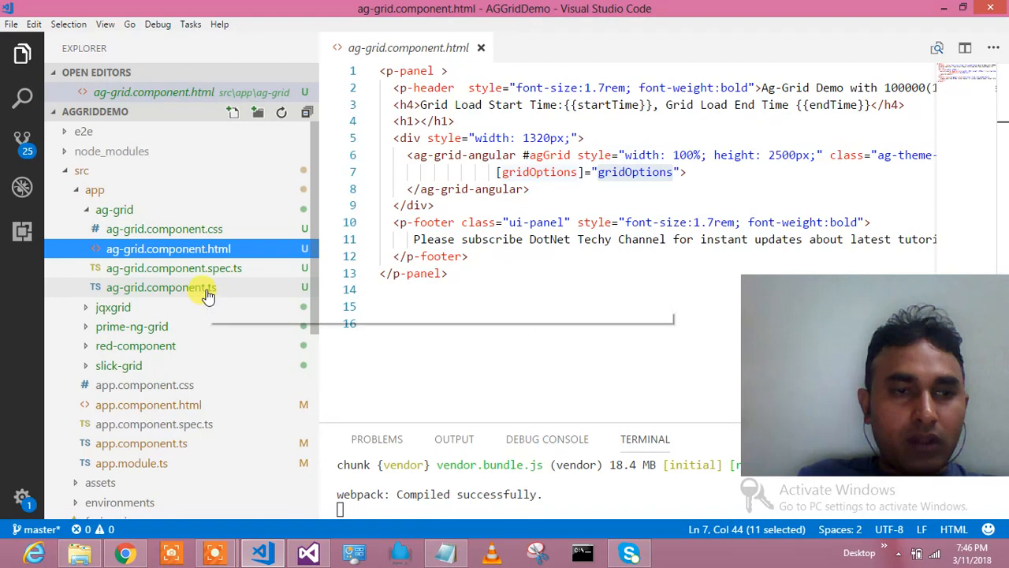
{"action": "left_click", "coordinate": [161, 287]}
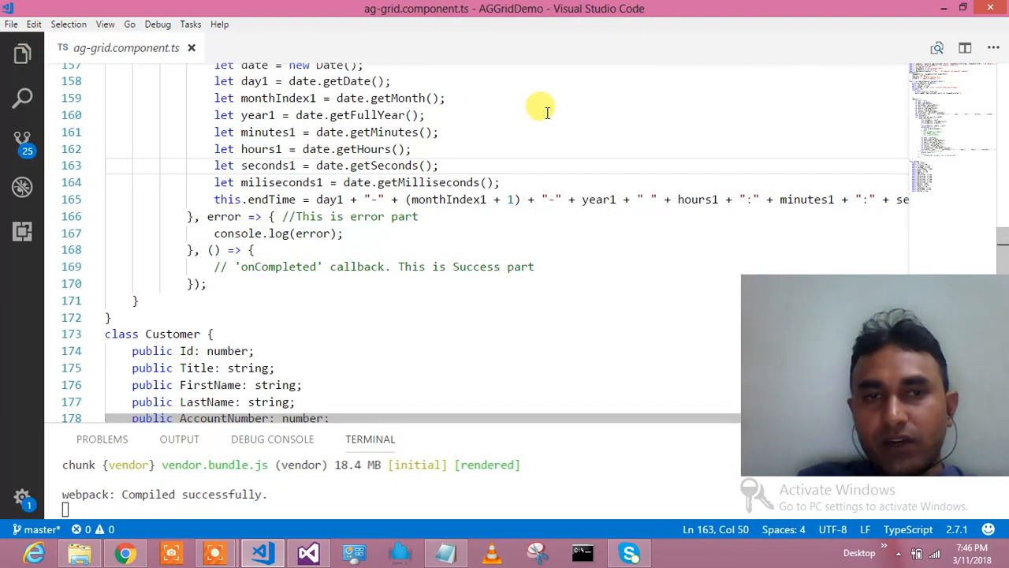
{"action": "mouse_move", "coordinate": [1001, 249]}
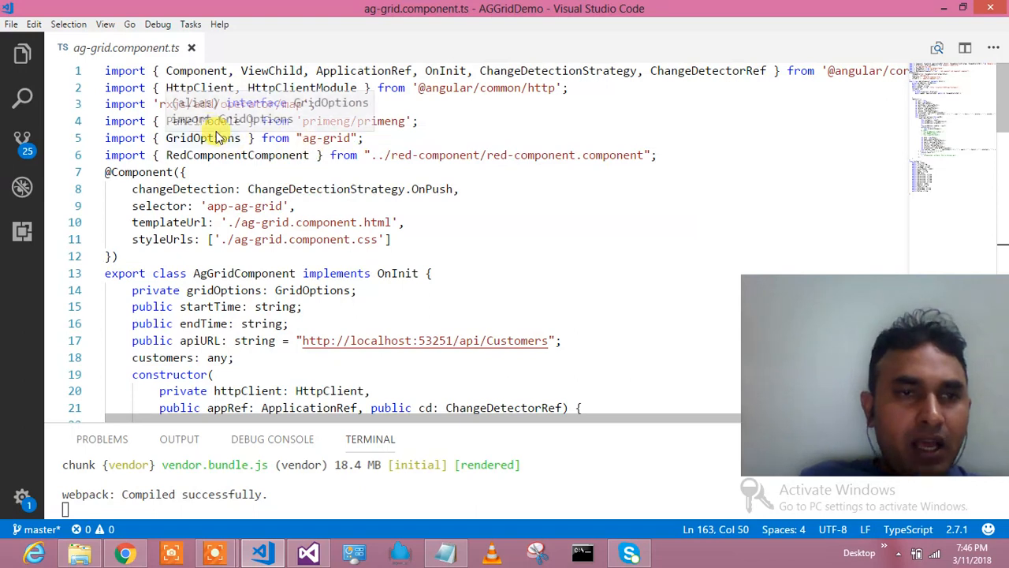
{"action": "mouse_move", "coordinate": [265, 172]}
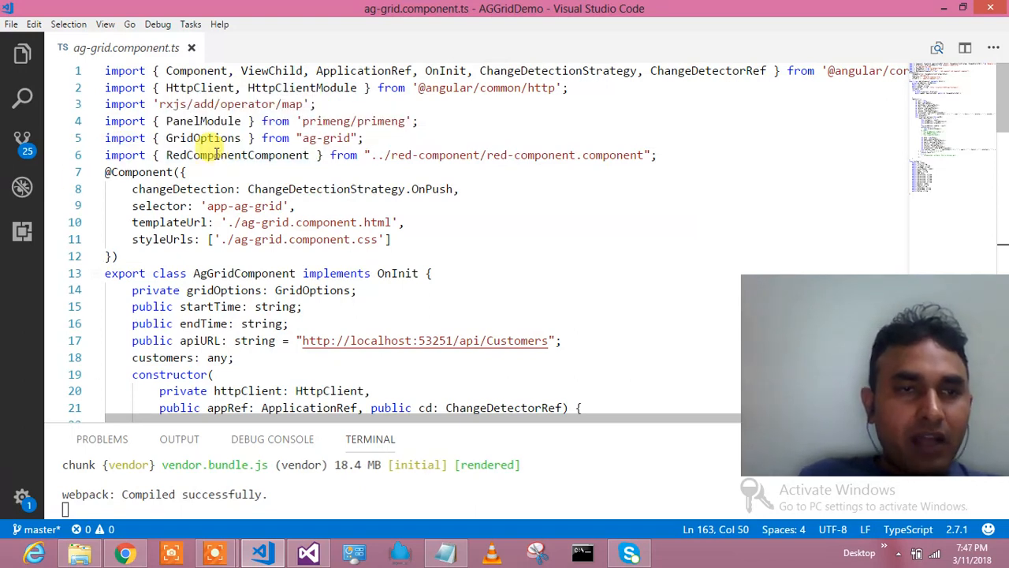
{"action": "double_click", "coordinate": [202, 139]}
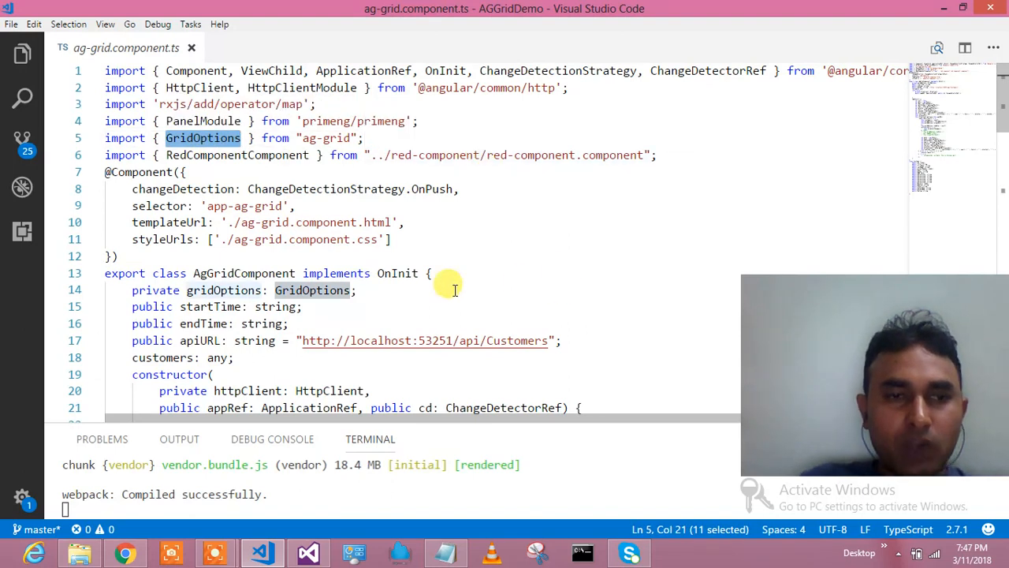
{"action": "mouse_move", "coordinate": [953, 155]}
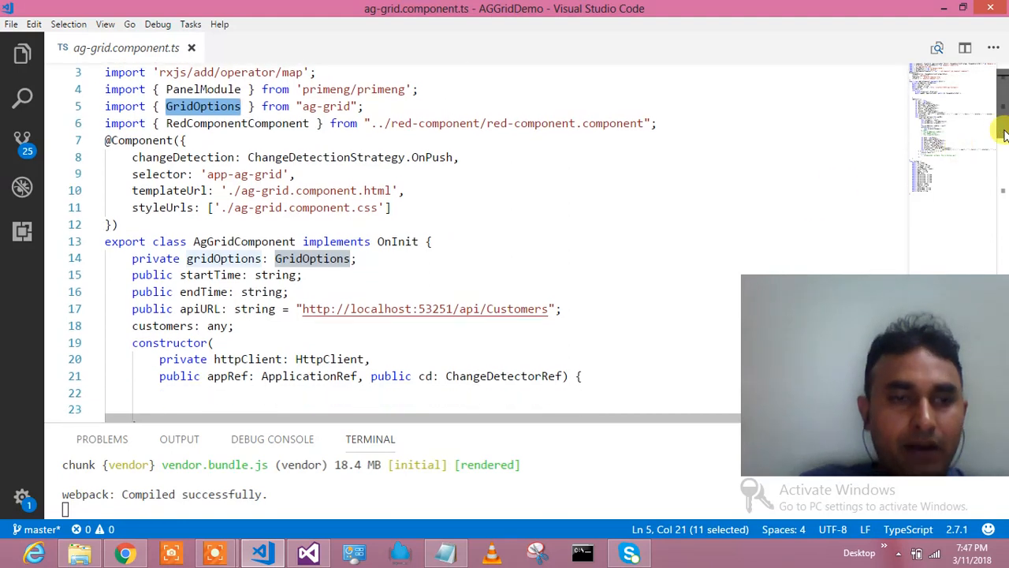
{"action": "scroll", "scroll_direction": "down", "scroll_amount": 3}
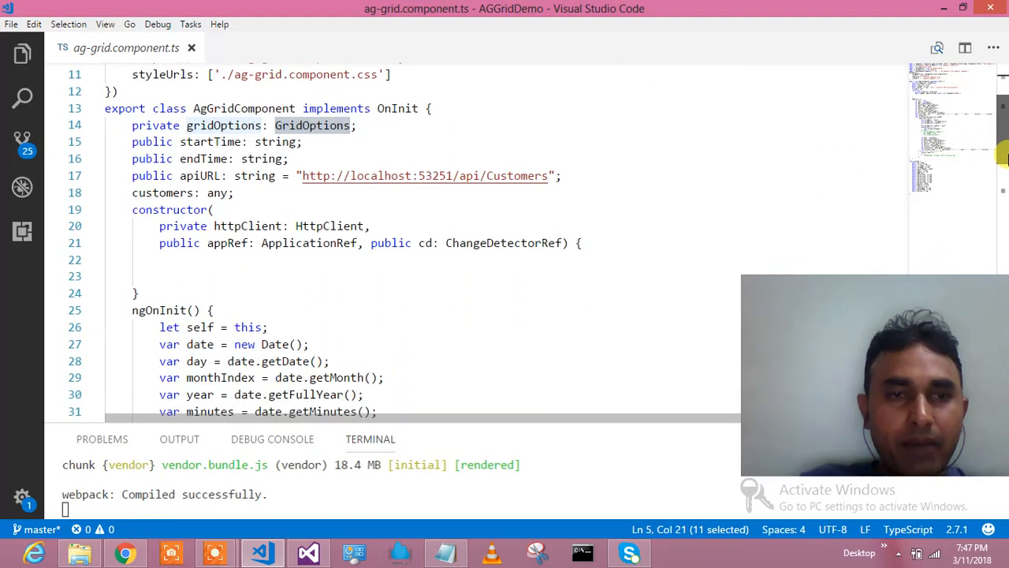
{"action": "scroll", "scroll_direction": "down", "scroll_amount": 3}
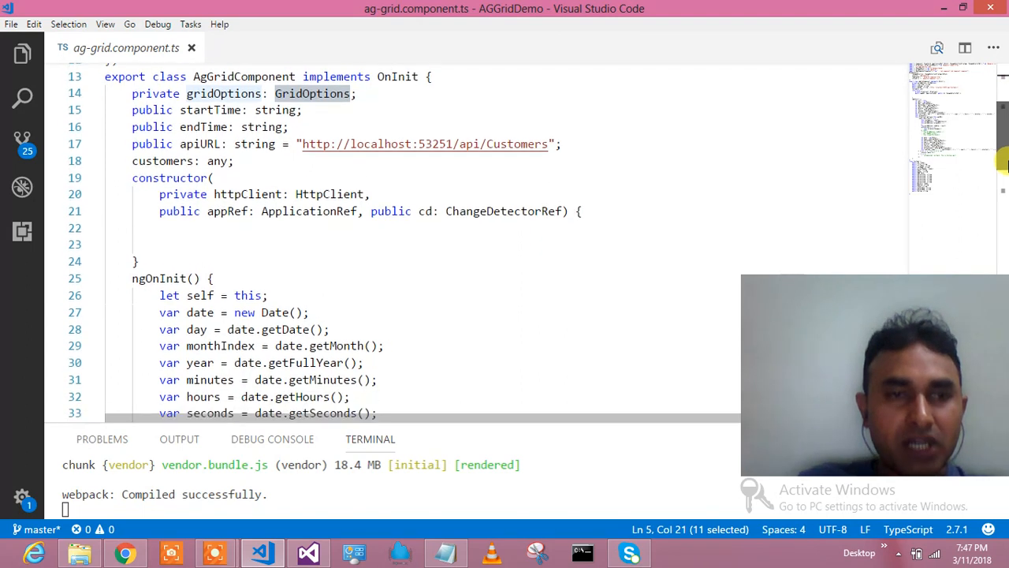
{"action": "scroll", "scroll_direction": "down", "scroll_amount": 3}
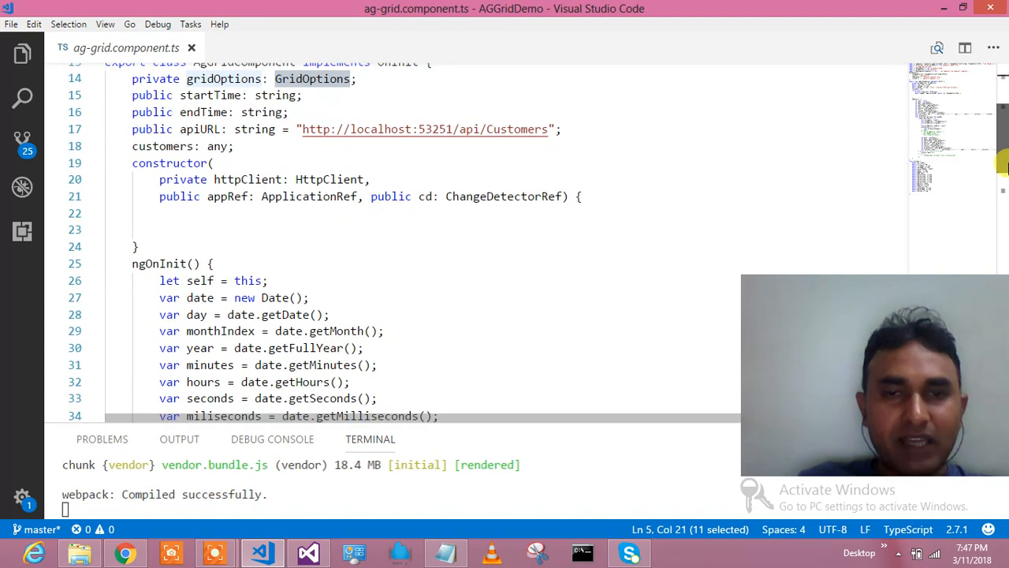
{"action": "scroll", "scroll_direction": "down", "scroll_amount": 3}
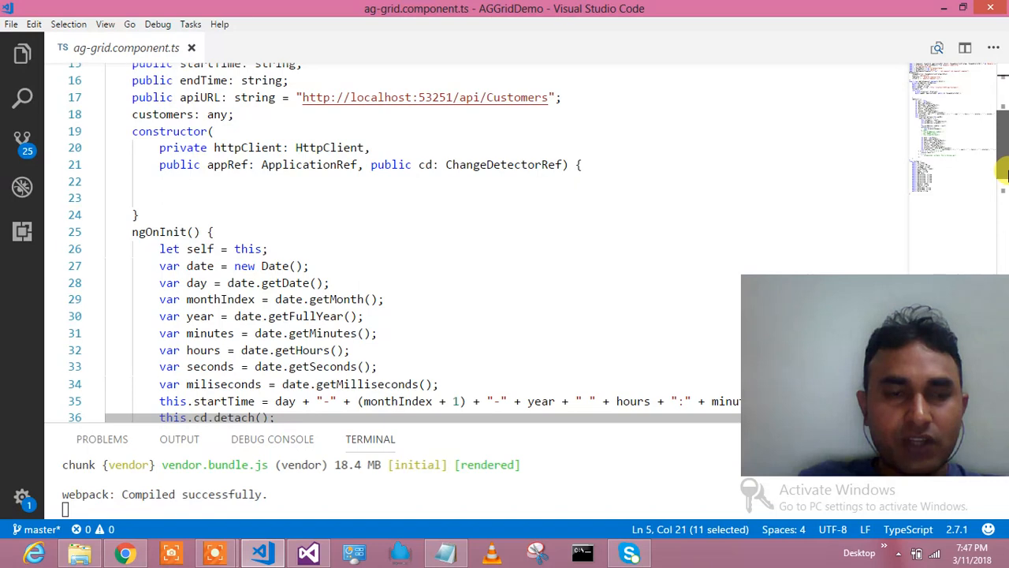
{"action": "scroll", "scroll_direction": "down", "scroll_amount": 3}
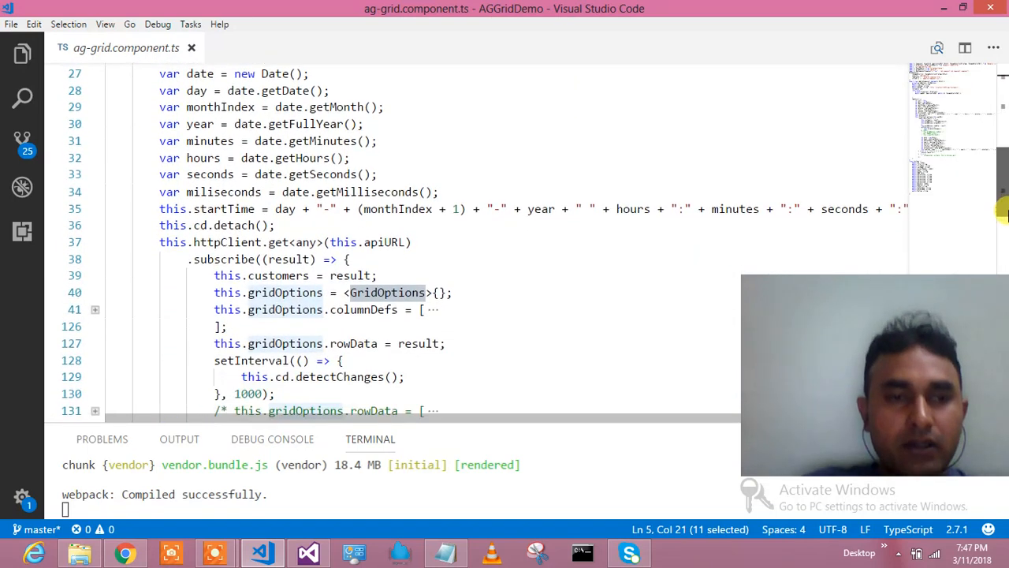
{"action": "scroll", "scroll_direction": "up", "scroll_amount": 3}
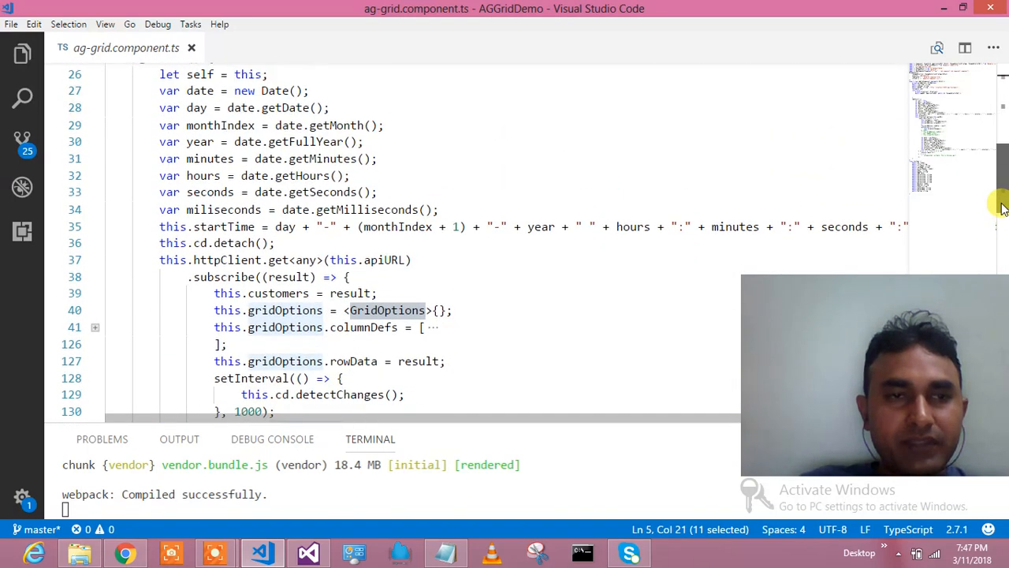
{"action": "scroll", "scroll_direction": "down", "scroll_amount": 3}
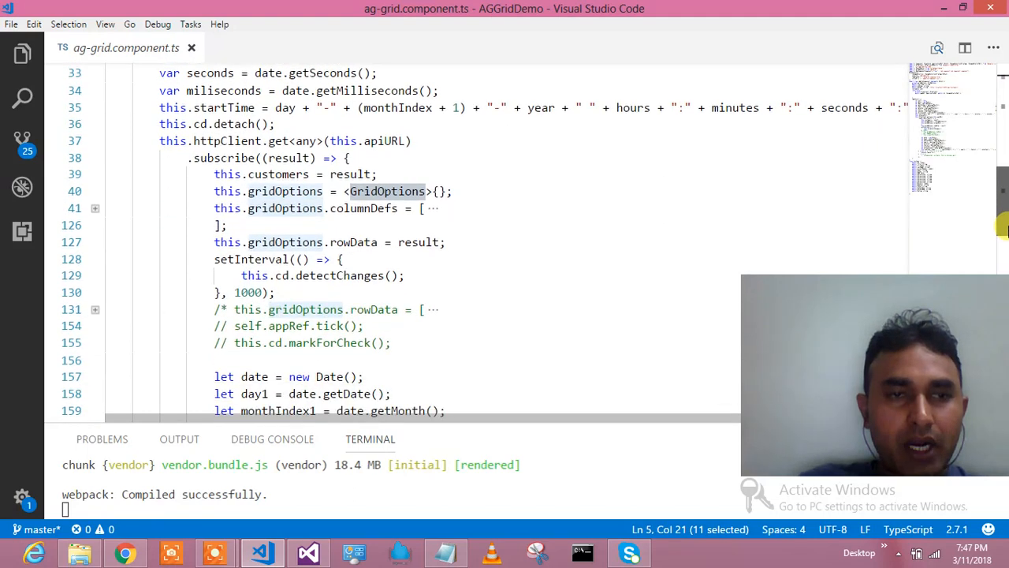
{"action": "scroll", "scroll_direction": "down", "scroll_amount": 3}
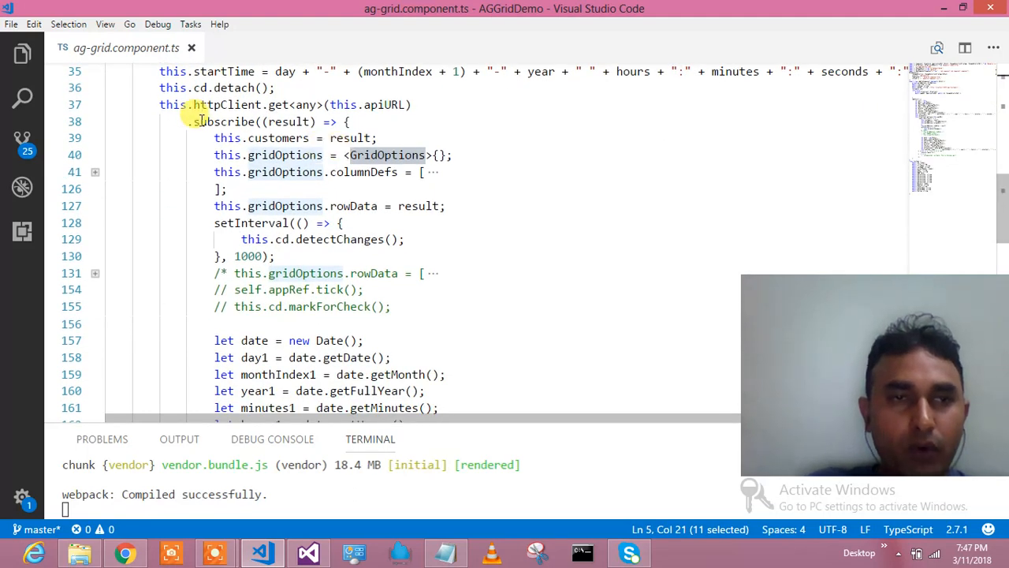
{"action": "left_click", "coordinate": [186, 104]}
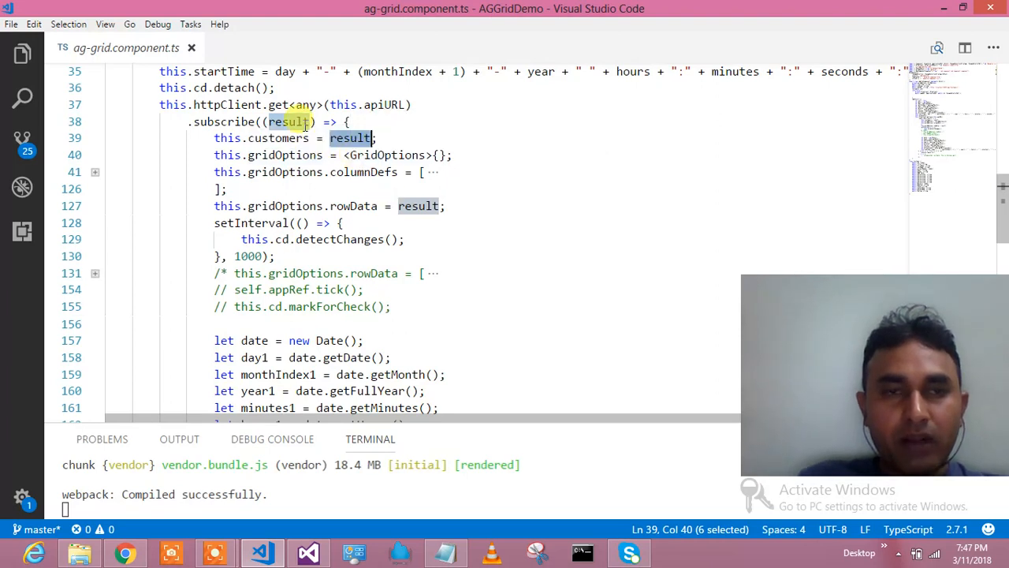
{"action": "mouse_move", "coordinate": [299, 154]}
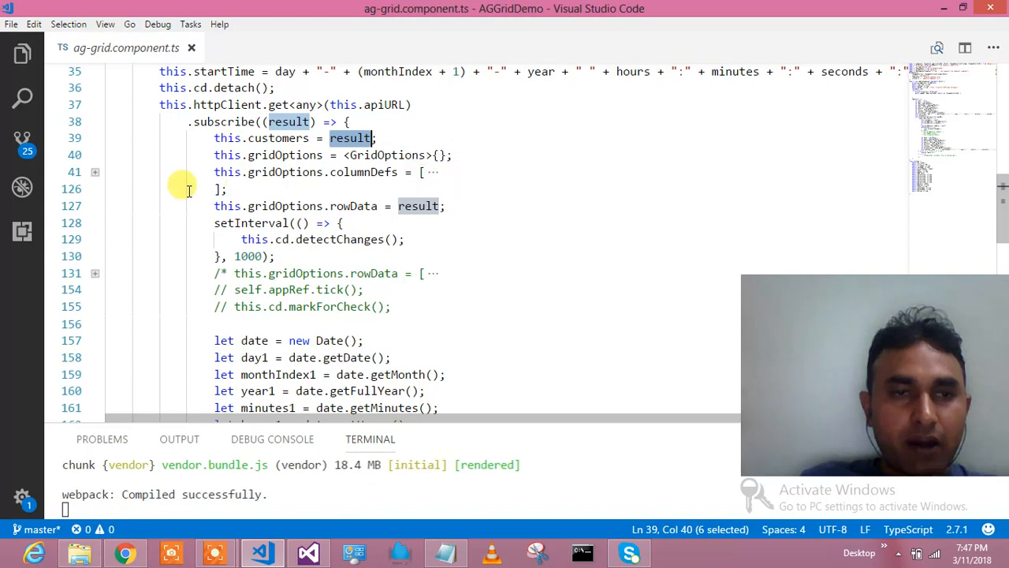
Unfold columnDefs and scroll through the column definitions from Id to Title down to rowData
{"action": "left_click", "coordinate": [94, 172]}
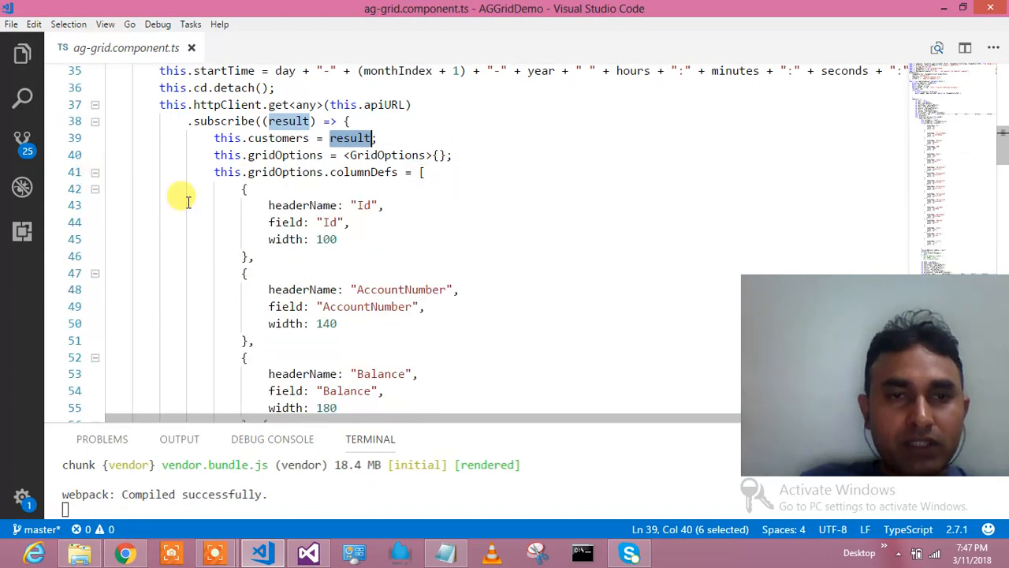
{"action": "mouse_move", "coordinate": [386, 193]}
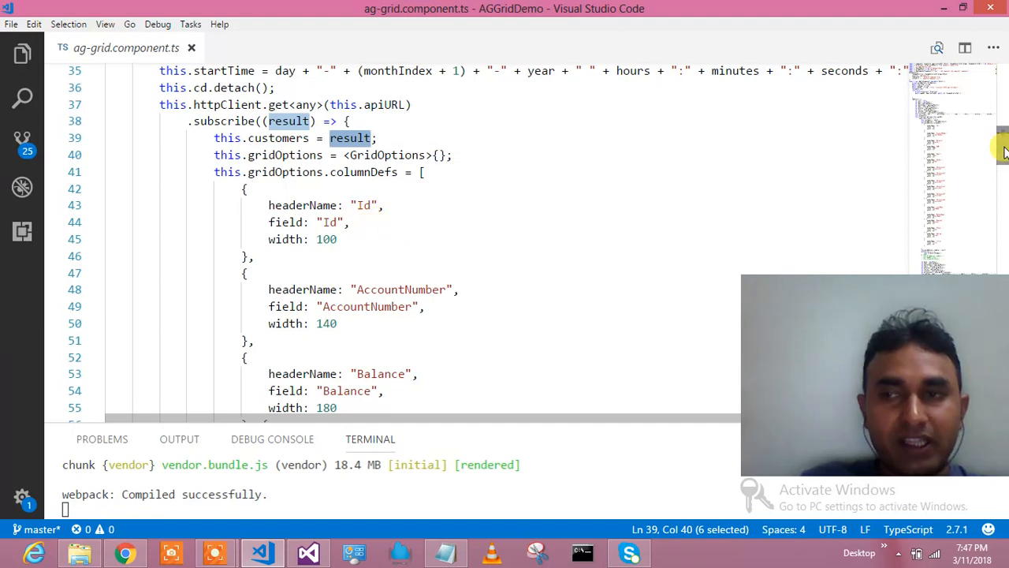
{"action": "scroll", "scroll_direction": "down", "scroll_amount": 3}
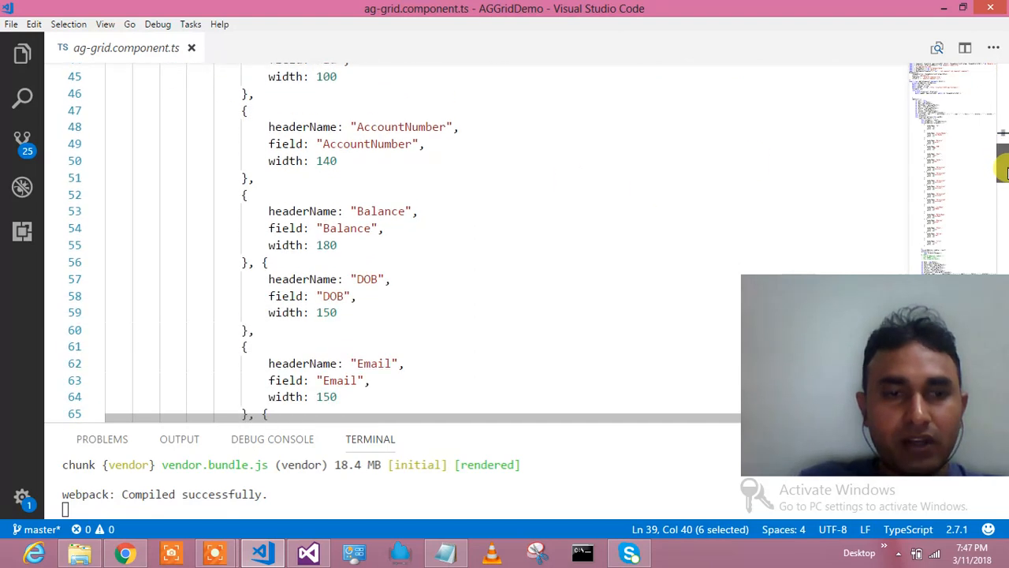
{"action": "scroll", "scroll_direction": "down", "scroll_amount": 3}
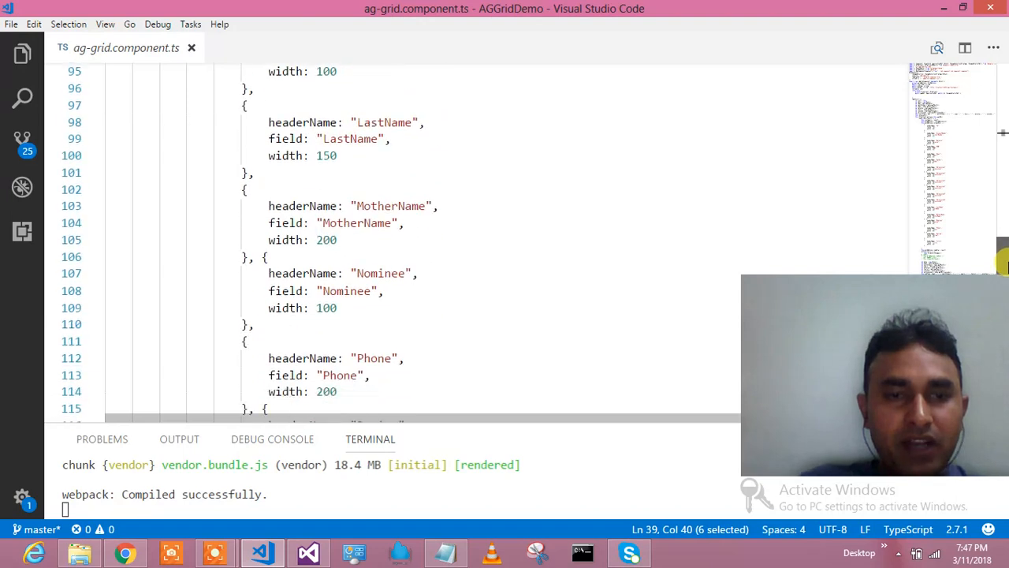
{"action": "scroll", "scroll_direction": "down", "scroll_amount": 3}
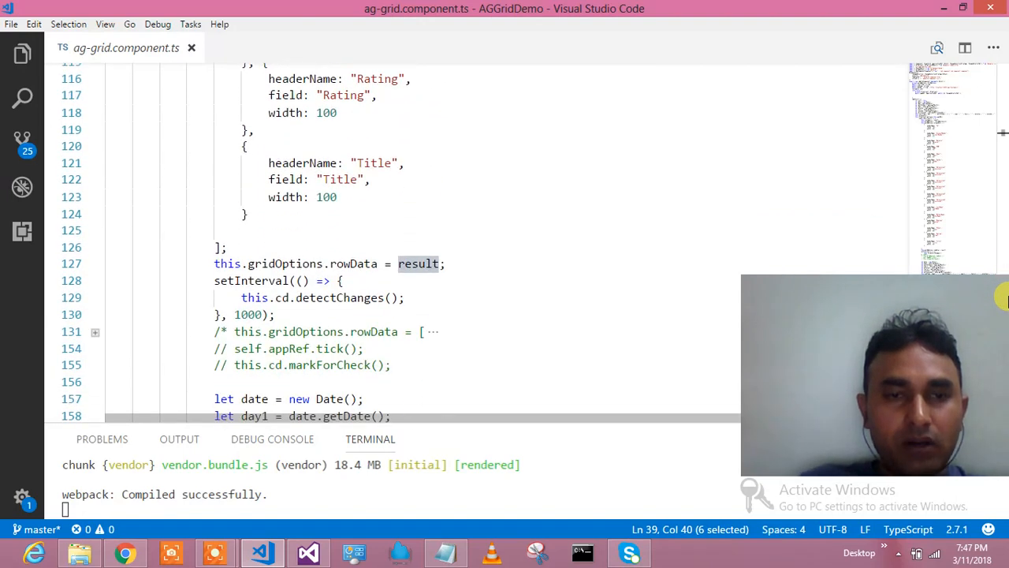
{"action": "mouse_move", "coordinate": [356, 263]}
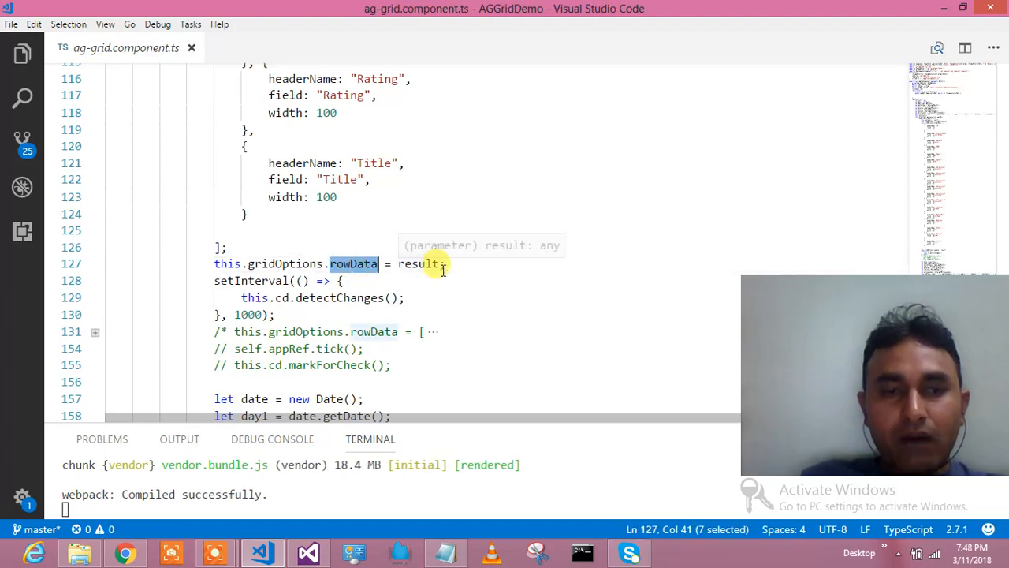
{"action": "mouse_move", "coordinate": [287, 298]}
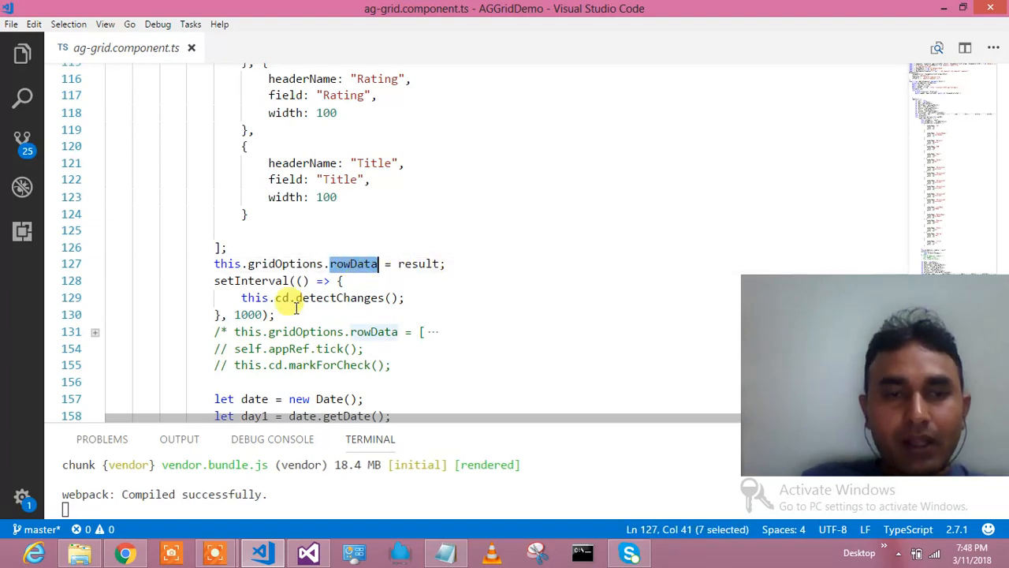
{"action": "mouse_move", "coordinate": [331, 296]}
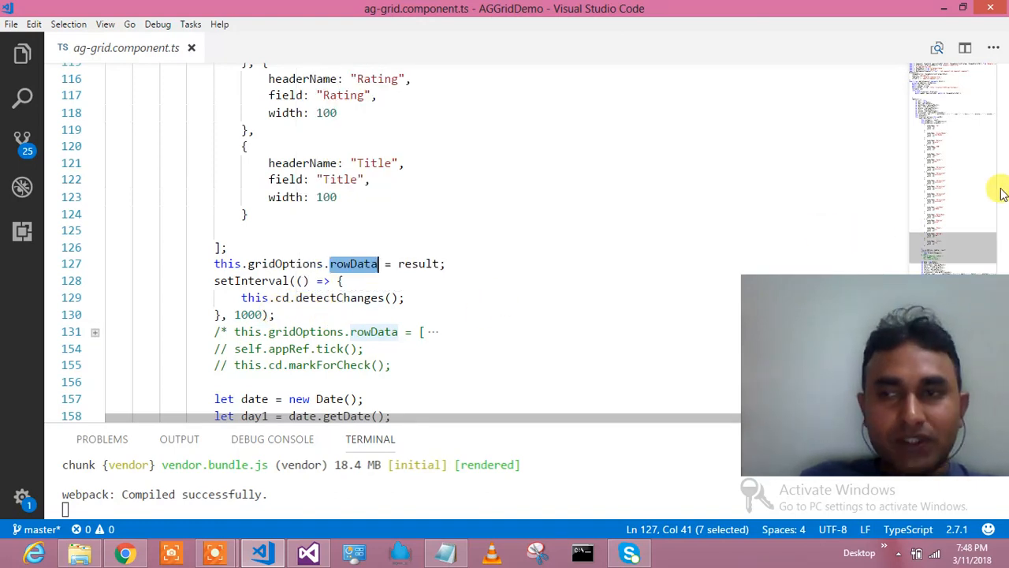
{"action": "left_click", "coordinate": [445, 263]}
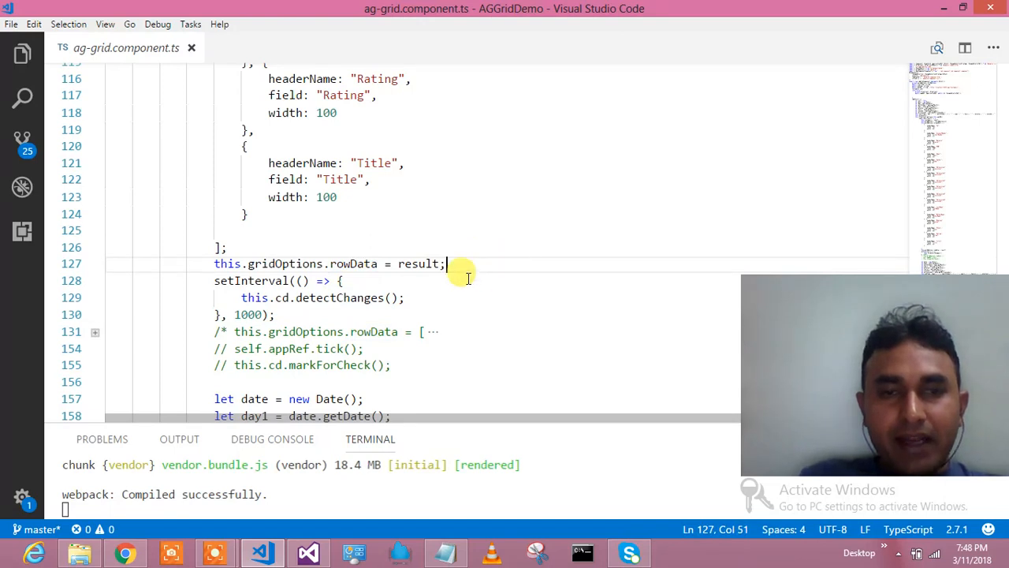
{"action": "mouse_move", "coordinate": [504, 259]}
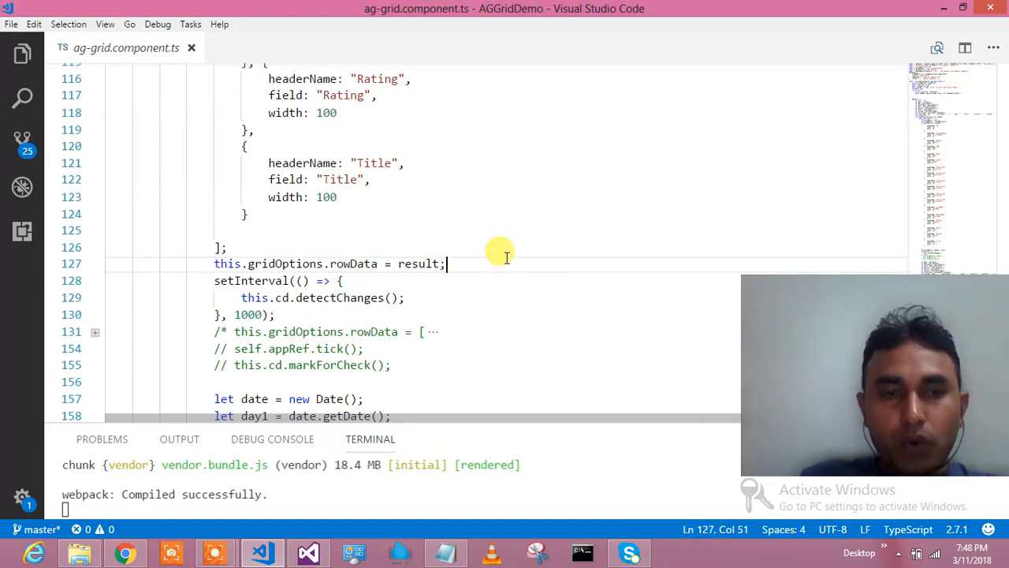
{"action": "mouse_move", "coordinate": [996, 145]}
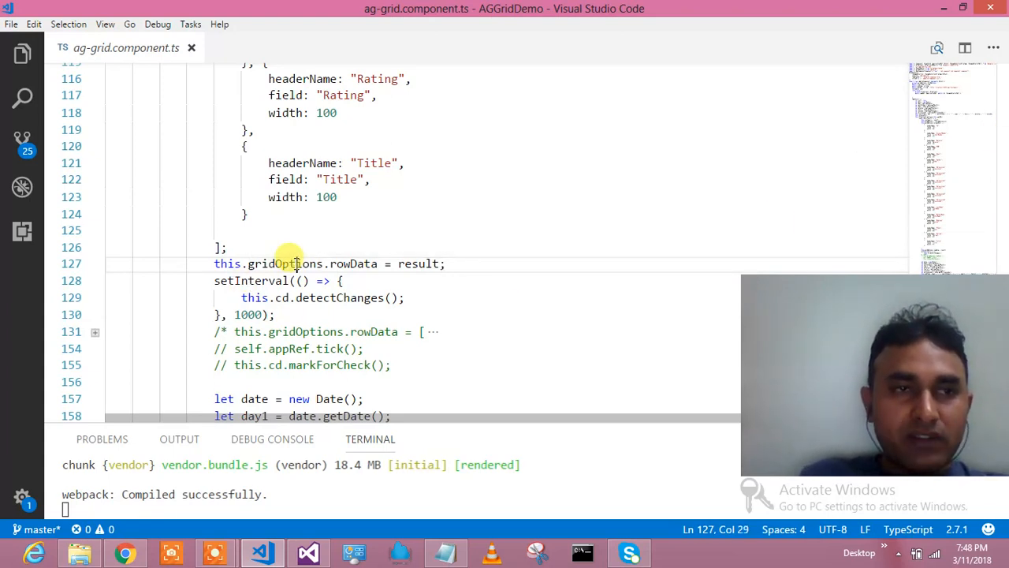
Highlight gridOptions uses, revisit ag-grid.component.html, then return to ag-grid.component.ts
{"action": "double_click", "coordinate": [284, 263]}
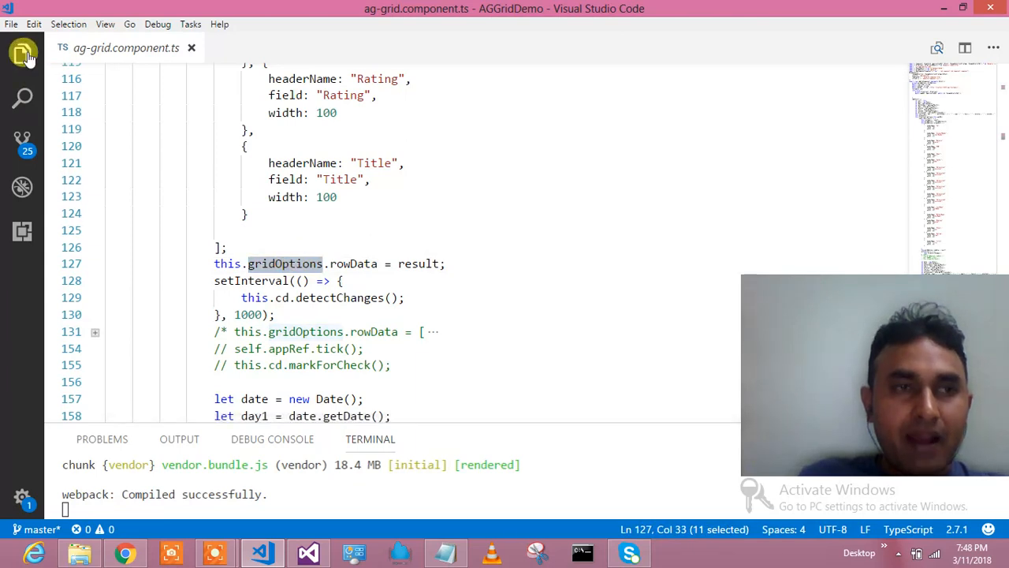
{"action": "left_click", "coordinate": [22, 53]}
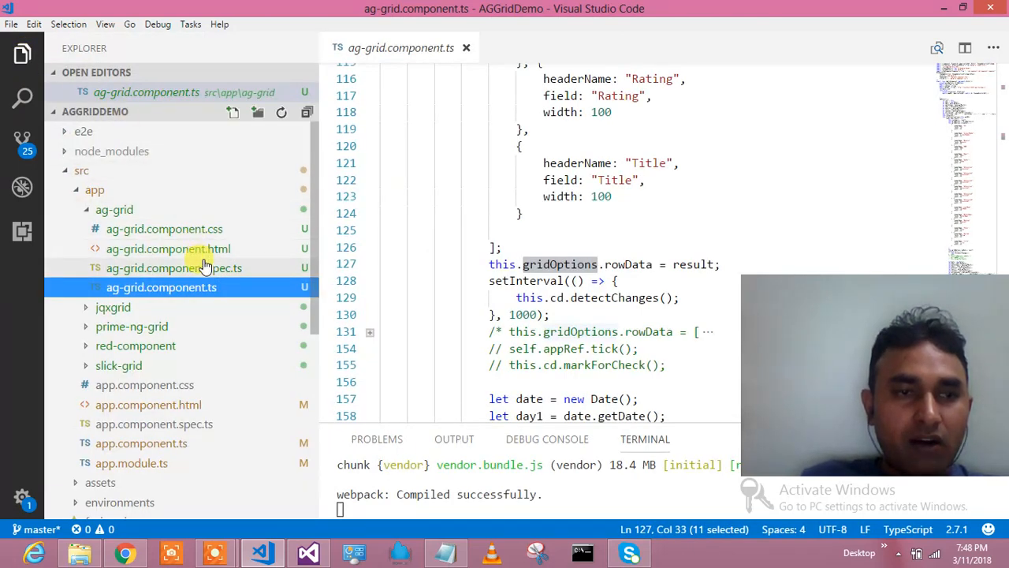
{"action": "left_click", "coordinate": [167, 249]}
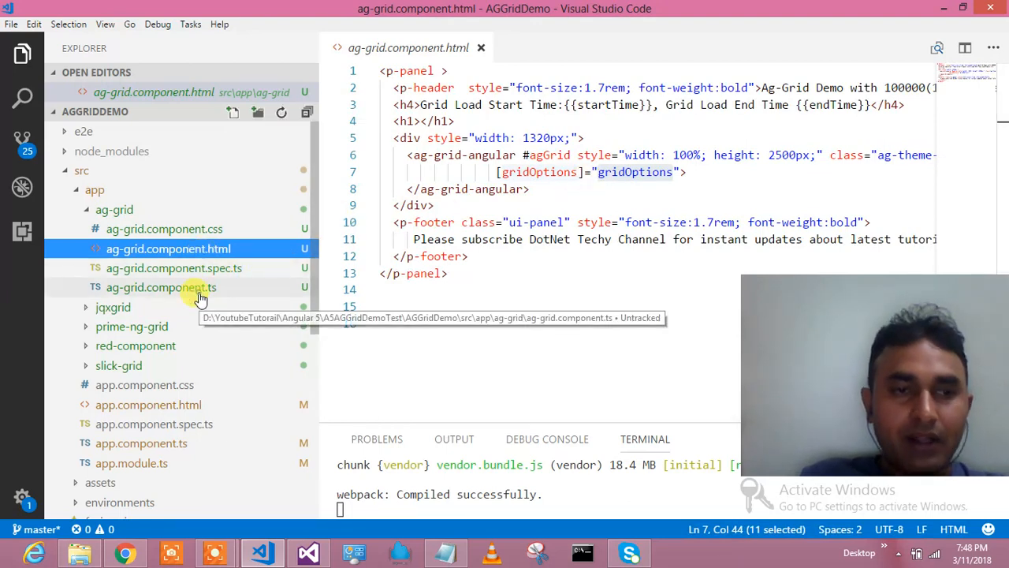
{"action": "left_click", "coordinate": [161, 287]}
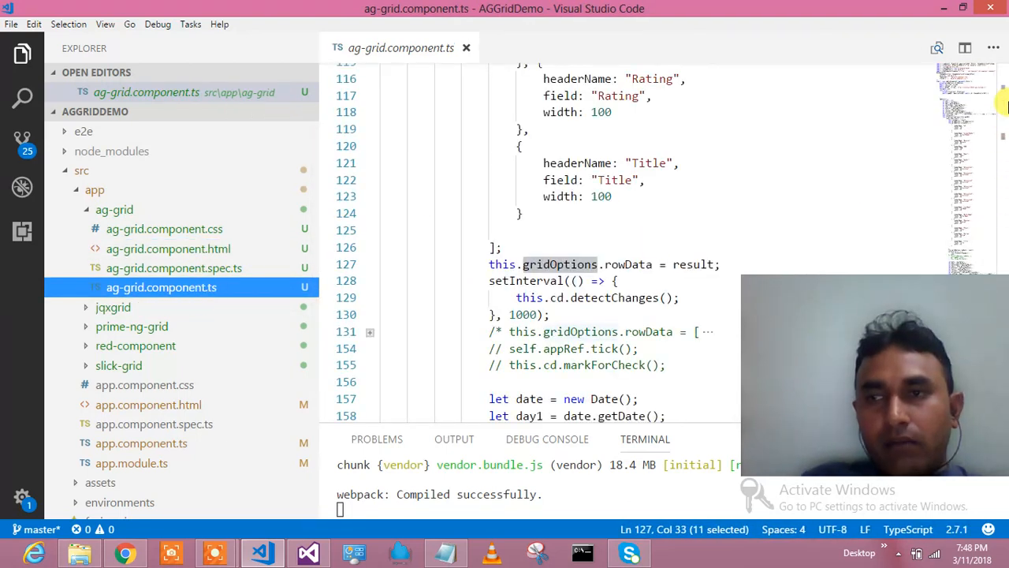
Scroll up to ngOnInit's gridOptions setup in ag-grid.component.ts
{"action": "scroll", "scroll_direction": "up", "scroll_amount": 3}
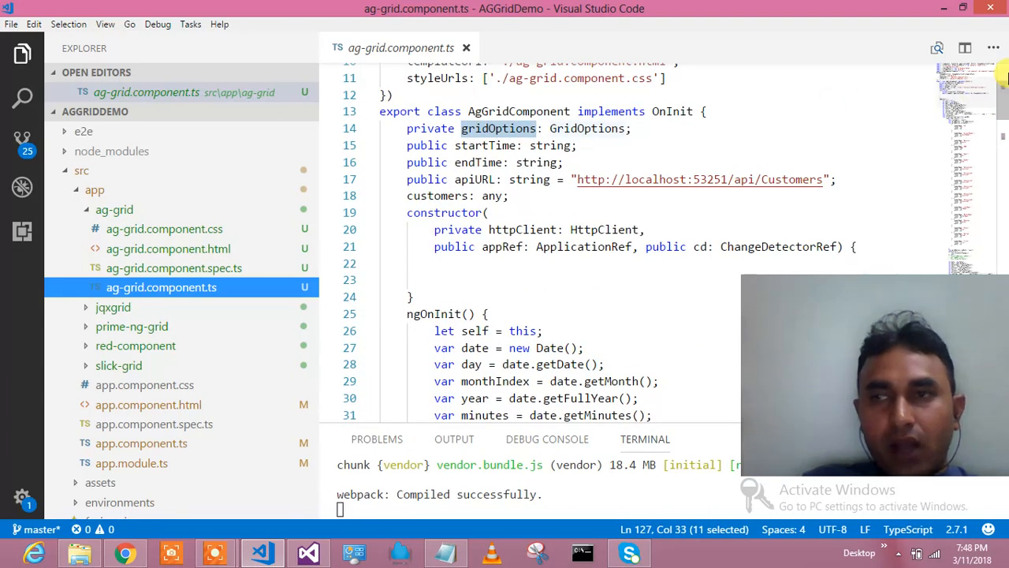
{"action": "scroll", "scroll_direction": "up", "scroll_amount": 3}
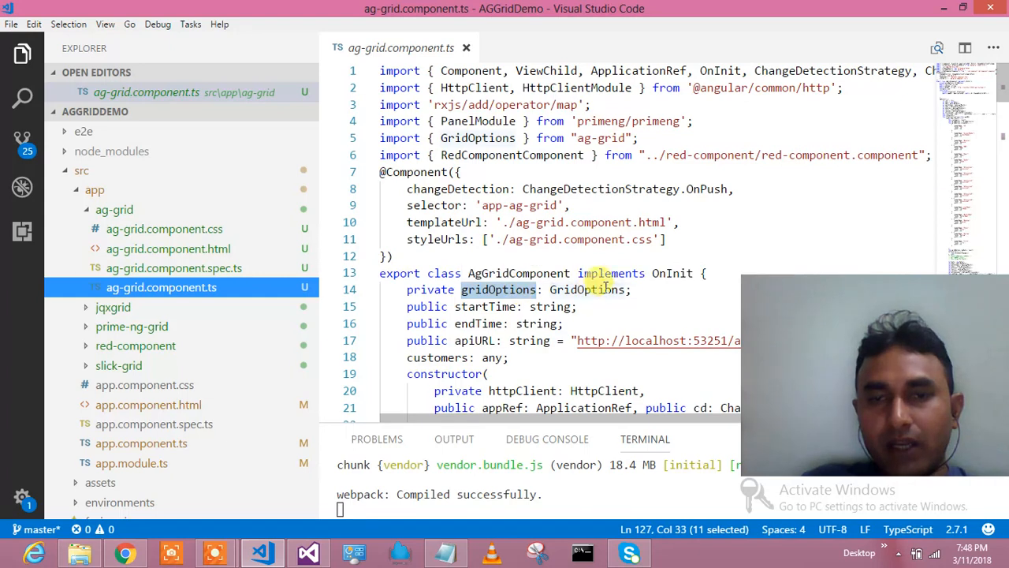
{"action": "scroll", "scroll_direction": "up", "scroll_amount": 3}
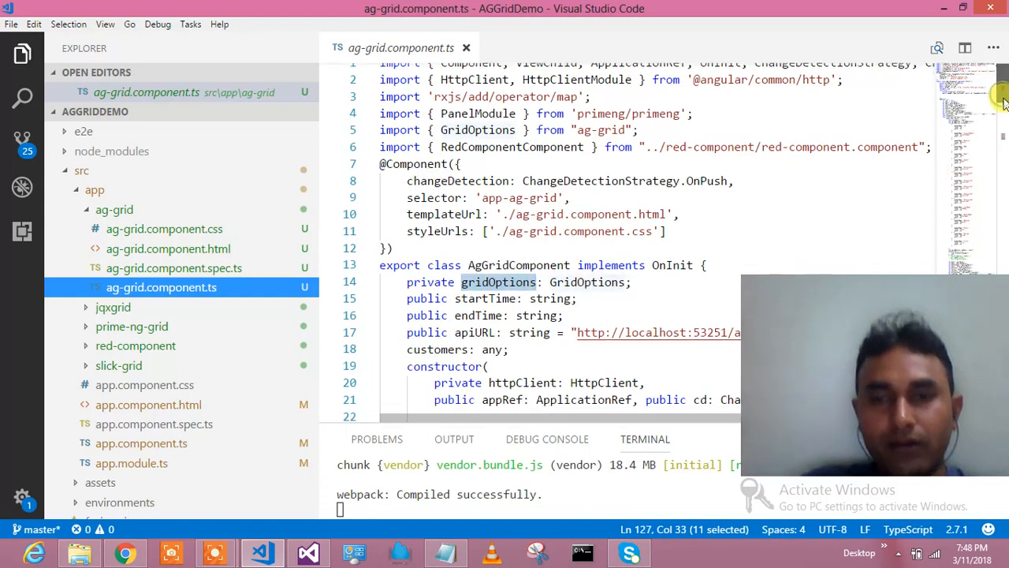
{"action": "scroll", "scroll_direction": "down", "scroll_amount": 3}
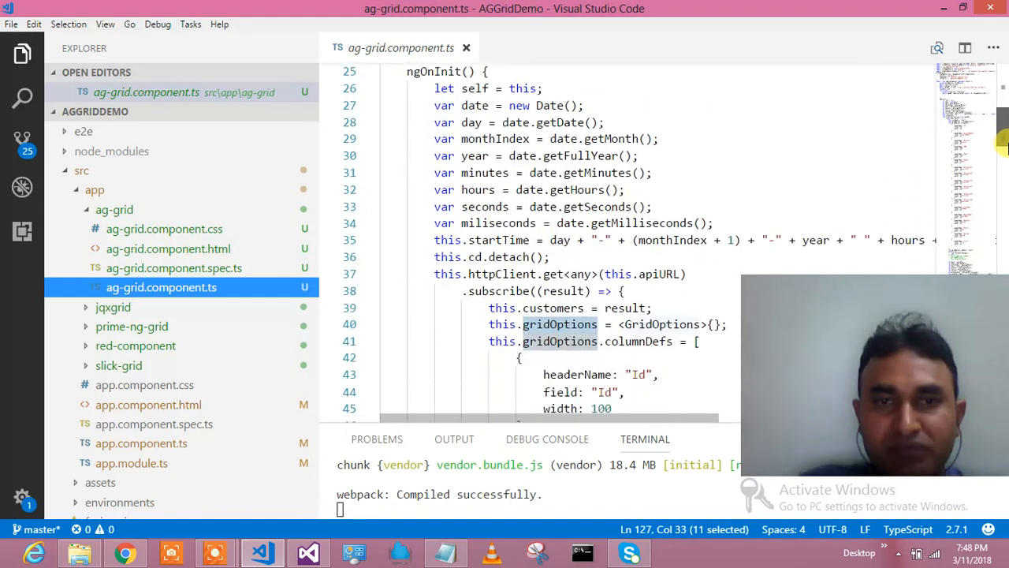
{"action": "scroll", "scroll_direction": "down", "scroll_amount": 3}
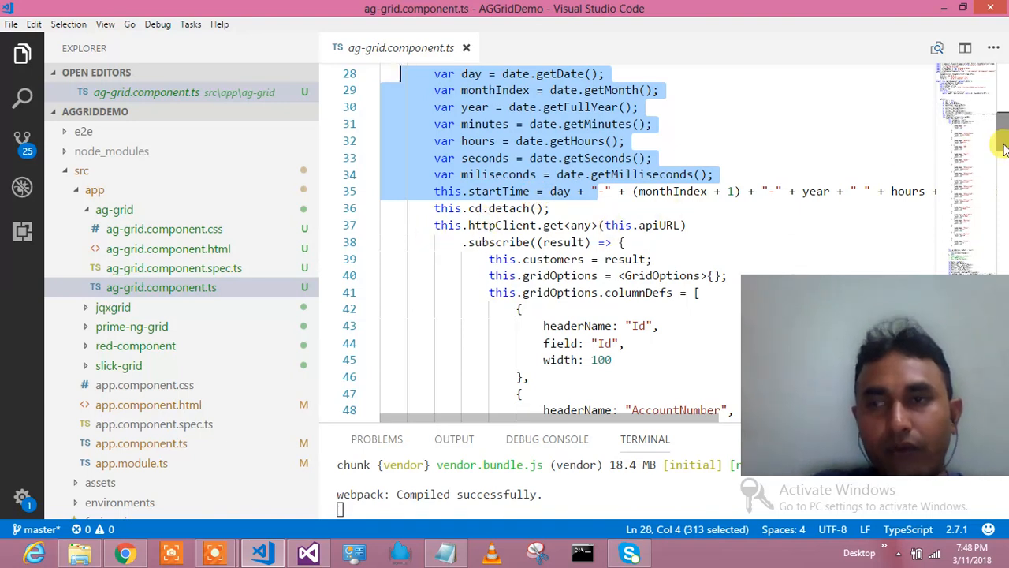
{"action": "scroll", "scroll_direction": "down", "scroll_amount": 3}
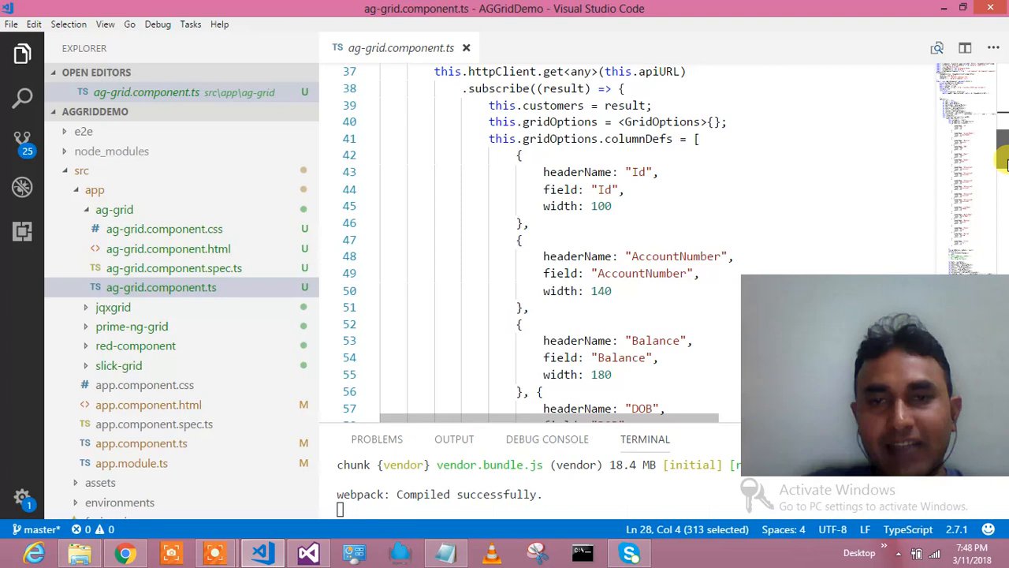
{"action": "scroll", "scroll_direction": "down", "scroll_amount": 3}
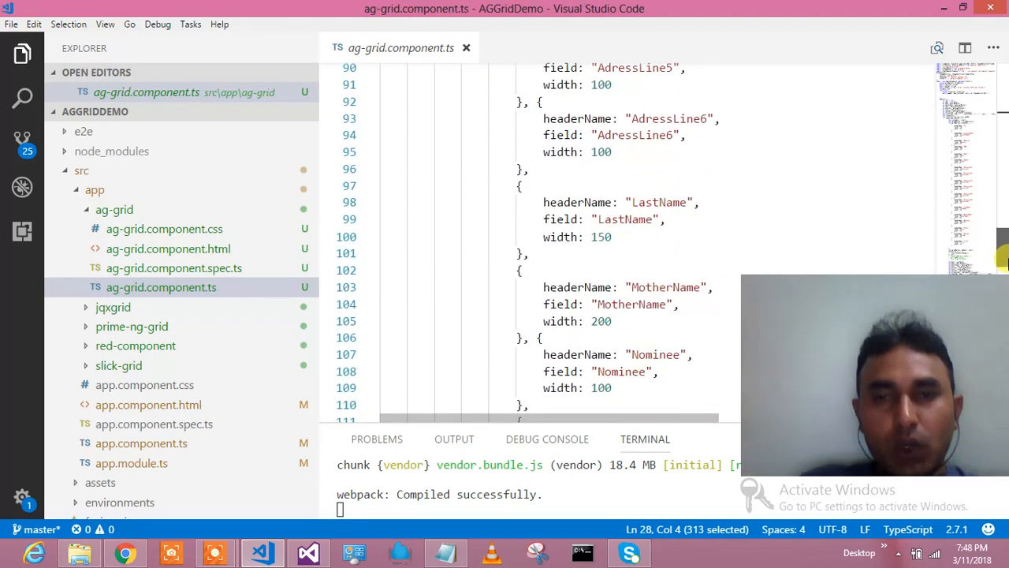
{"action": "scroll", "scroll_direction": "down", "scroll_amount": 3}
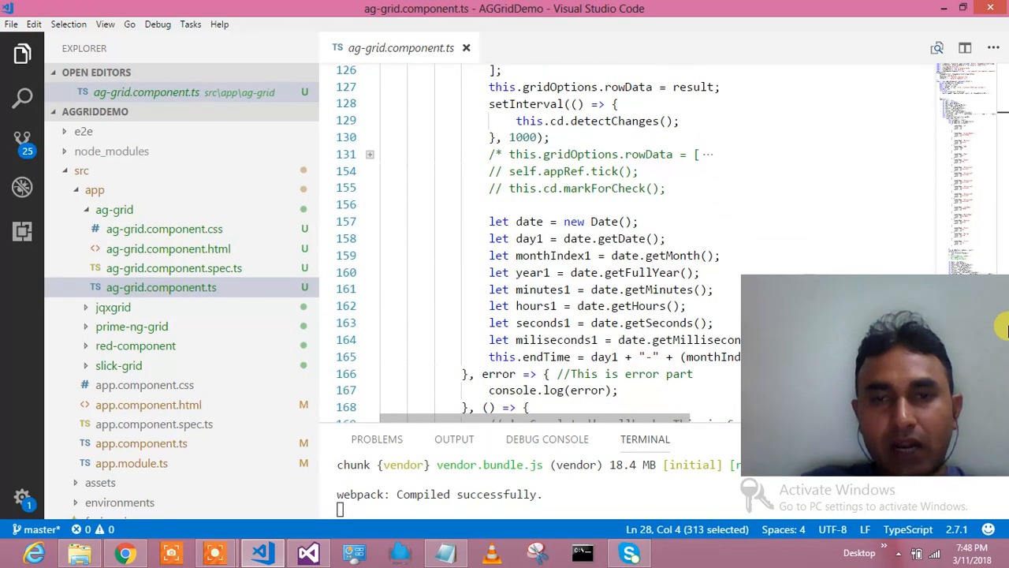
{"action": "scroll", "scroll_direction": "down", "scroll_amount": 3}
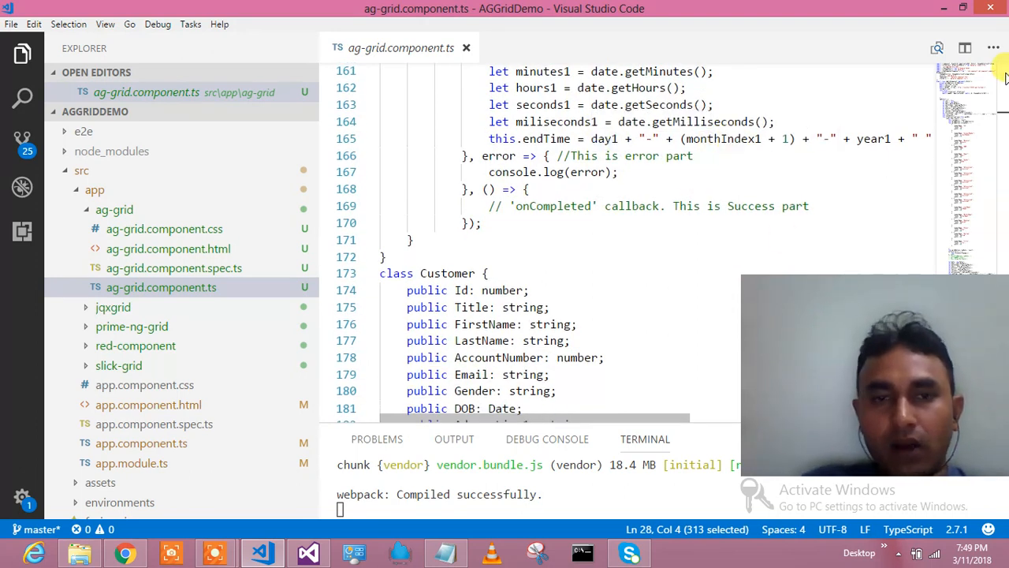
{"action": "left_click", "coordinate": [520, 273]}
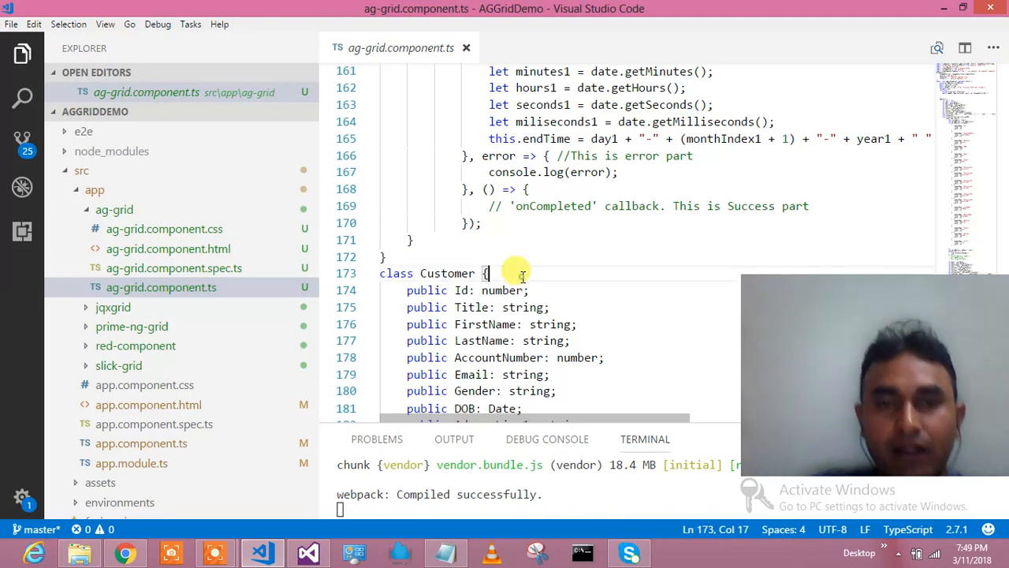
{"action": "scroll", "scroll_direction": "down", "scroll_amount": 3}
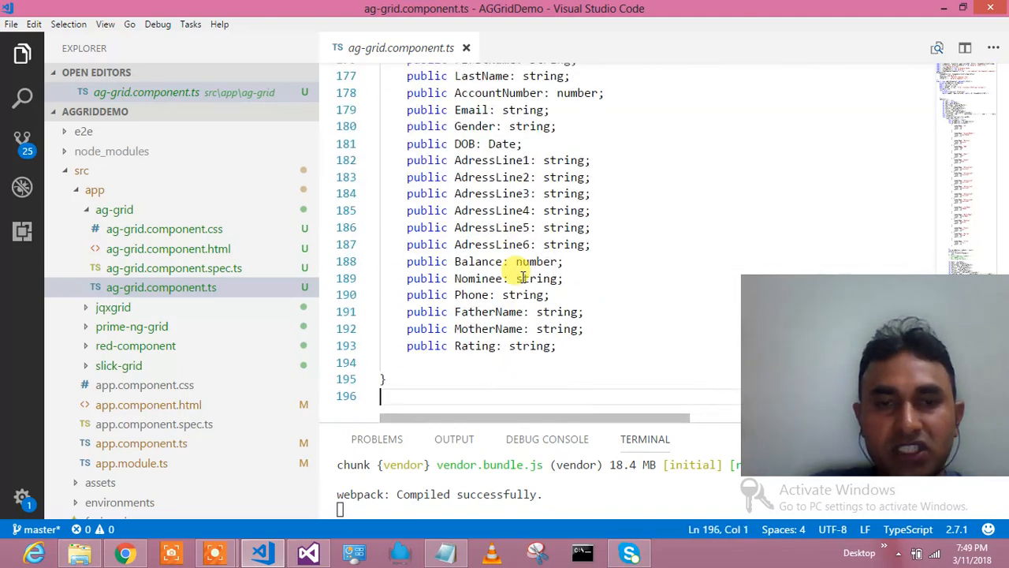
{"action": "scroll", "scroll_direction": "up", "scroll_amount": 3}
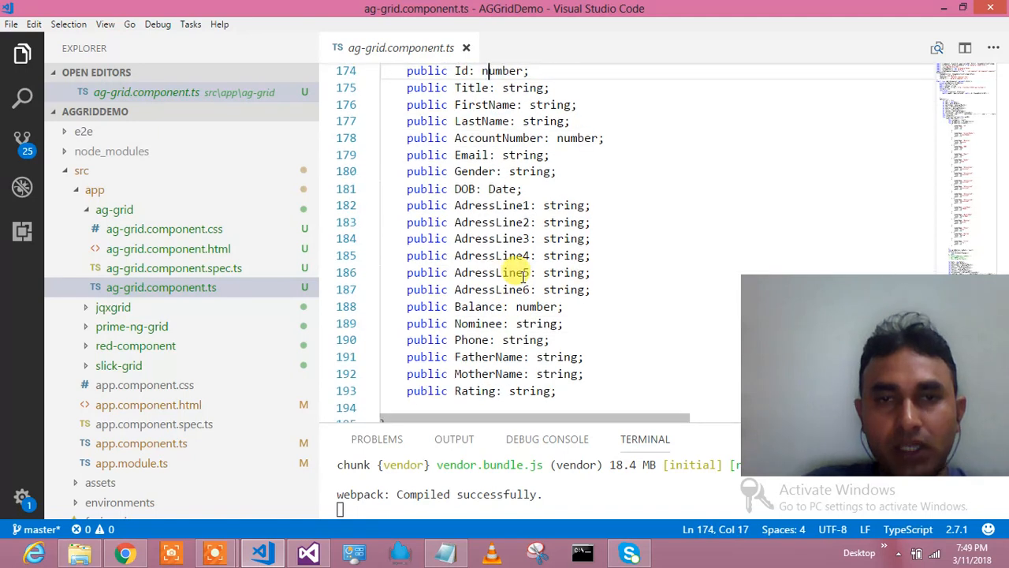
{"action": "scroll", "scroll_direction": "up", "scroll_amount": 3}
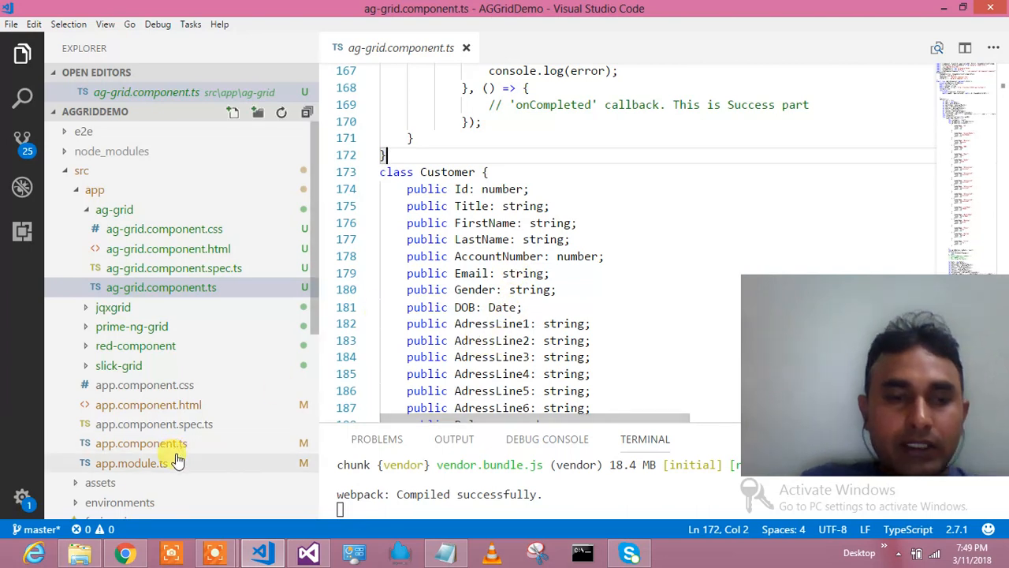
{"action": "left_click", "coordinate": [215, 551]}
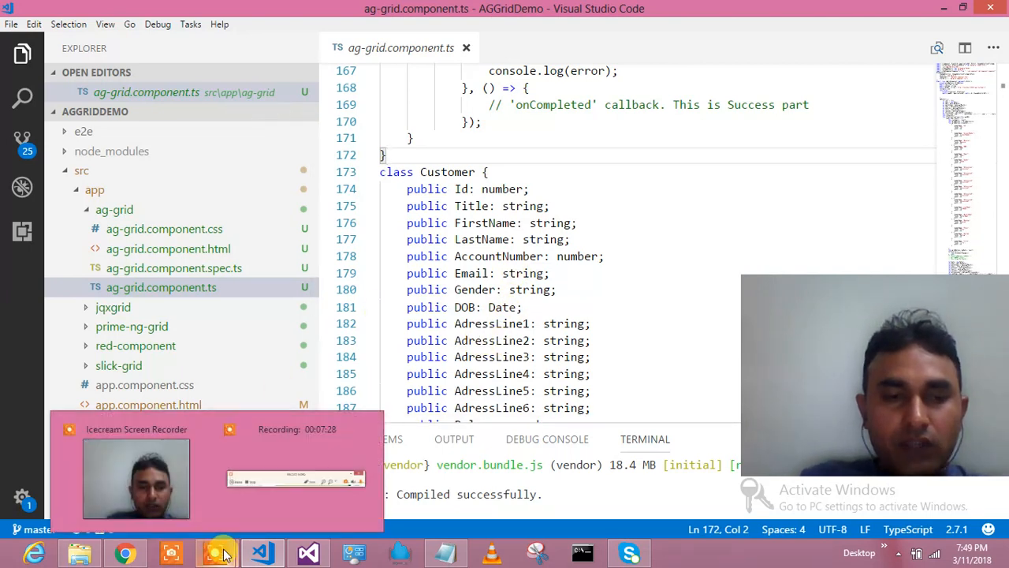
{"action": "left_click", "coordinate": [214, 552]}
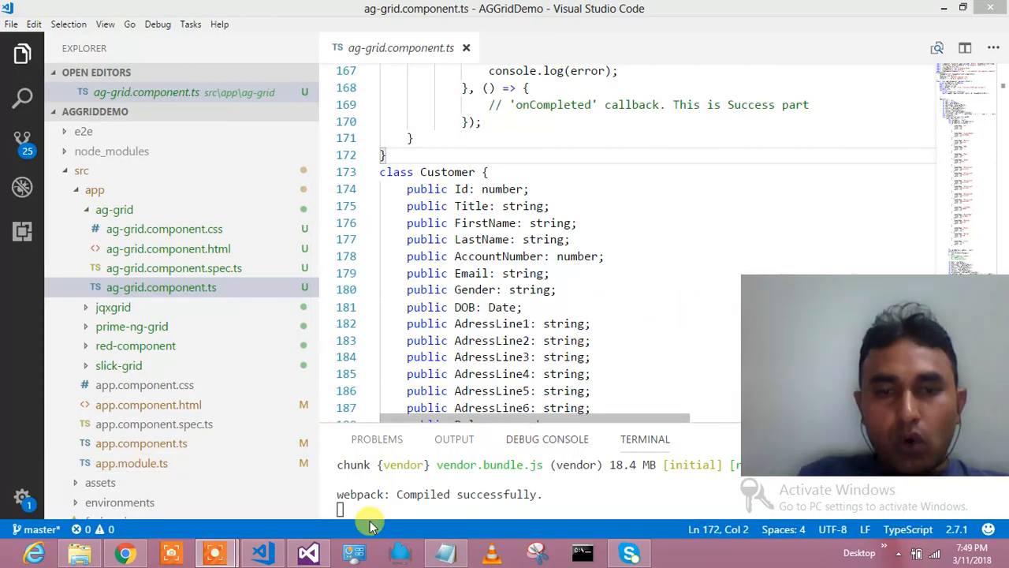
Bring up the running Grid Demo app at localhost:4200 in Chrome
{"action": "left_click", "coordinate": [125, 552]}
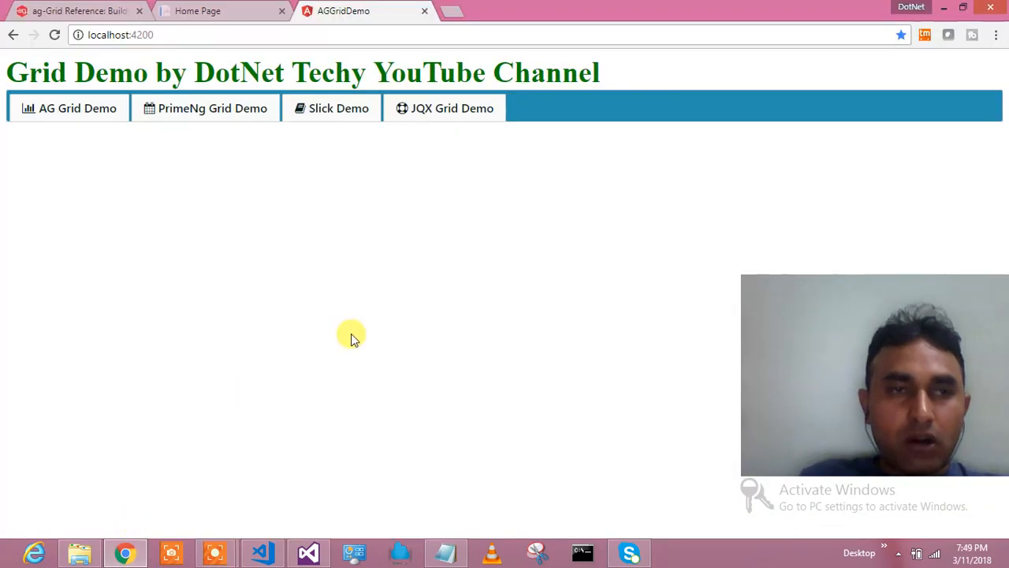
{"action": "mouse_move", "coordinate": [44, 66]}
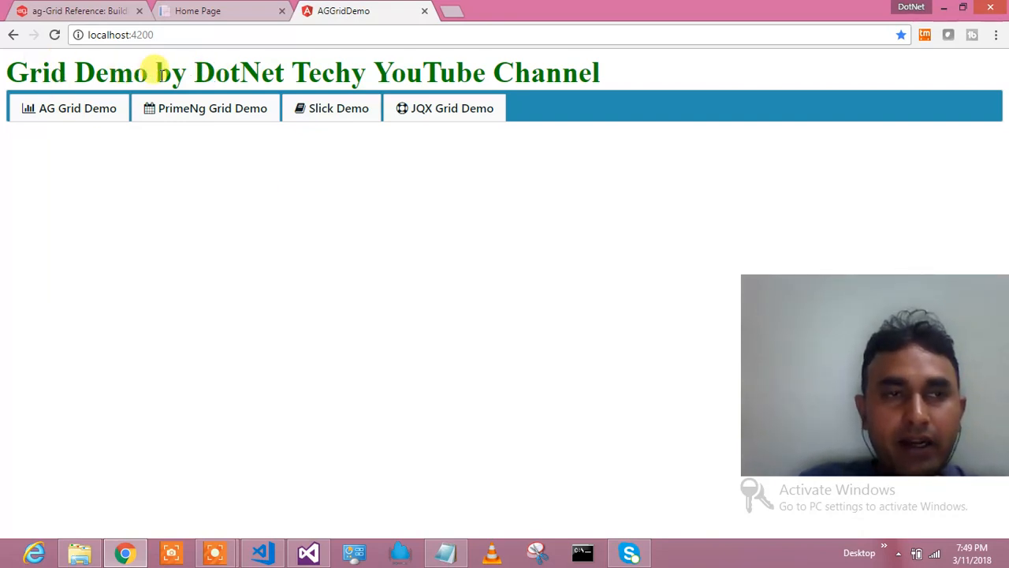
{"action": "mouse_move", "coordinate": [145, 139]}
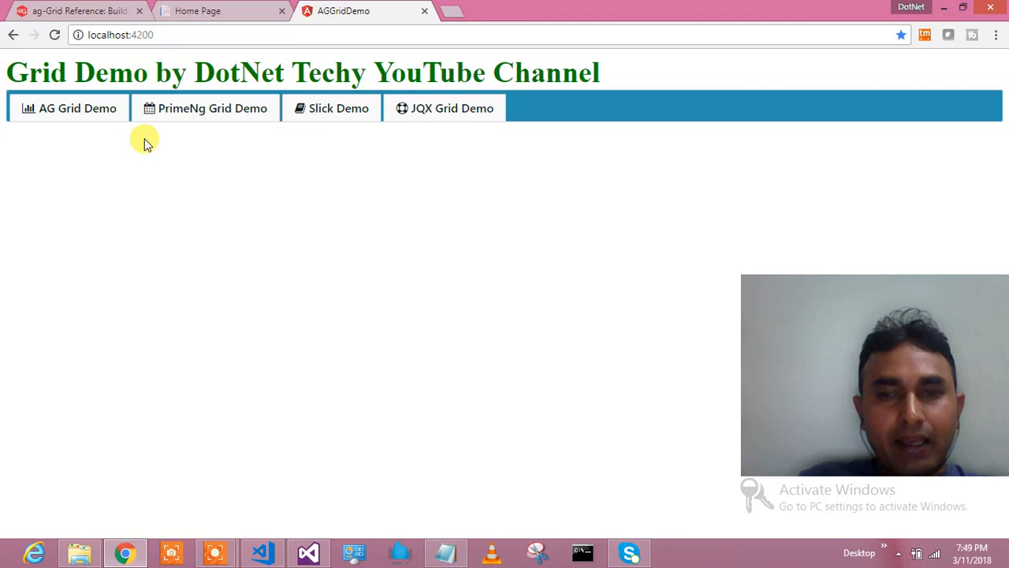
{"action": "mouse_move", "coordinate": [114, 129]}
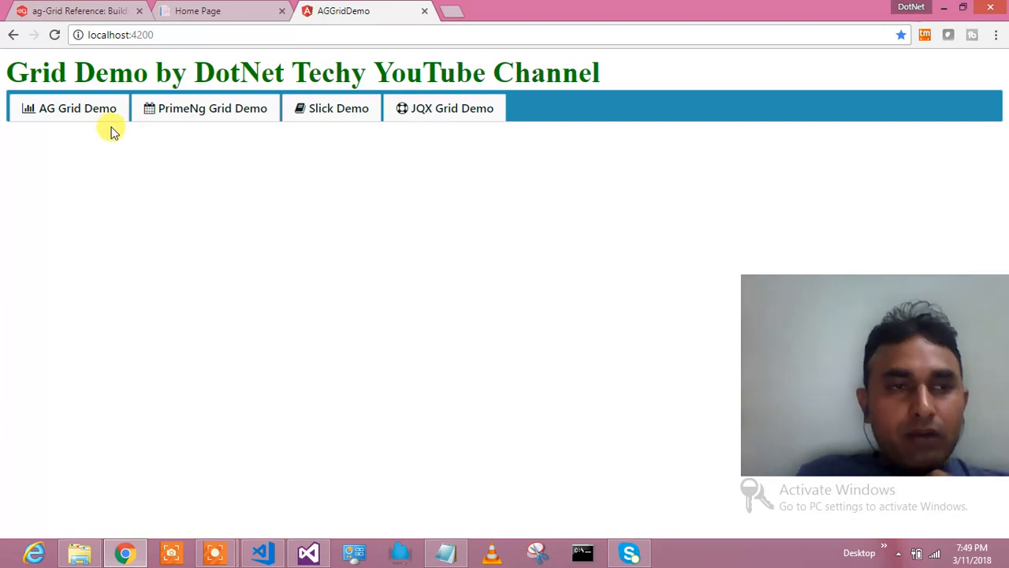
{"action": "mouse_move", "coordinate": [204, 129]}
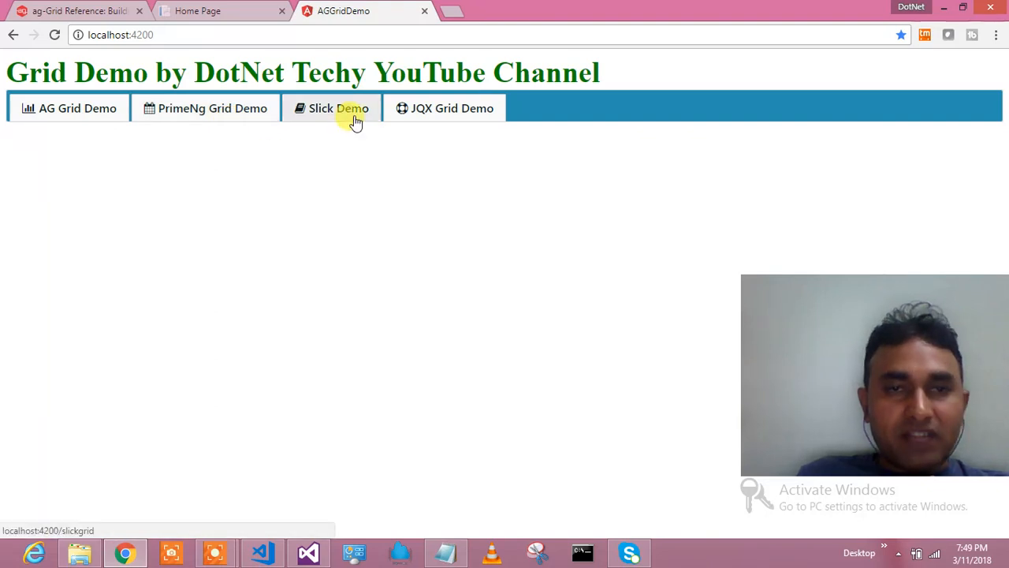
{"action": "mouse_move", "coordinate": [344, 163]}
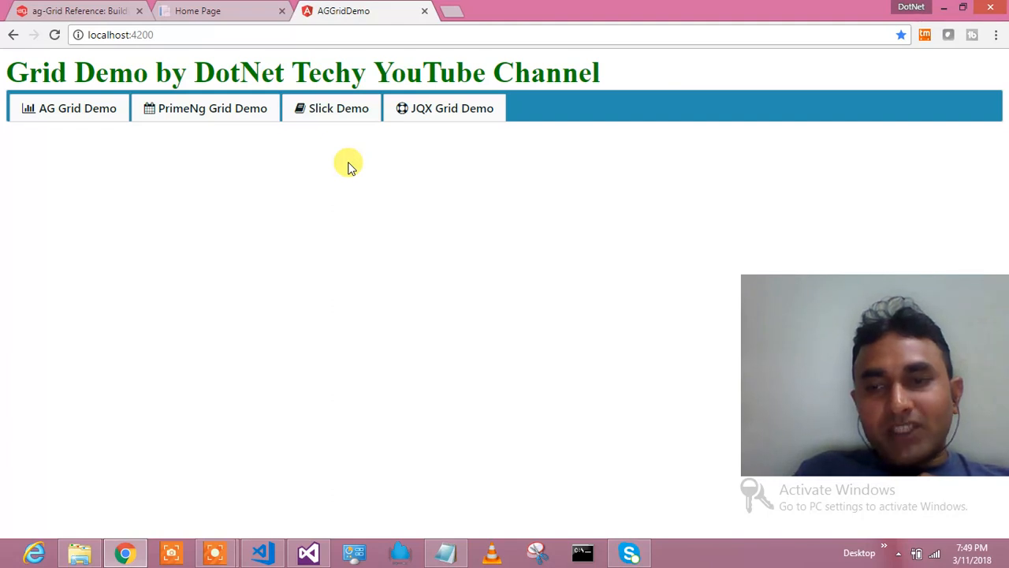
{"action": "mouse_move", "coordinate": [306, 177]}
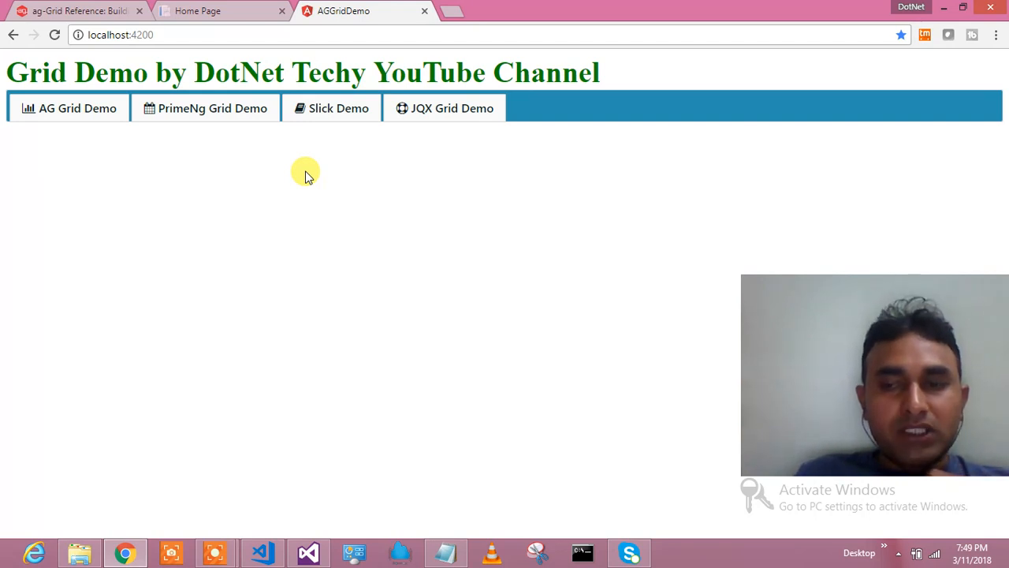
{"action": "mouse_move", "coordinate": [95, 123]}
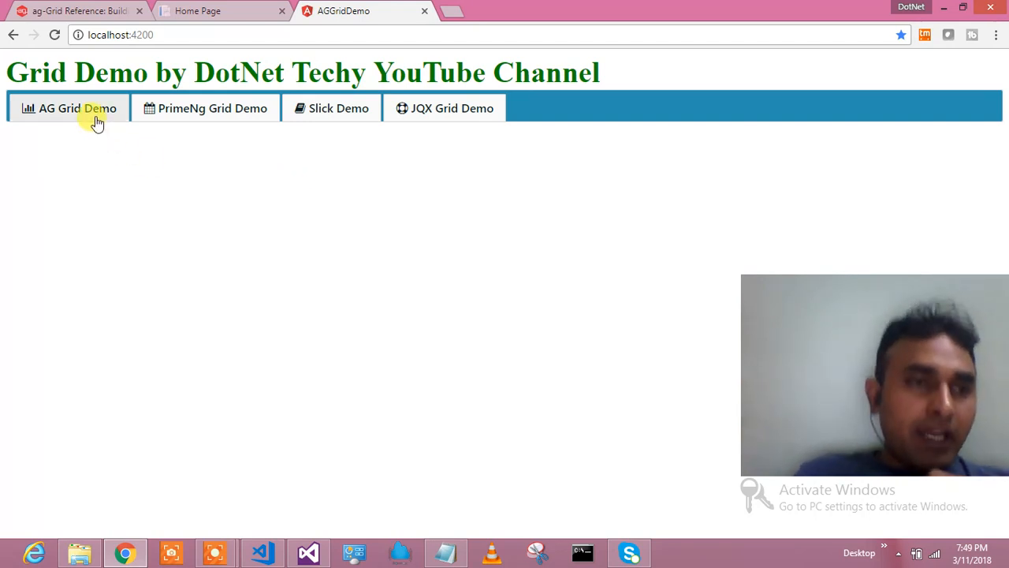
Load the AG Grid demo with 100000 records and its load start and end times
{"action": "left_click", "coordinate": [77, 108]}
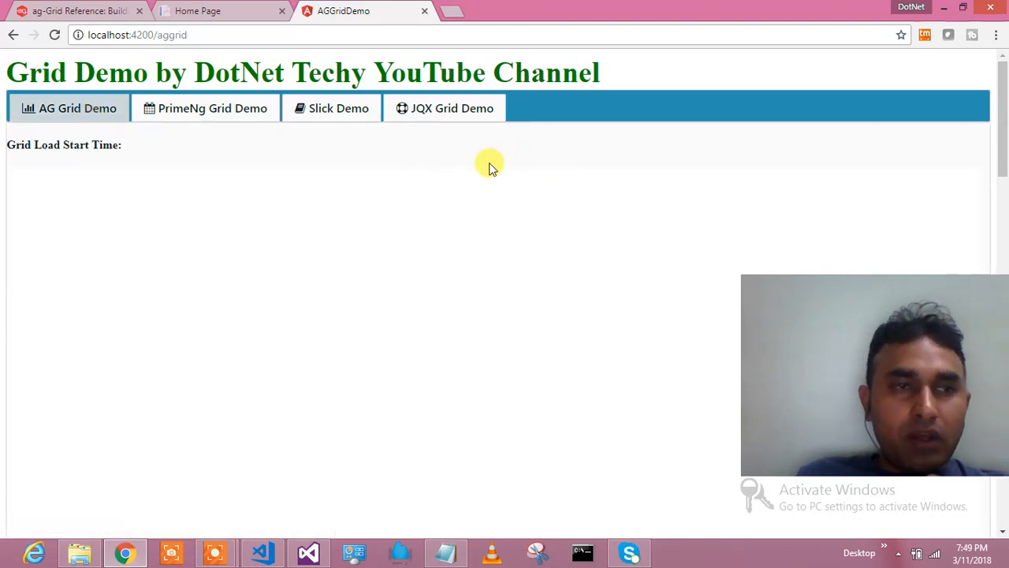
{"action": "mouse_move", "coordinate": [236, 173]}
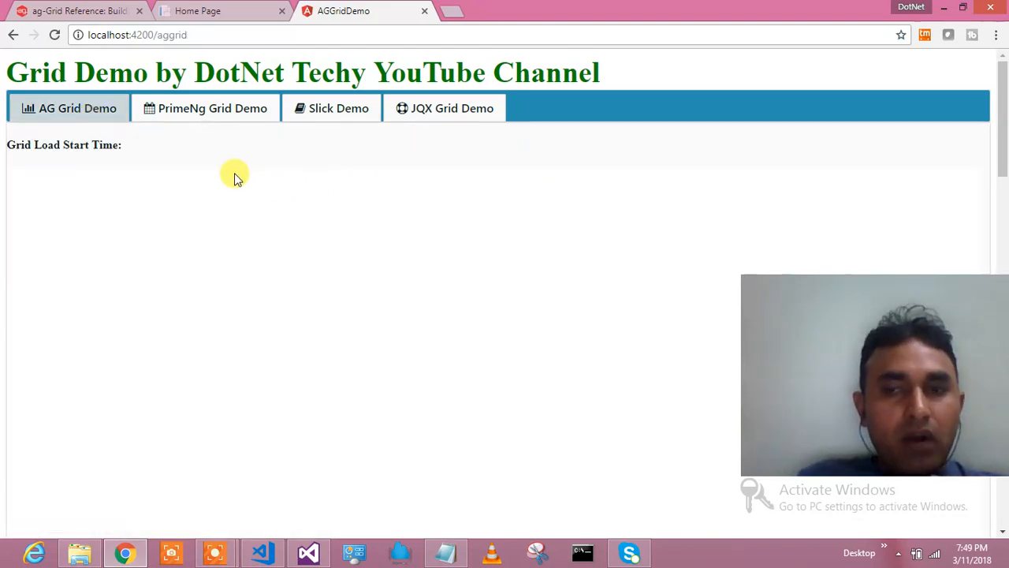
{"action": "mouse_move", "coordinate": [345, 175]}
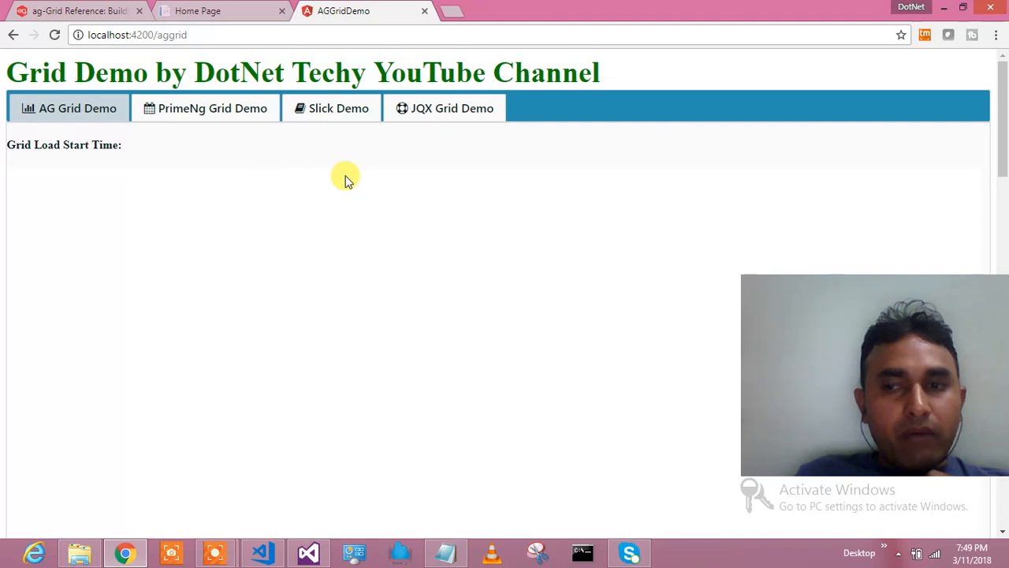
{"action": "mouse_move", "coordinate": [328, 196]}
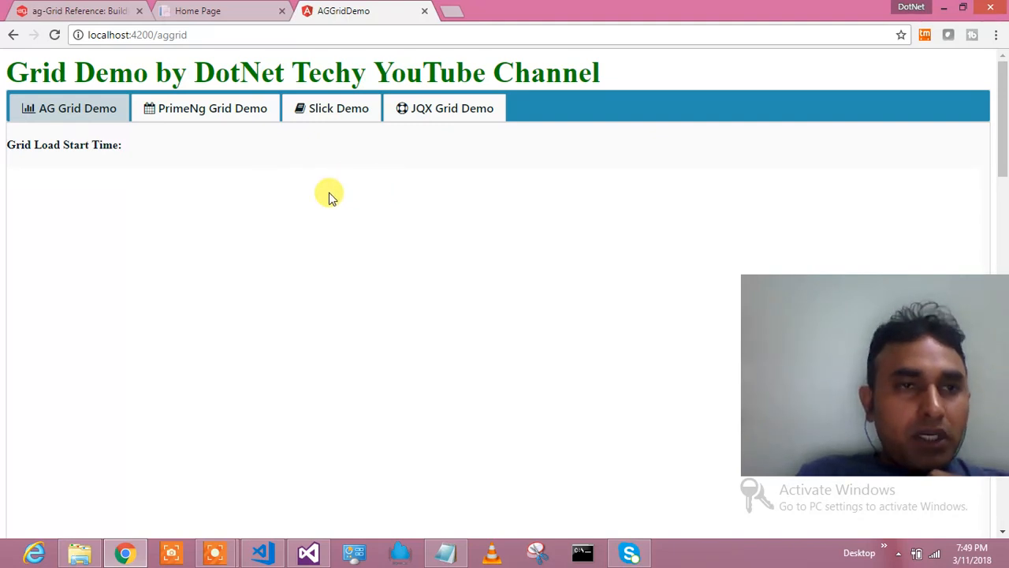
{"action": "mouse_move", "coordinate": [315, 265]}
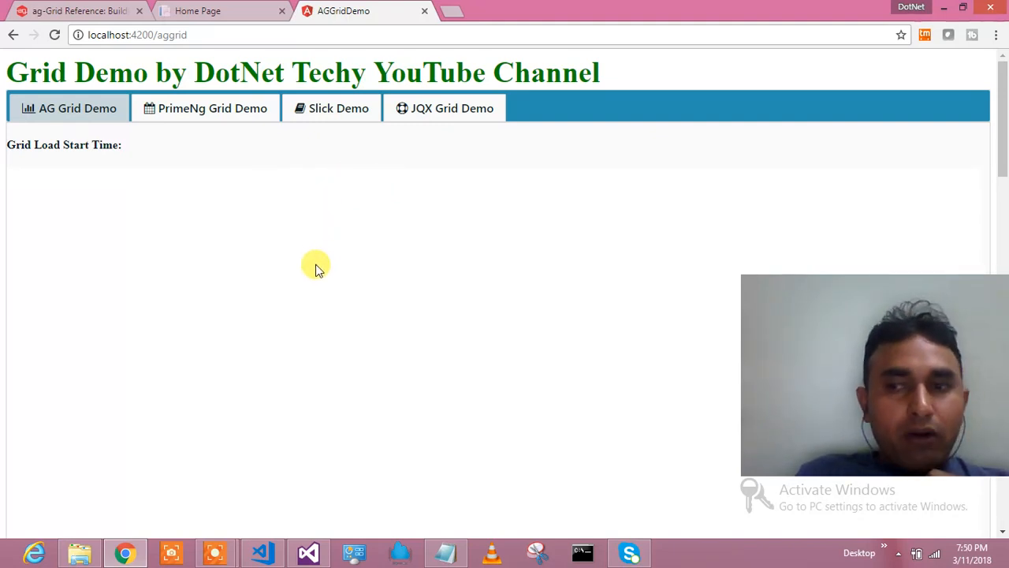
{"action": "mouse_move", "coordinate": [319, 283]}
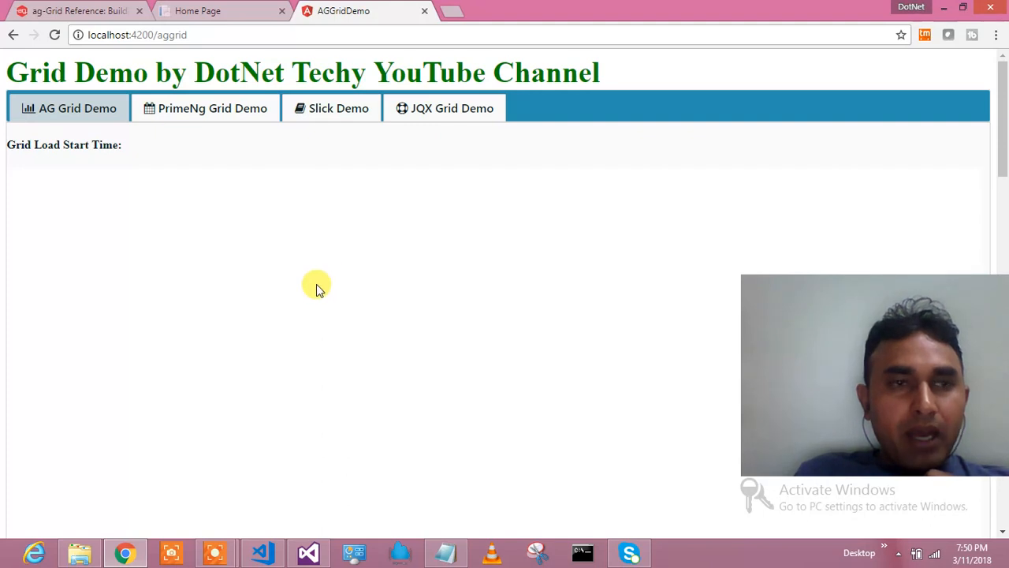
{"action": "mouse_move", "coordinate": [307, 469]}
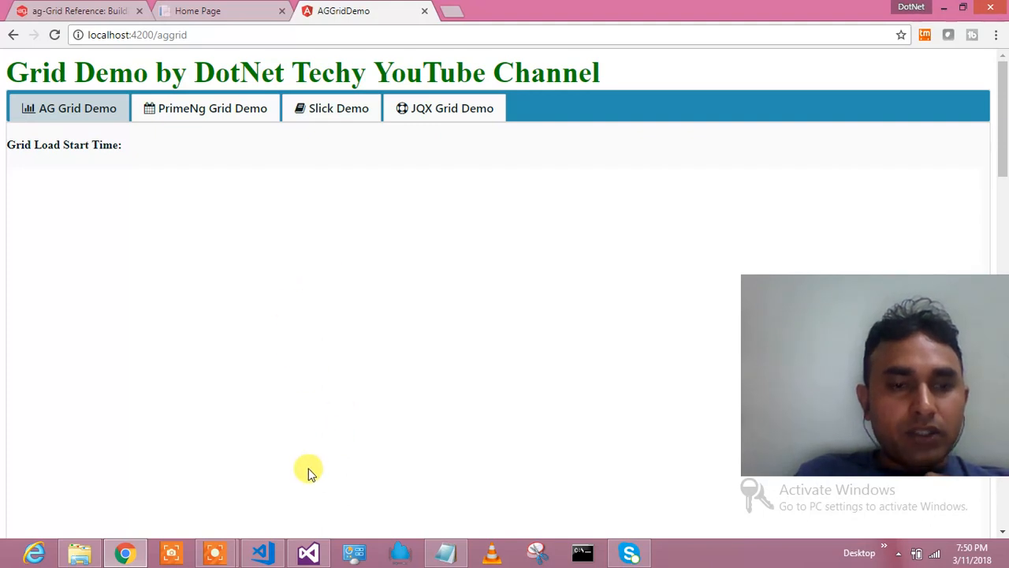
{"action": "mouse_move", "coordinate": [323, 470]}
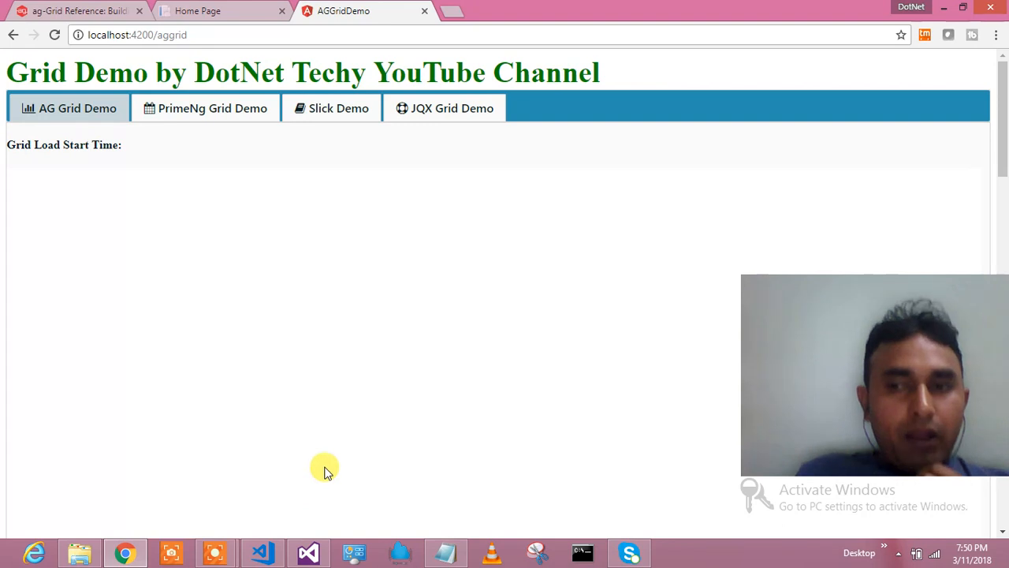
{"action": "mouse_move", "coordinate": [370, 449]}
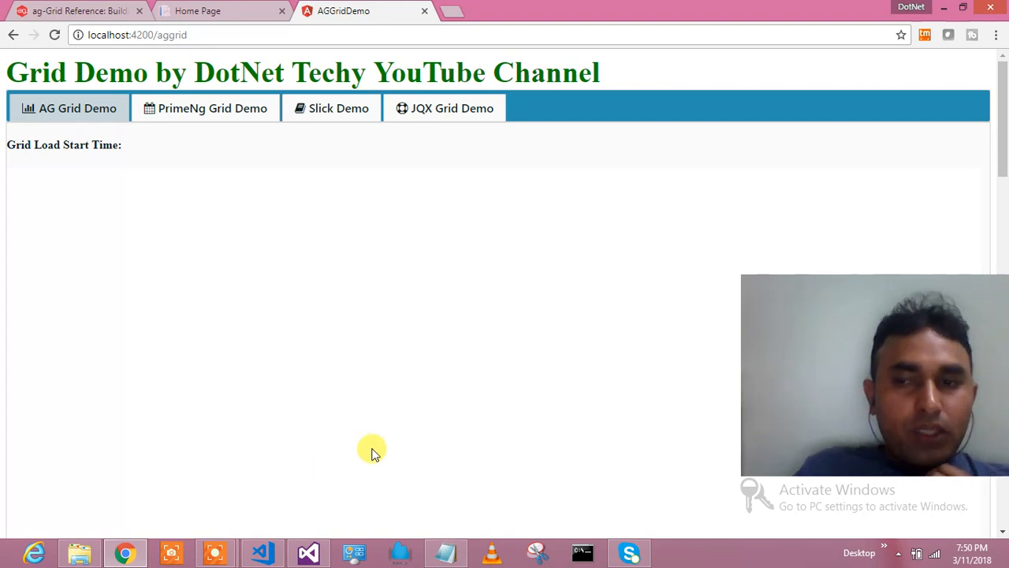
{"action": "mouse_move", "coordinate": [363, 410]}
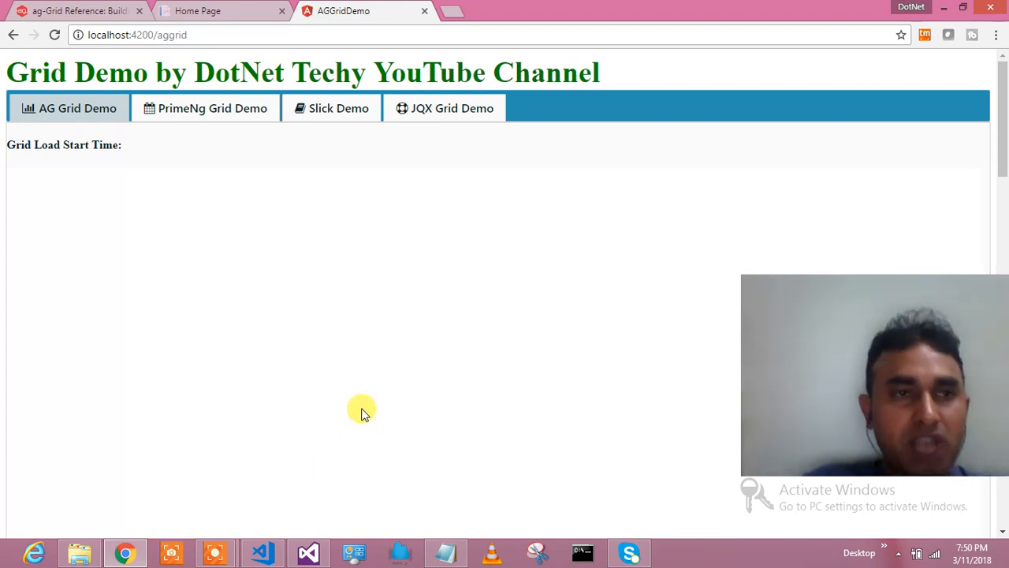
{"action": "mouse_move", "coordinate": [376, 454]}
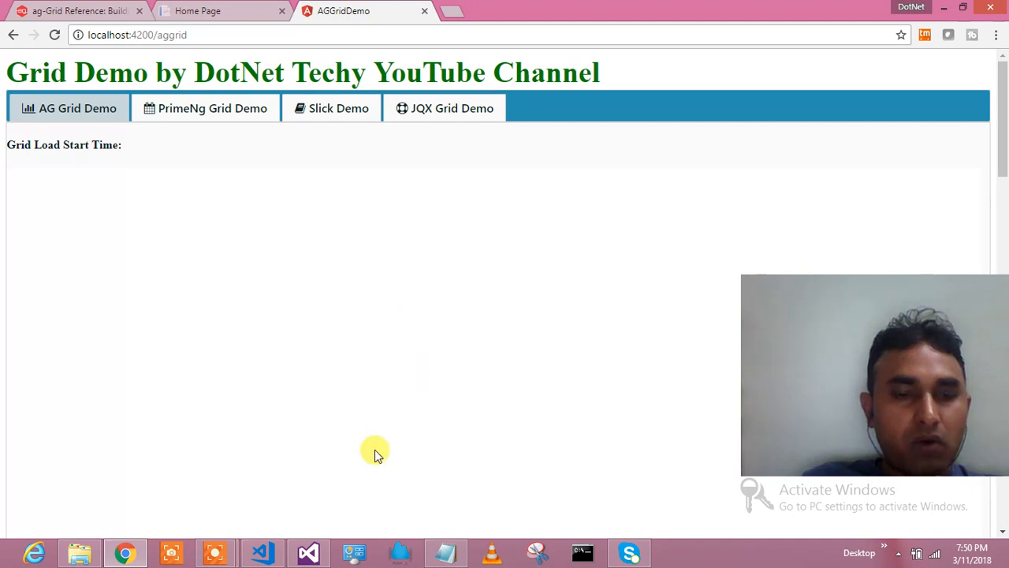
{"action": "mouse_move", "coordinate": [494, 237]}
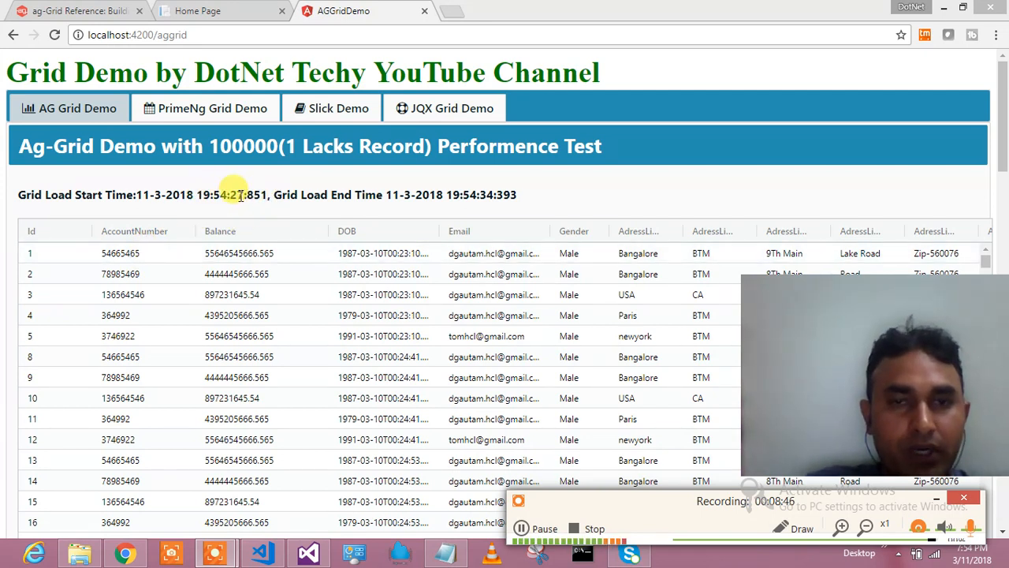
{"action": "mouse_move", "coordinate": [481, 196]}
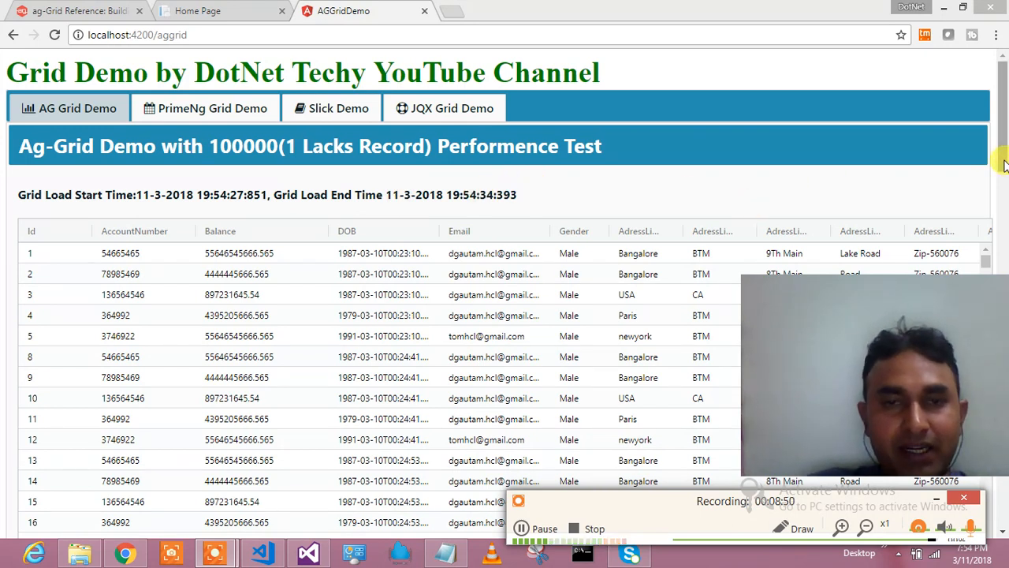
{"action": "scroll", "scroll_direction": "down", "scroll_amount": 3}
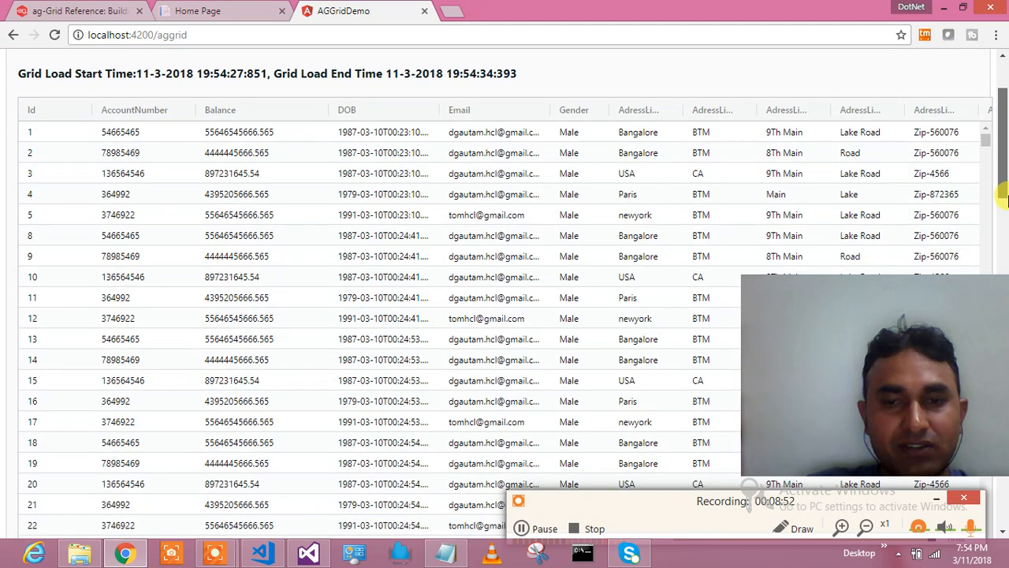
{"action": "scroll", "scroll_direction": "down", "scroll_amount": 3}
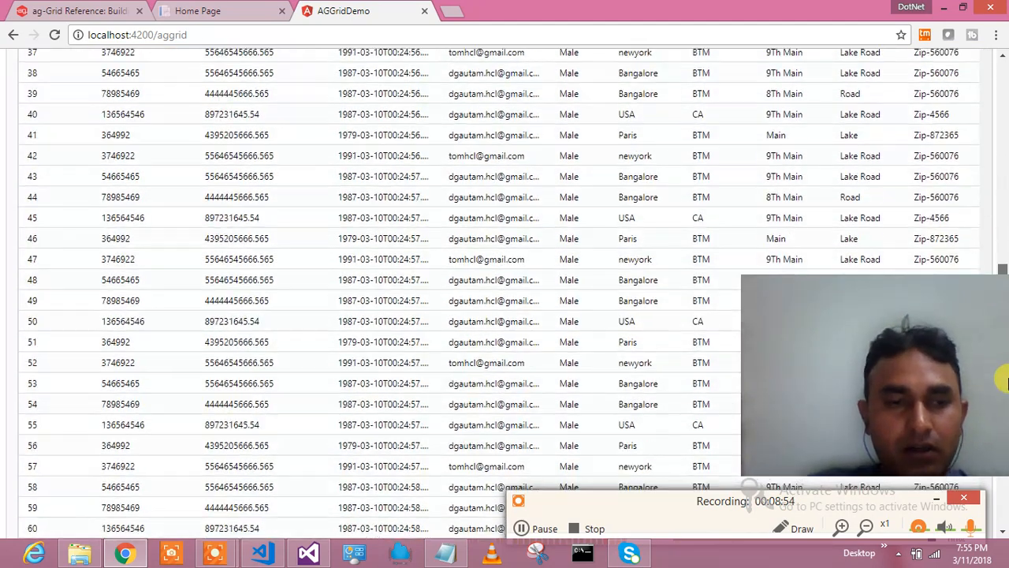
{"action": "scroll", "scroll_direction": "down", "scroll_amount": 3}
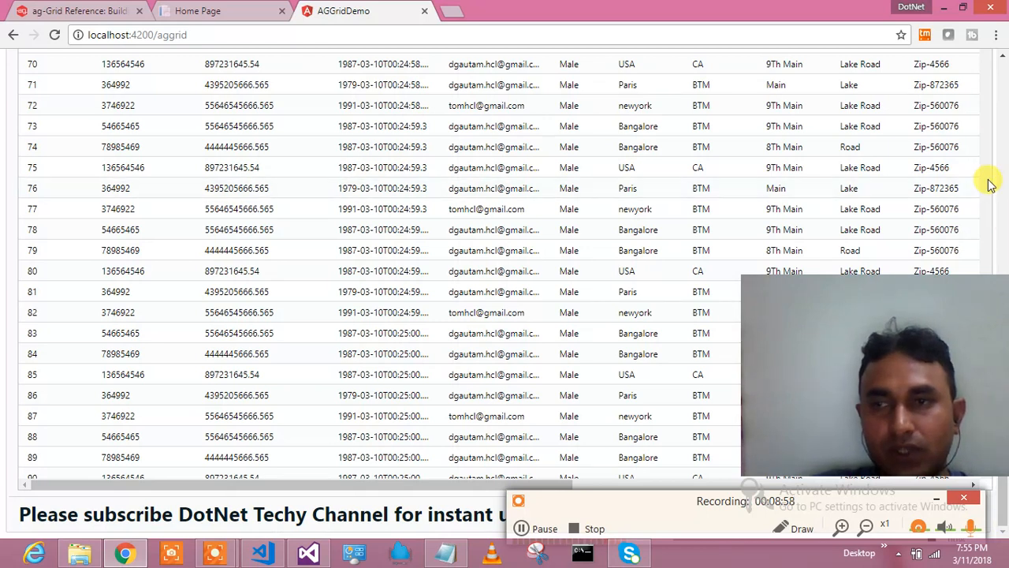
{"action": "scroll", "scroll_direction": "down", "scroll_amount": 3}
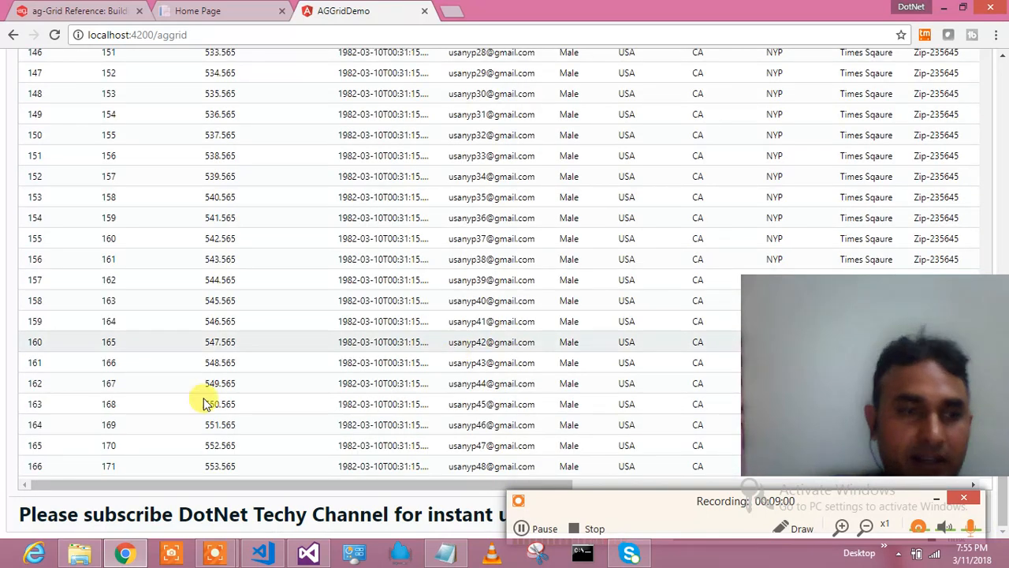
{"action": "mouse_move", "coordinate": [806, 301]}
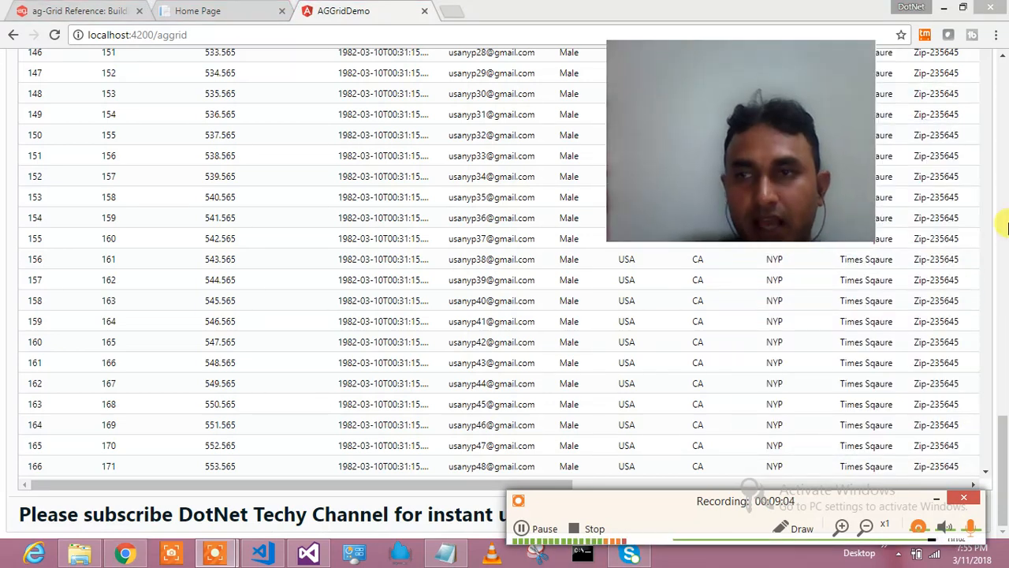
{"action": "mouse_move", "coordinate": [987, 470]}
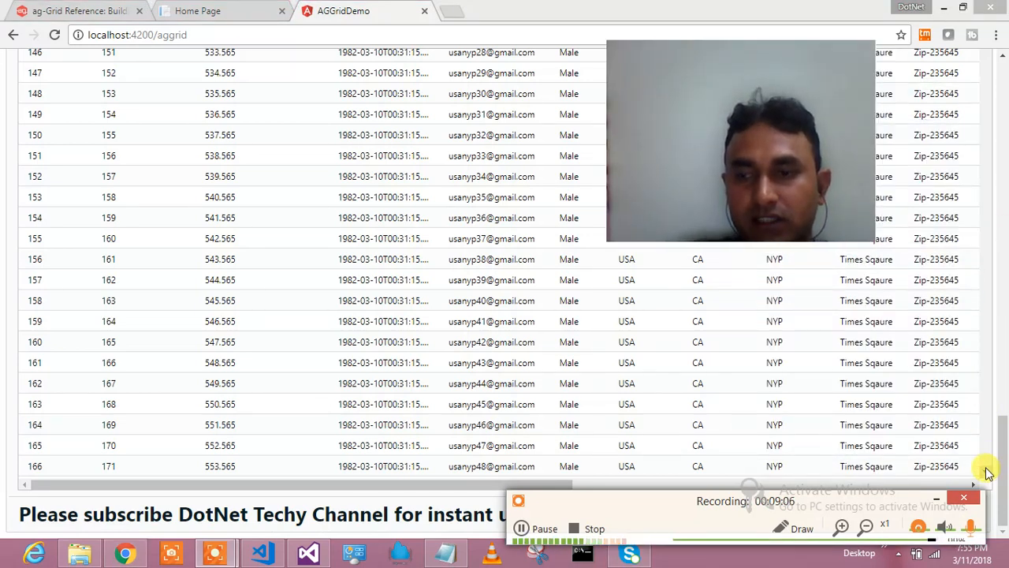
{"action": "scroll", "scroll_direction": "down", "scroll_amount": 3}
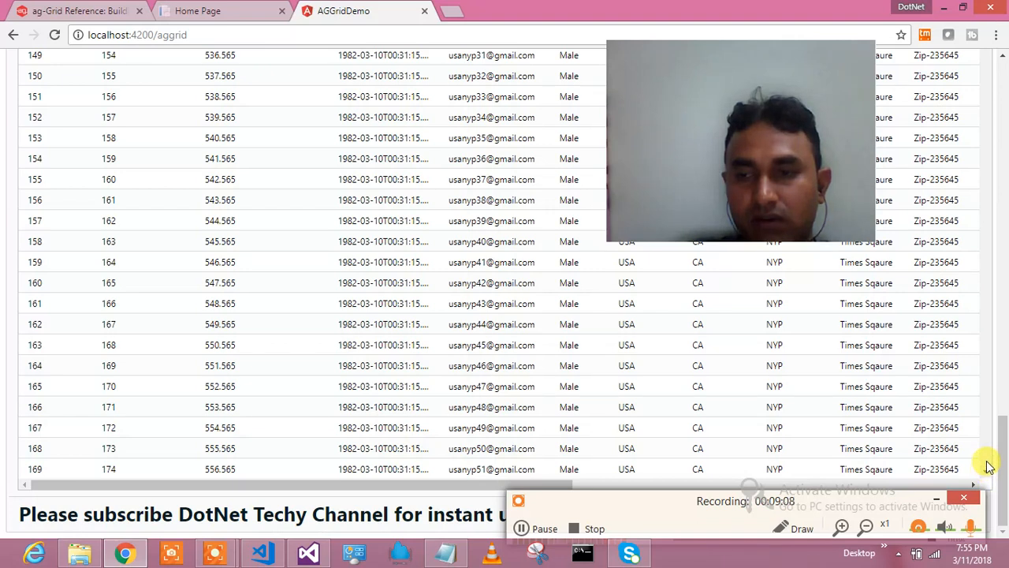
{"action": "scroll", "scroll_direction": "down", "scroll_amount": 3}
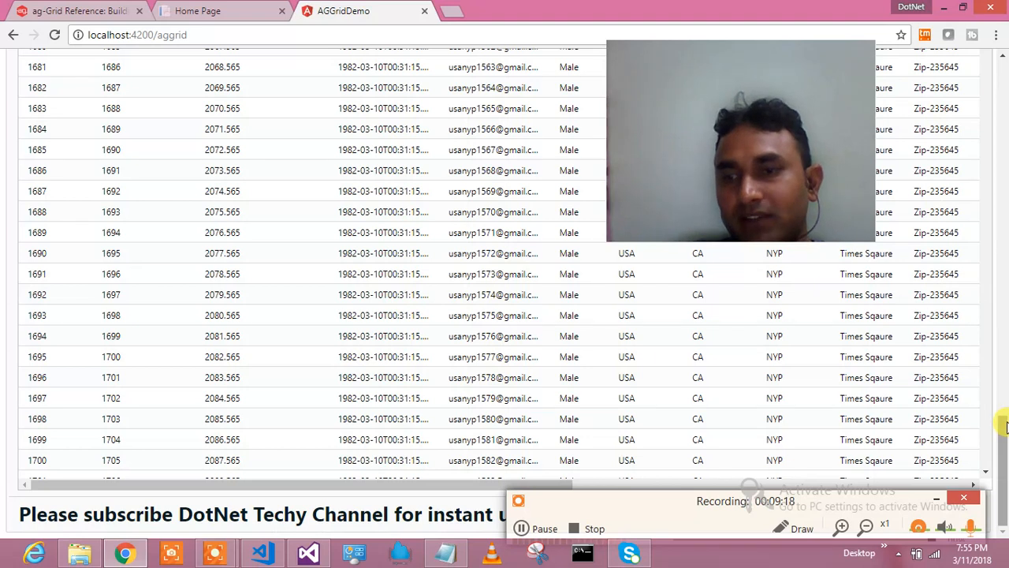
{"action": "scroll", "scroll_direction": "up", "scroll_amount": 3}
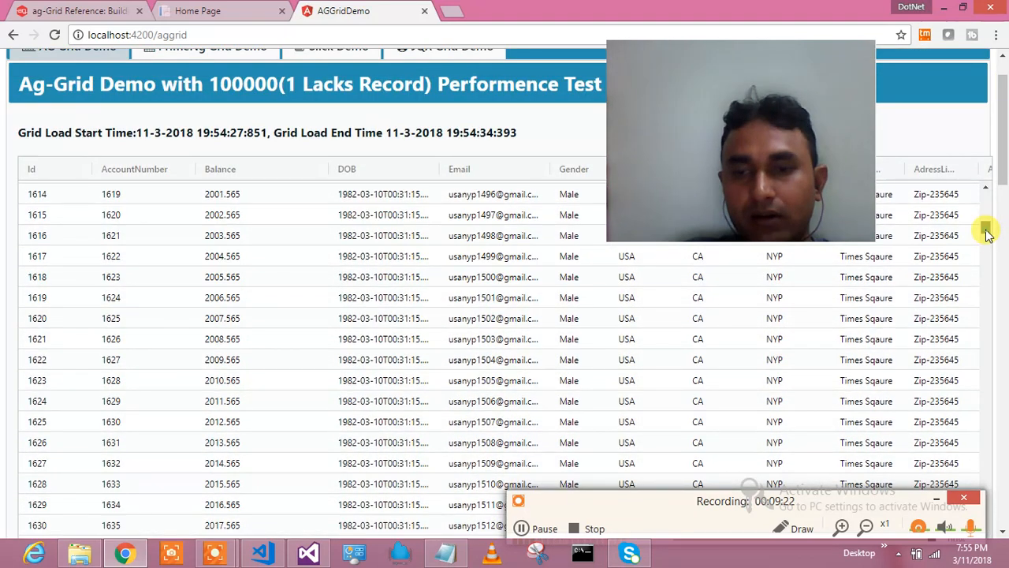
{"action": "scroll", "scroll_direction": "down", "scroll_amount": 3}
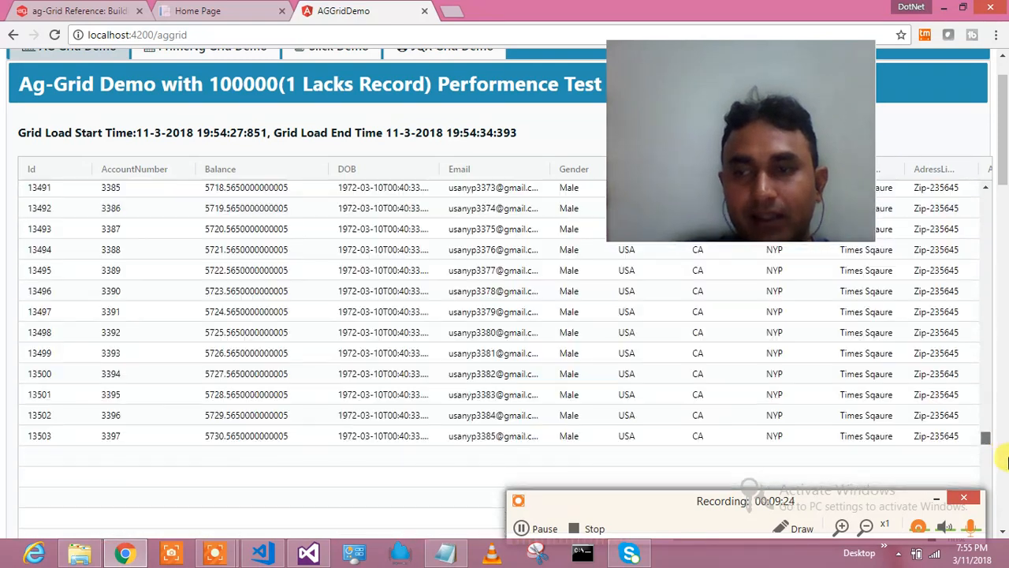
{"action": "scroll", "scroll_direction": "down", "scroll_amount": 3}
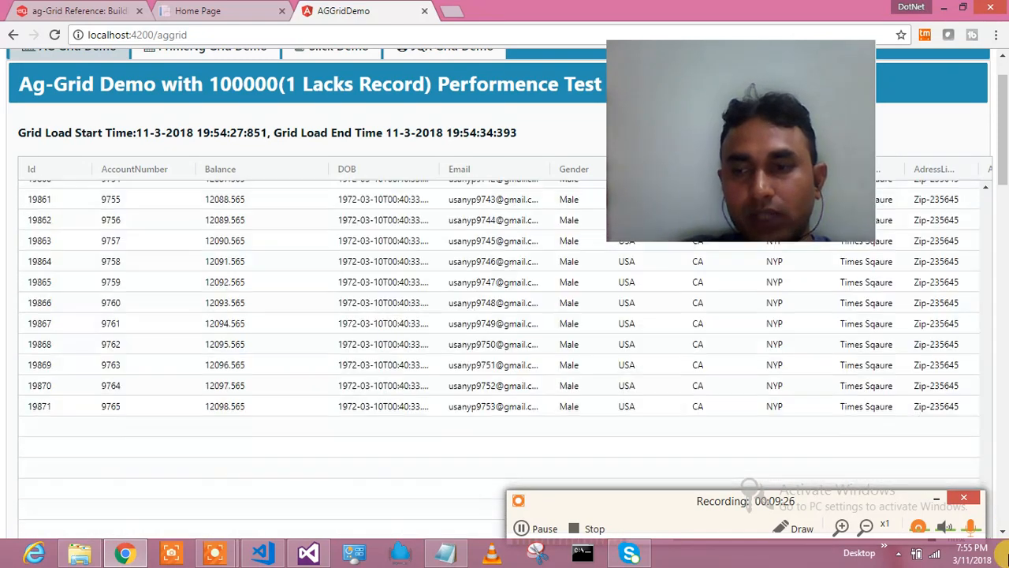
{"action": "scroll", "scroll_direction": "down", "scroll_amount": 3}
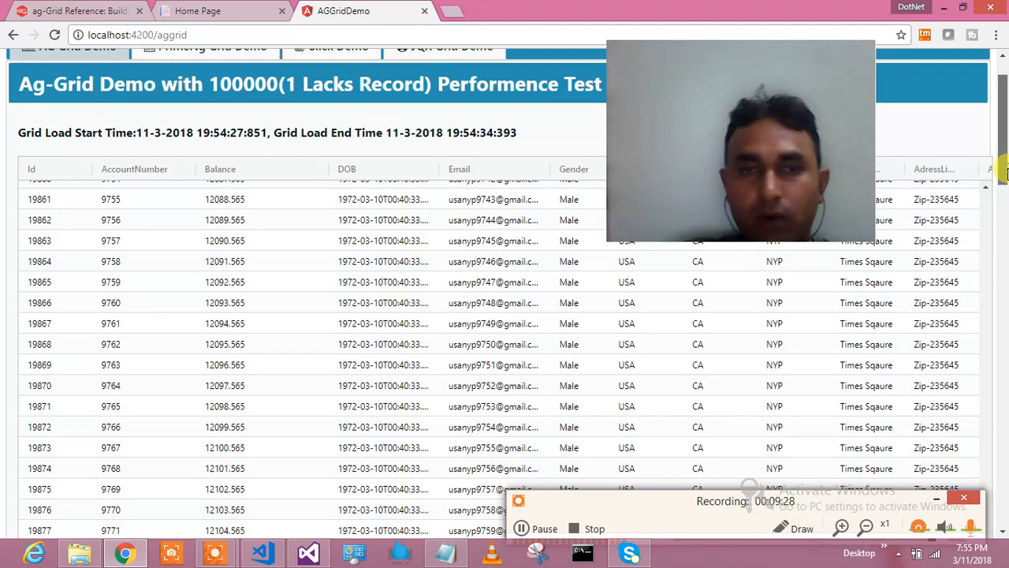
{"action": "scroll", "scroll_direction": "down", "scroll_amount": 3}
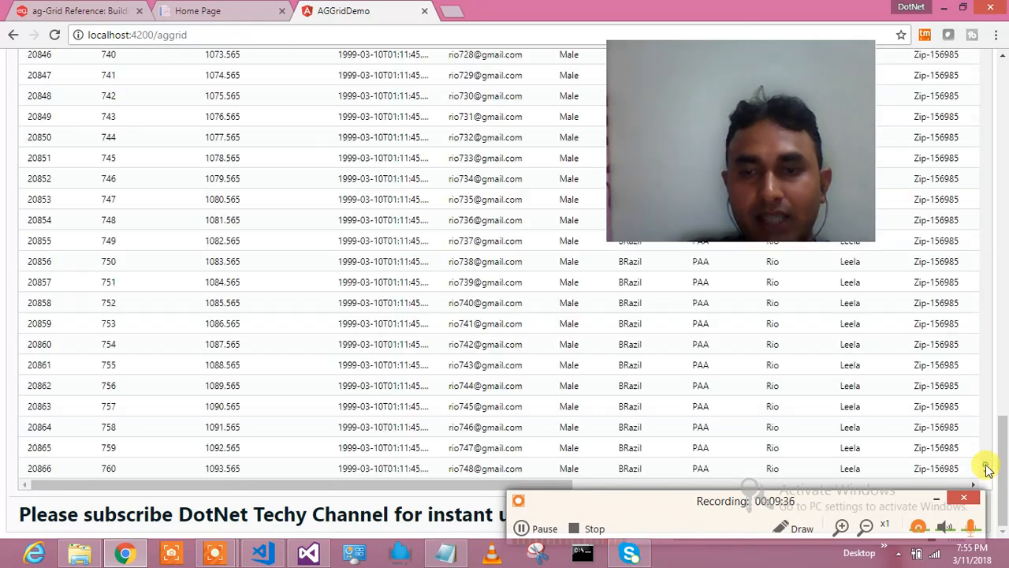
{"action": "scroll", "scroll_direction": "down", "scroll_amount": 3}
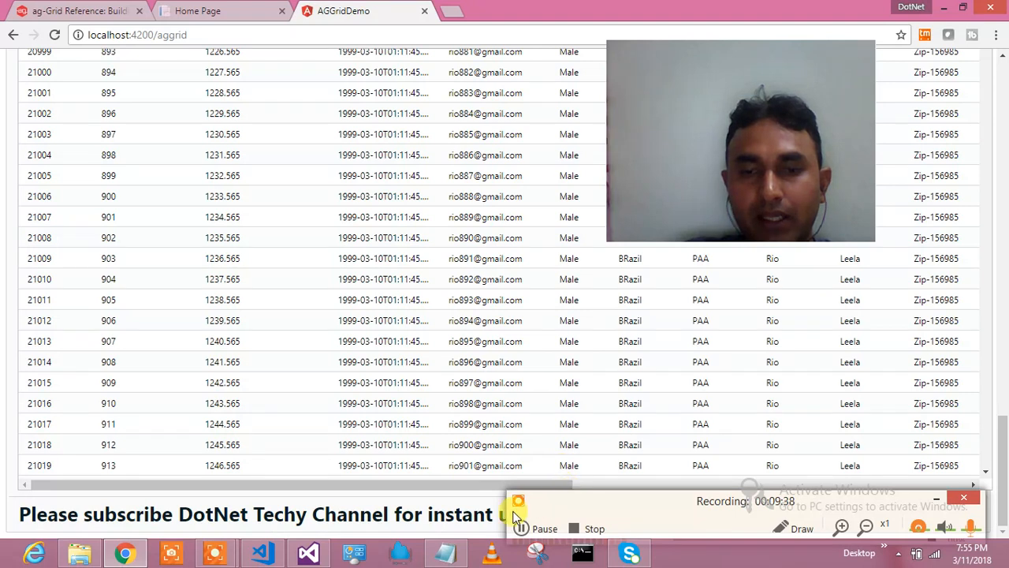
{"action": "scroll", "scroll_direction": "down", "scroll_amount": 3}
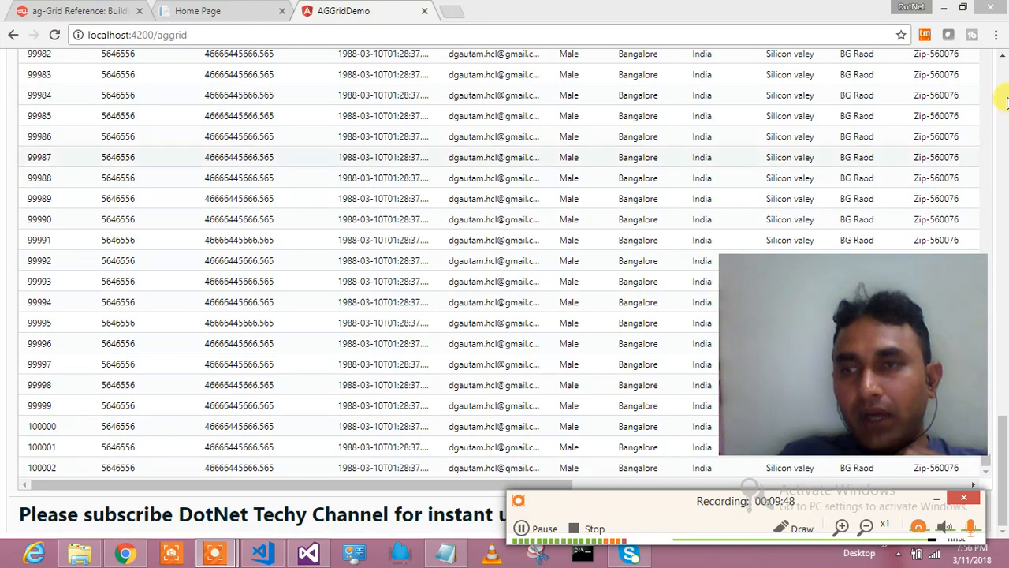
{"action": "scroll", "scroll_direction": "up", "scroll_amount": 3}
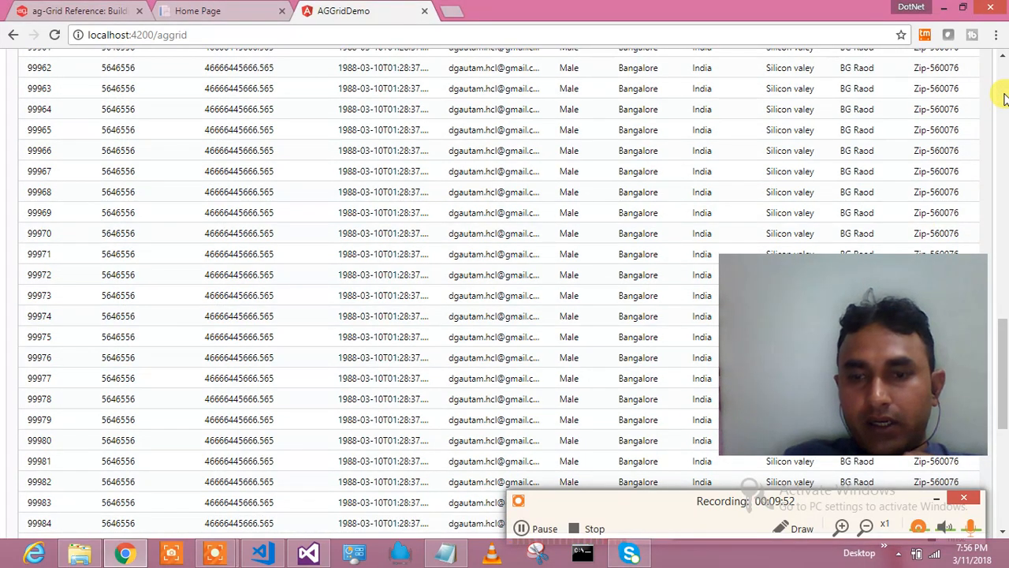
{"action": "scroll", "scroll_direction": "up", "scroll_amount": 3}
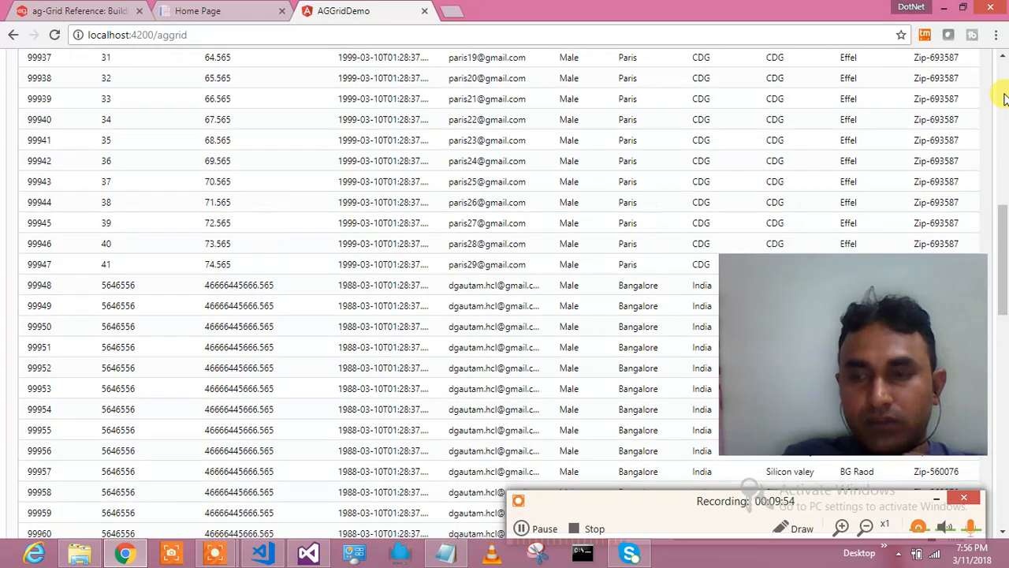
{"action": "scroll", "scroll_direction": "up", "scroll_amount": 3}
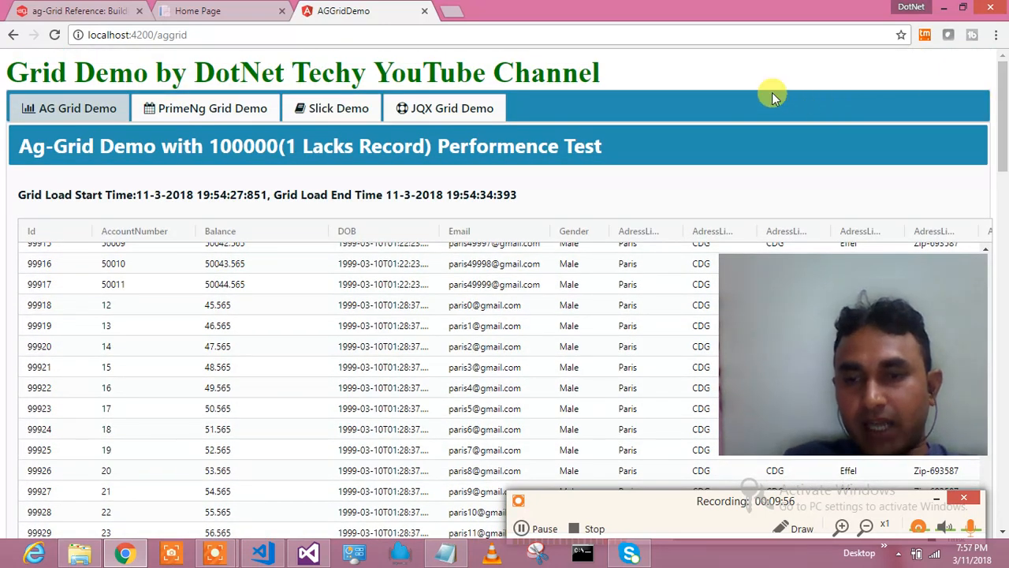
{"action": "mouse_move", "coordinate": [697, 113]}
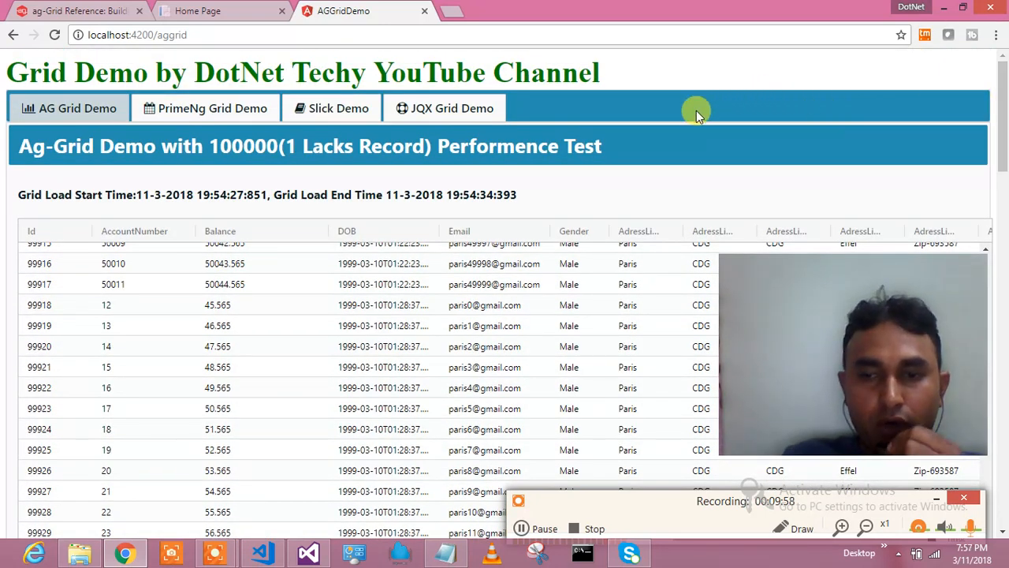